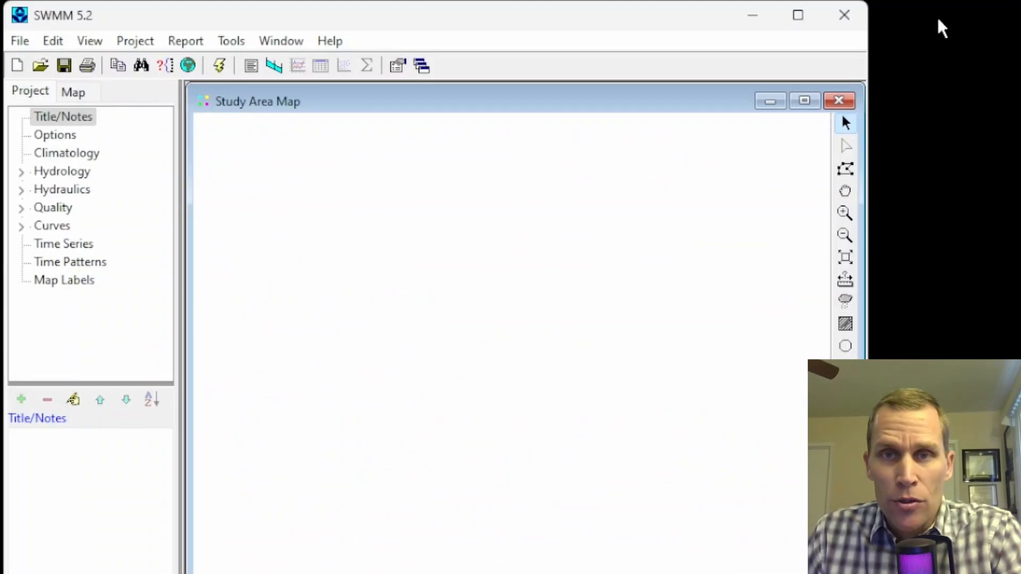
- Briefly view the SWMM user guide from the Help menu and close it
{"action": "left_click", "coordinate": [280, 40]}
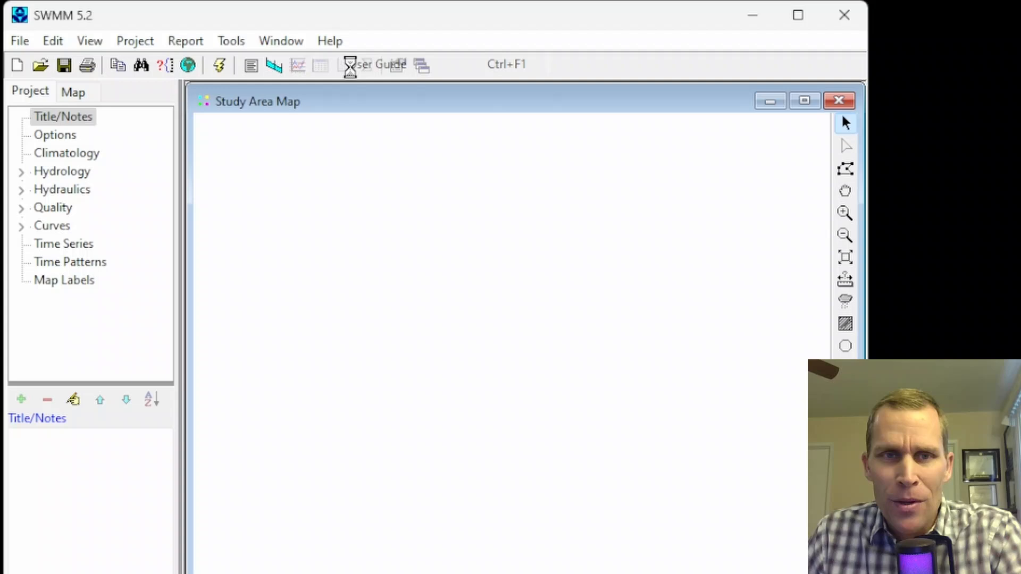
{"action": "left_click", "coordinate": [351, 65]}
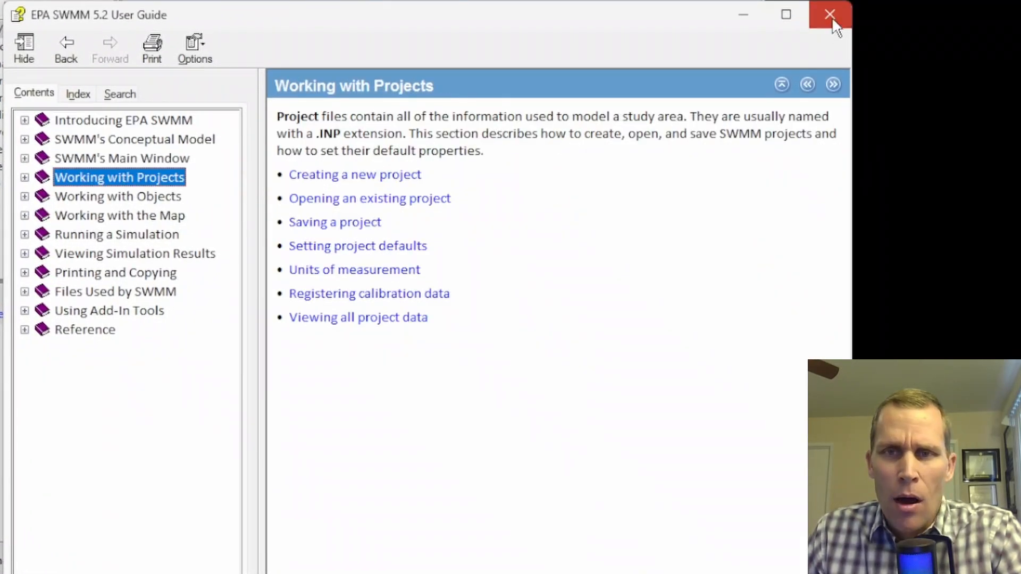
{"action": "left_click", "coordinate": [830, 14]}
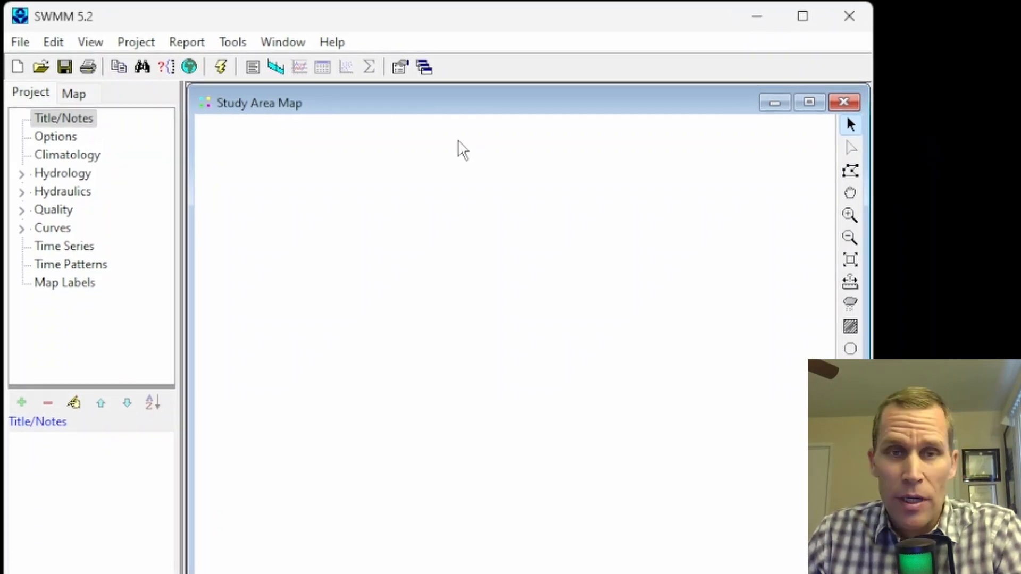
- Start a new blank project and name it lesson_4 in the Save Project As dialog
{"action": "left_click", "coordinate": [19, 42]}
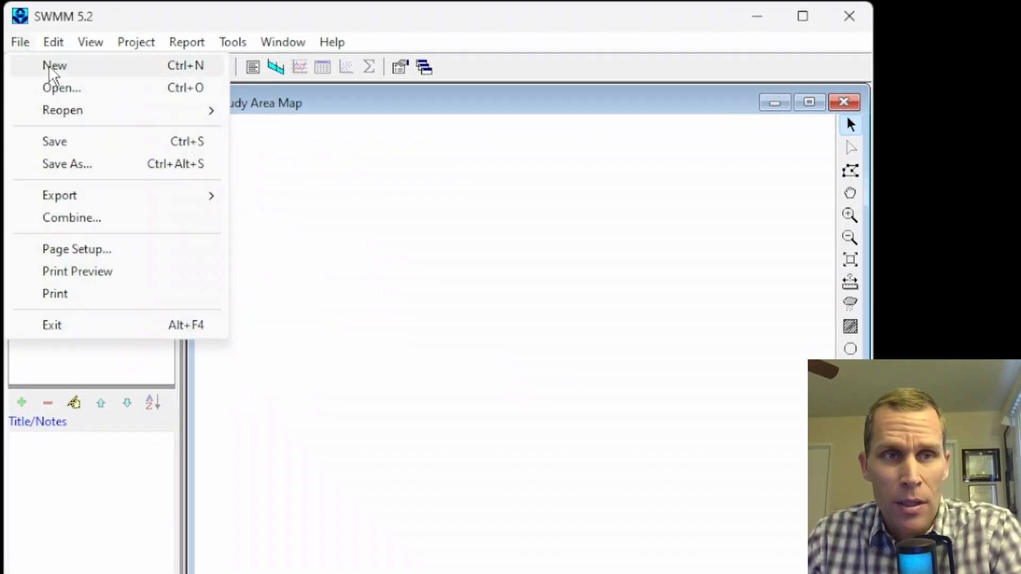
{"action": "left_click", "coordinate": [54, 65]}
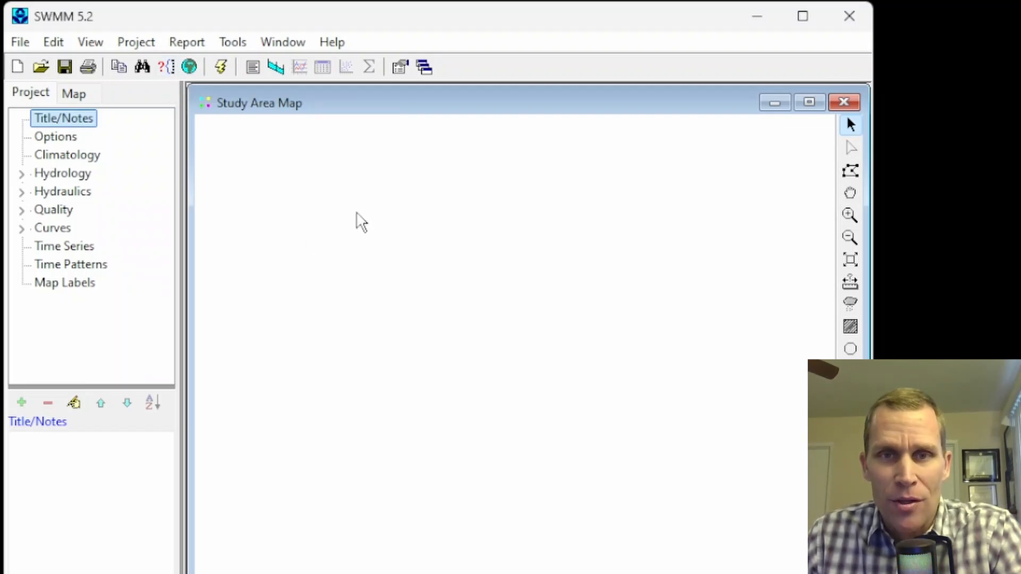
{"action": "mouse_move", "coordinate": [16, 67]}
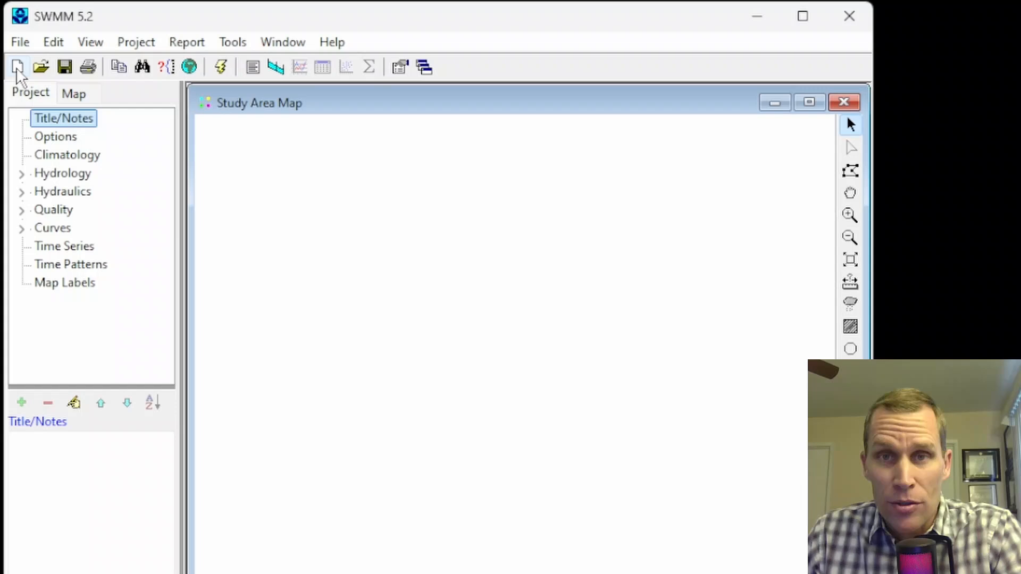
{"action": "left_click", "coordinate": [19, 41]}
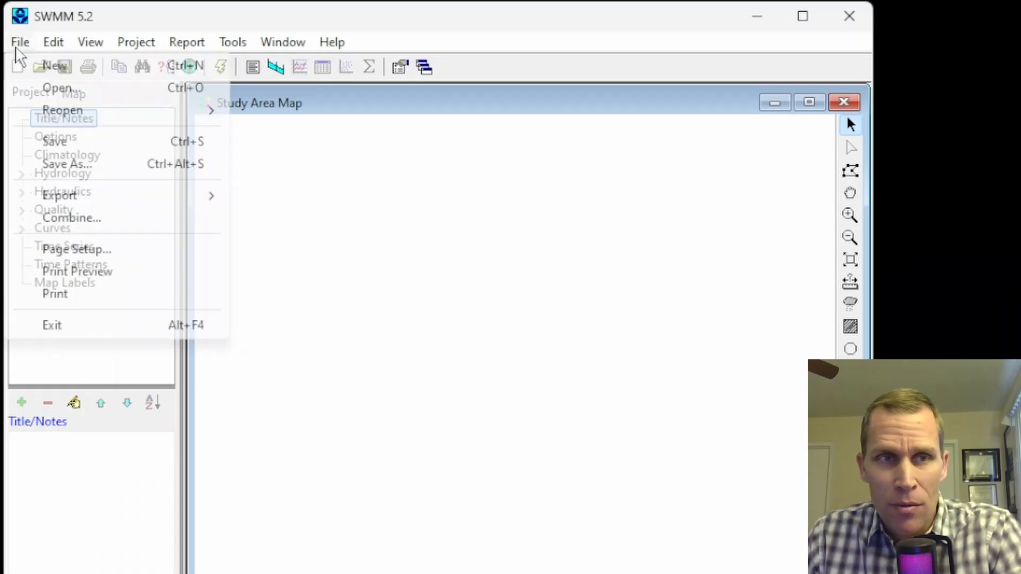
{"action": "left_click", "coordinate": [66, 164]}
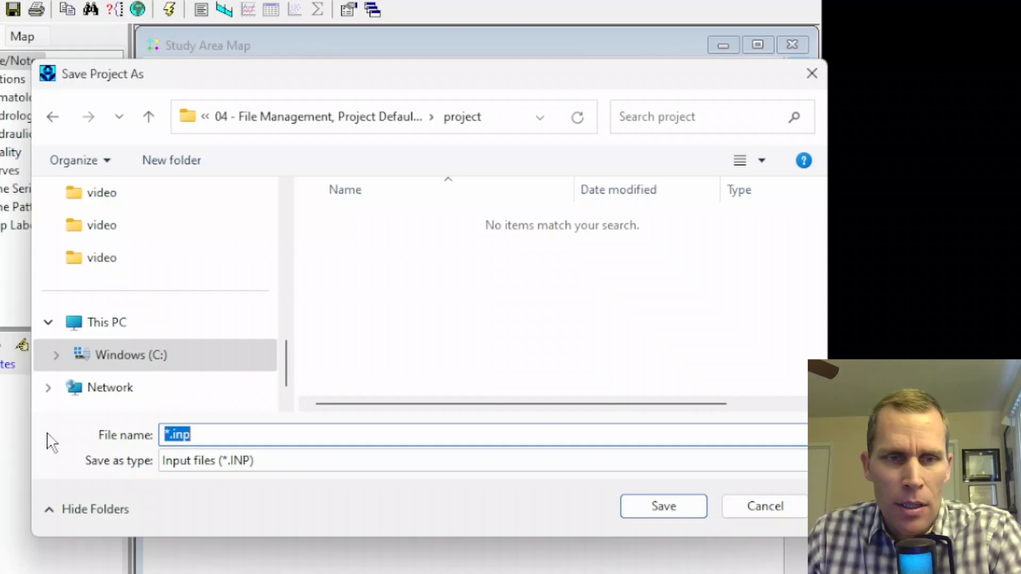
{"action": "type", "text": "lesson_"}
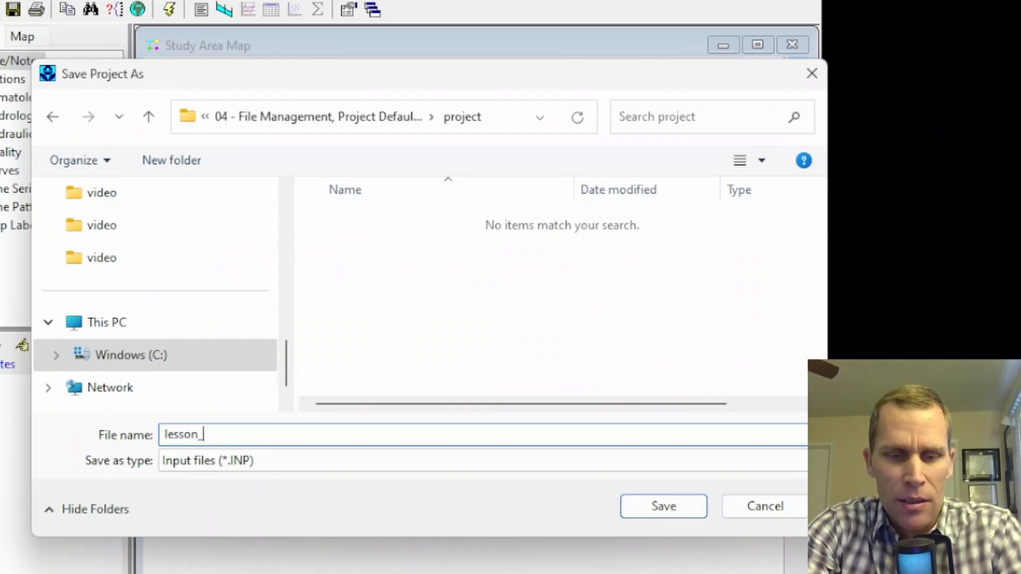
{"action": "type", "text": "4"}
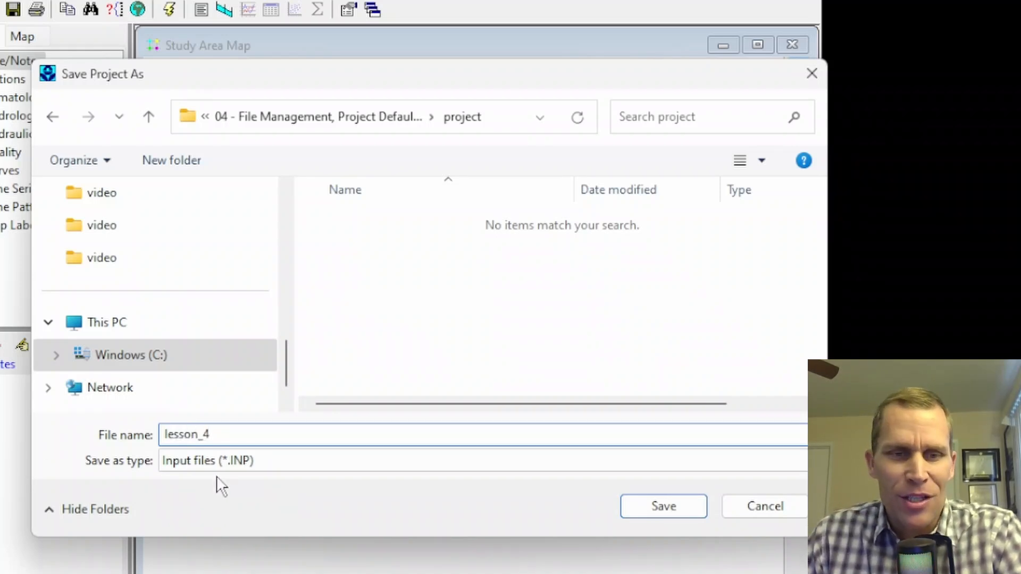
{"action": "mouse_move", "coordinate": [662, 506]}
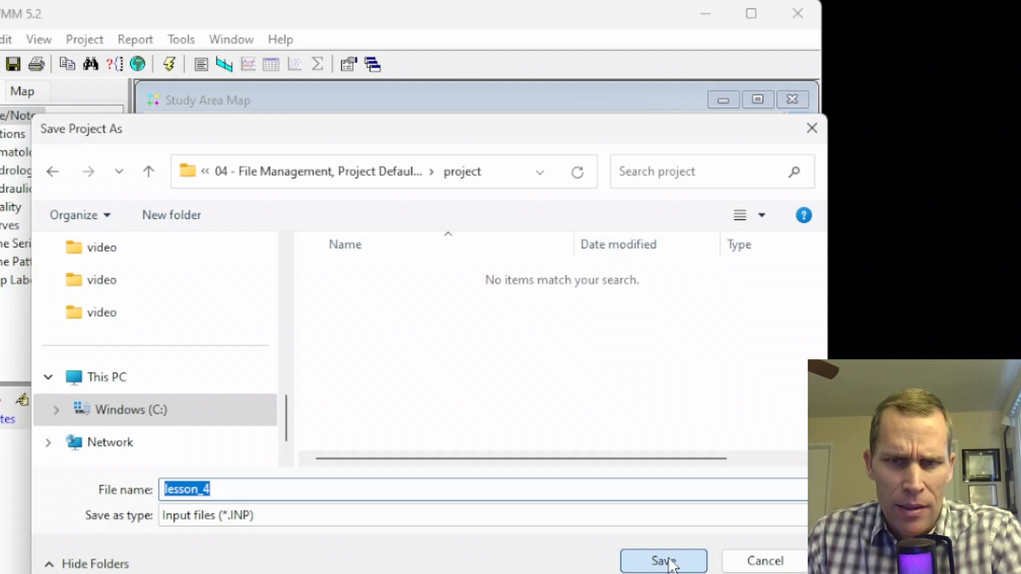
- Save lesson_4.inp and view it in Notepad++, highlighting the CFS flow units value
{"action": "left_click", "coordinate": [663, 560]}
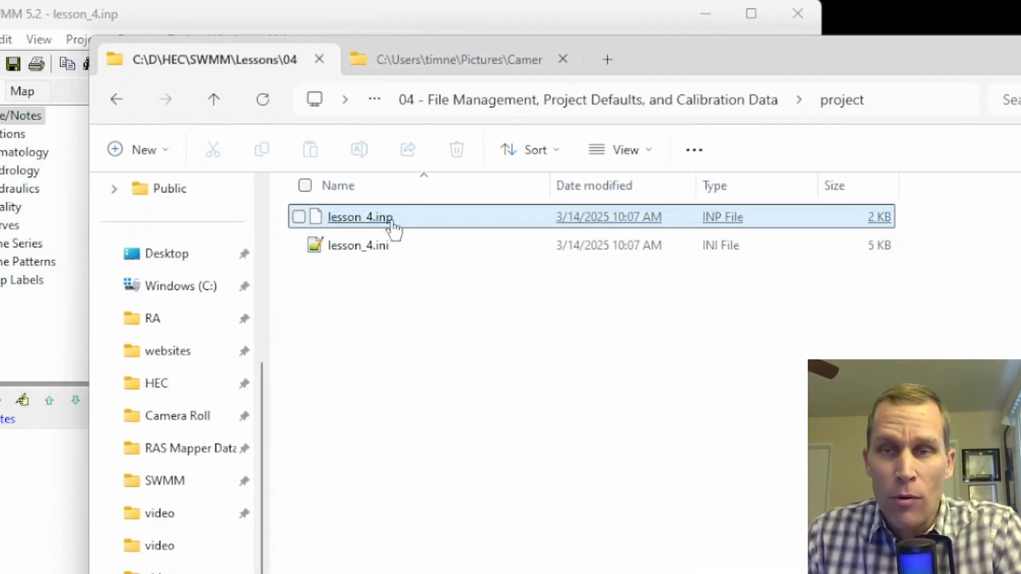
{"action": "mouse_move", "coordinate": [404, 260]}
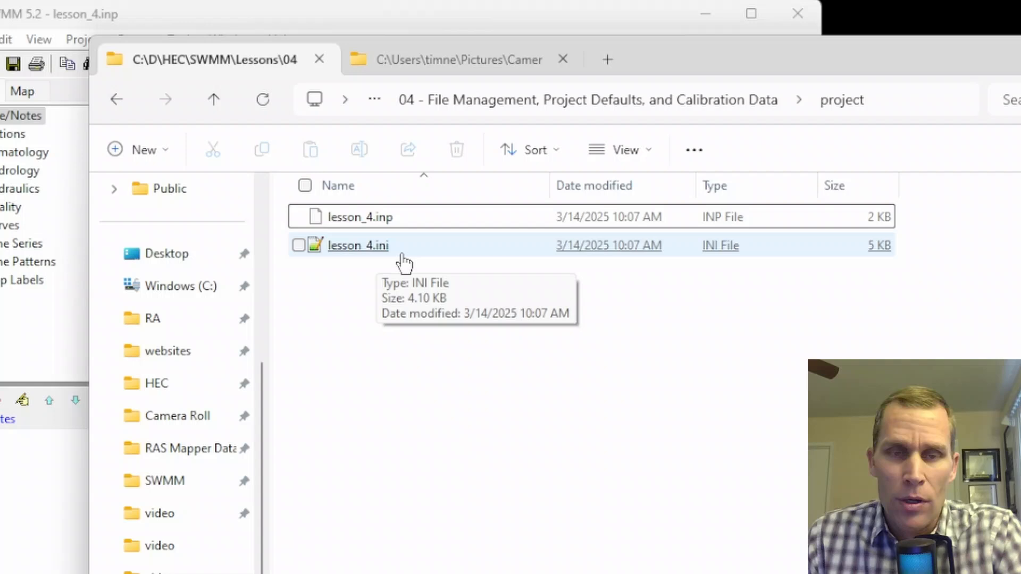
{"action": "right_click", "coordinate": [359, 217]}
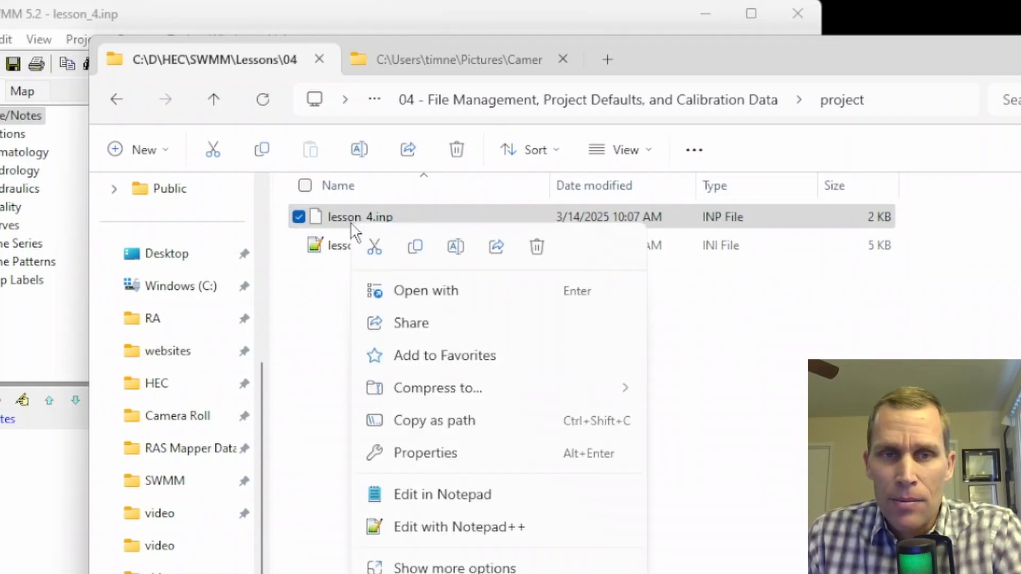
{"action": "left_click", "coordinate": [457, 526]}
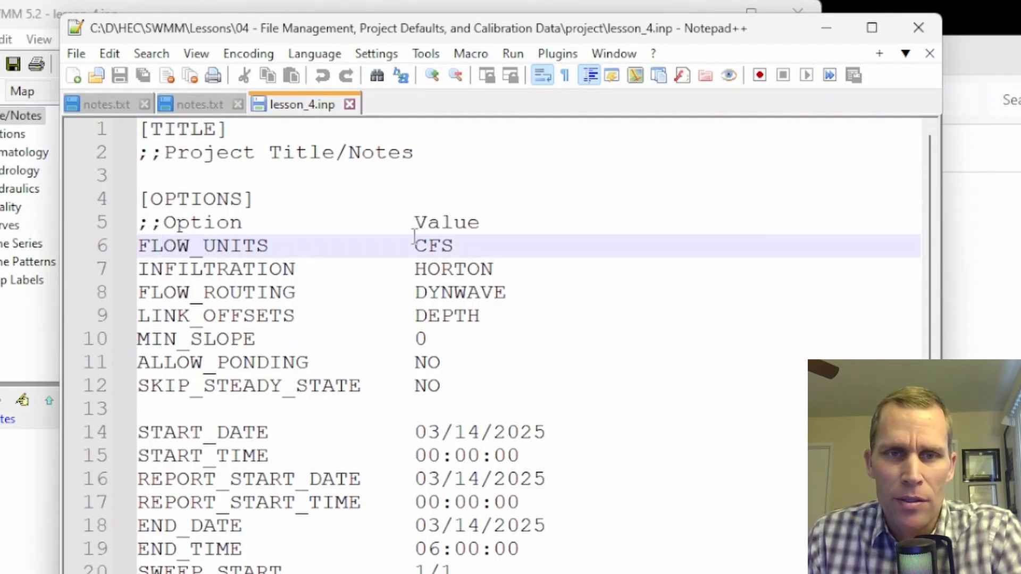
{"action": "double_click", "coordinate": [215, 269]}
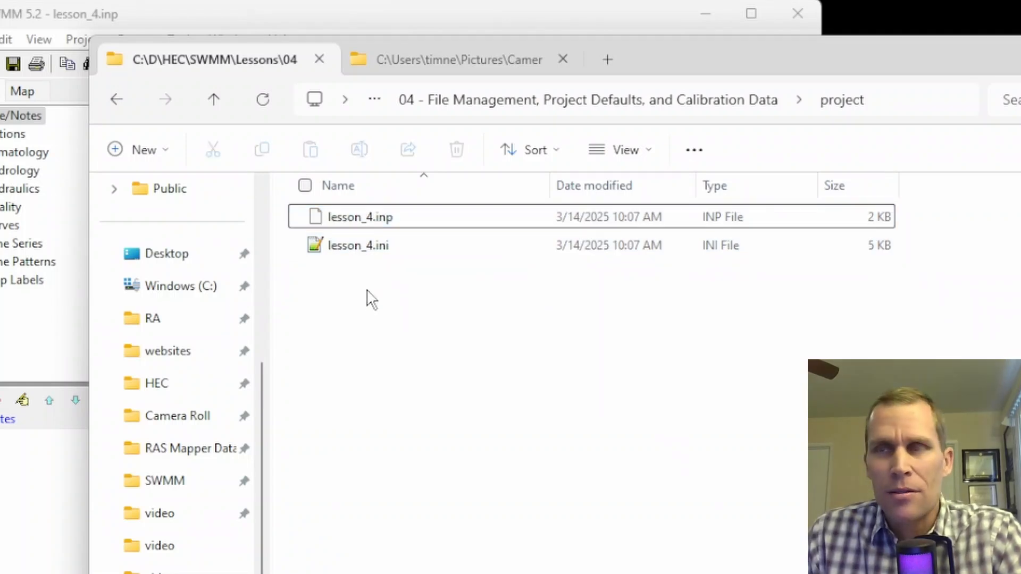
- View lesson_4.ini in Notepad++, scrolling through its map display and legend settings
{"action": "right_click", "coordinate": [359, 245]}
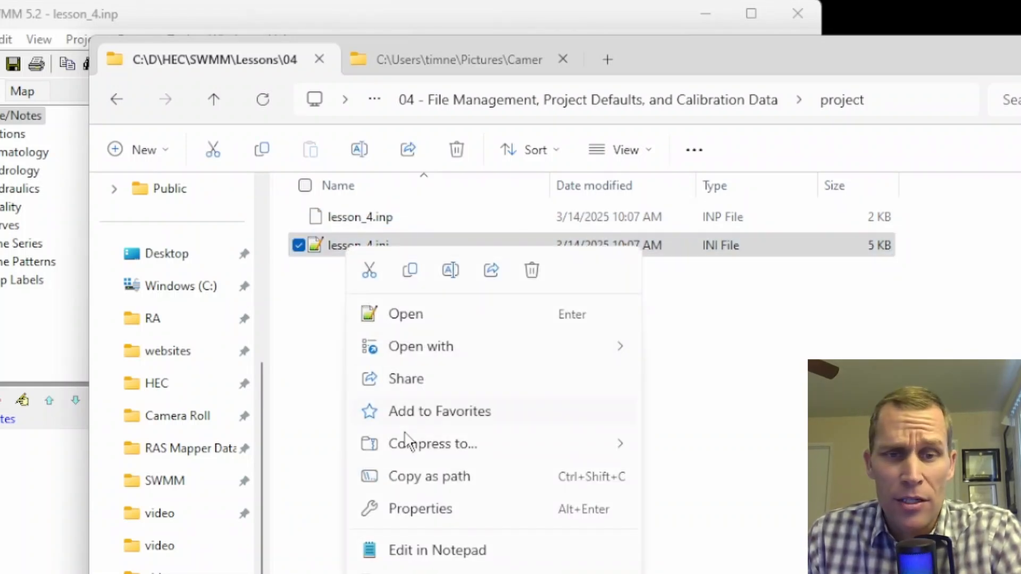
{"action": "left_click", "coordinate": [436, 550]}
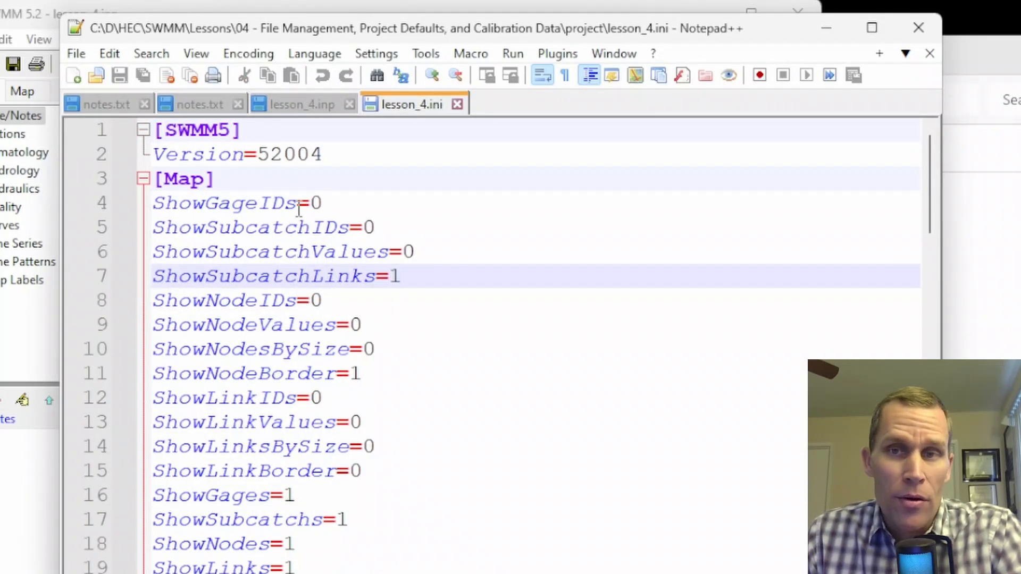
{"action": "scroll", "scroll_direction": "down", "scroll_amount": 3}
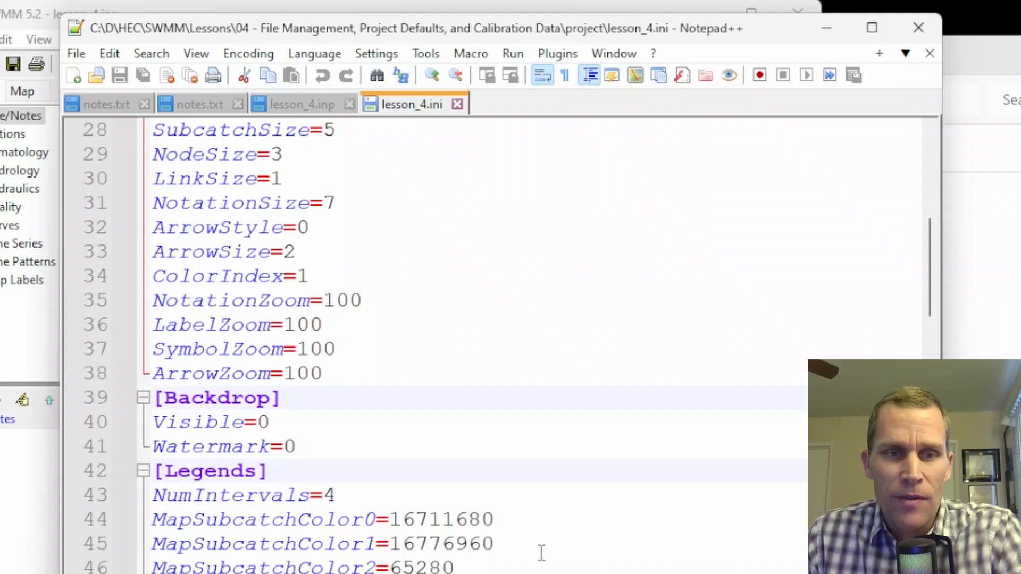
{"action": "scroll", "scroll_direction": "down", "scroll_amount": 3}
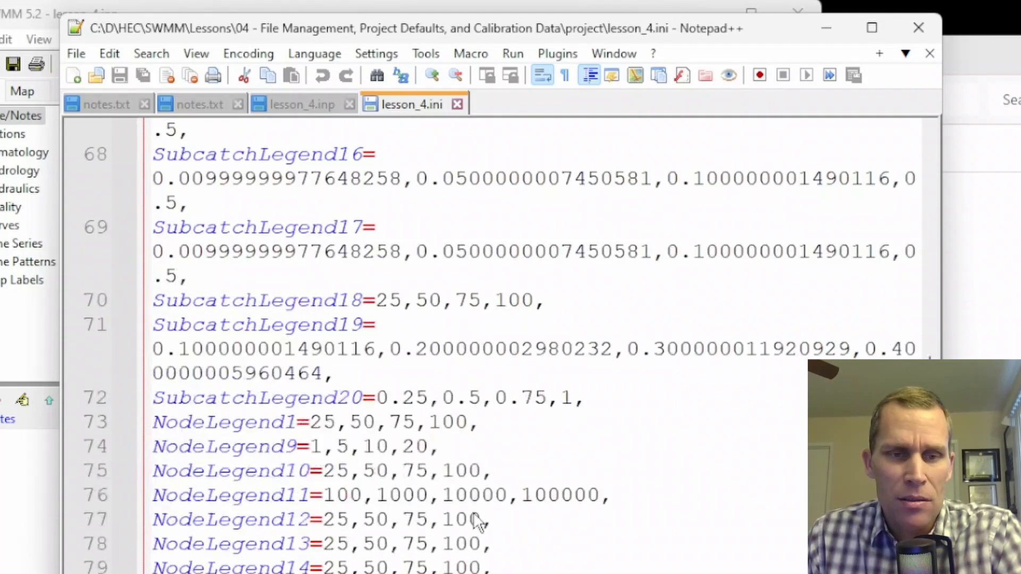
{"action": "scroll", "scroll_direction": "down", "scroll_amount": 3}
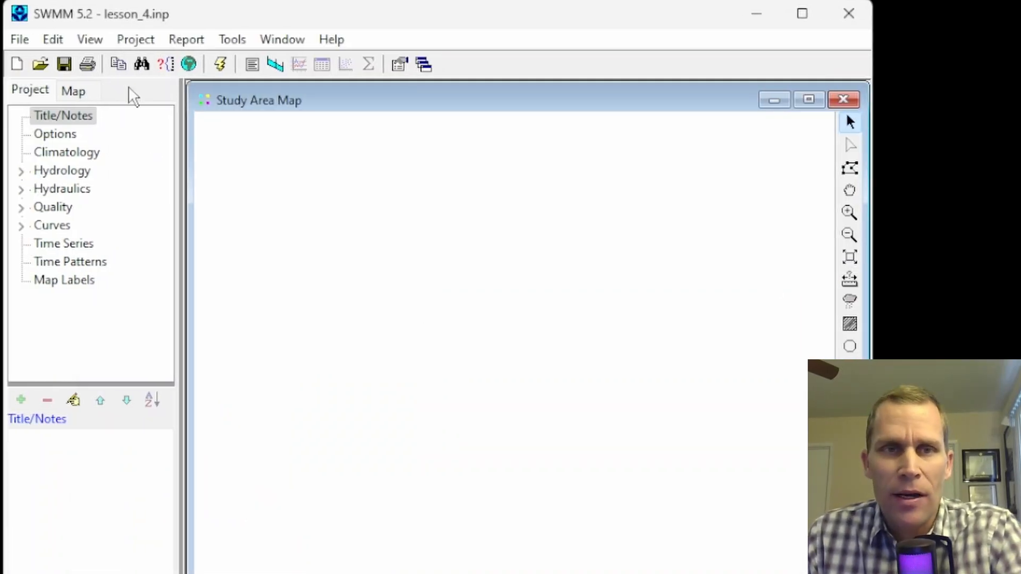
{"action": "left_click", "coordinate": [135, 40]}
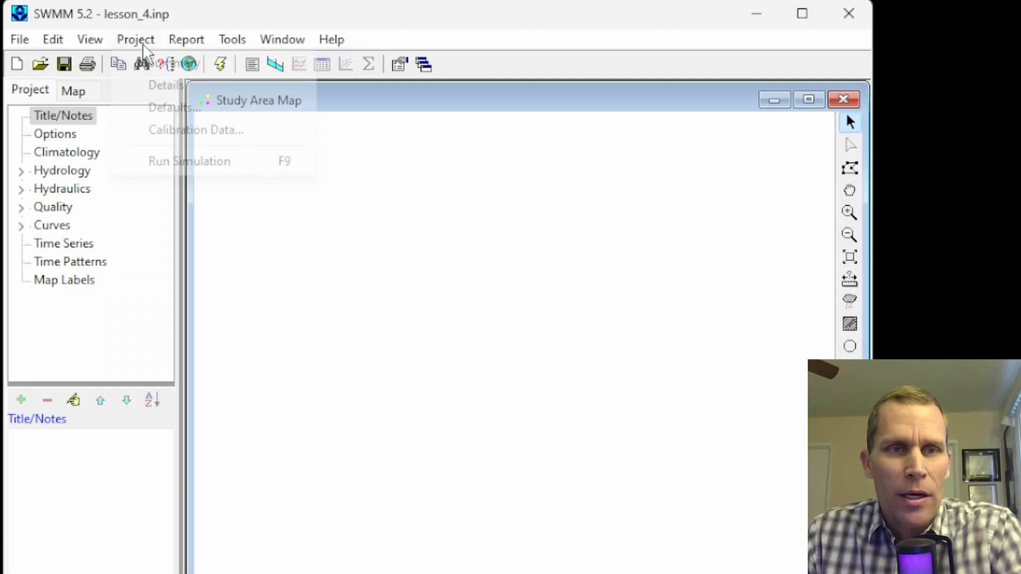
{"action": "left_click", "coordinate": [166, 85]}
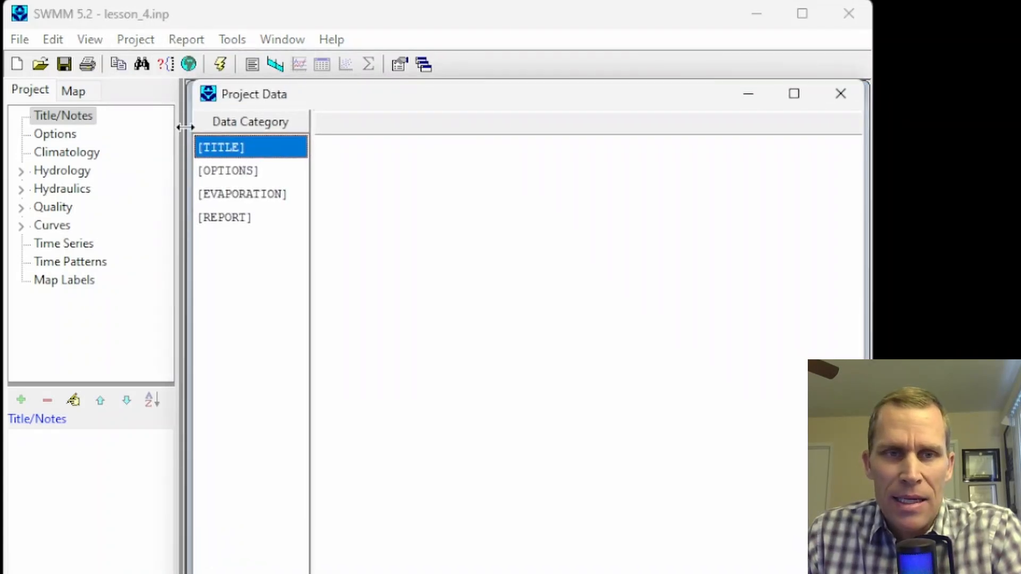
{"action": "left_click", "coordinate": [241, 194]}
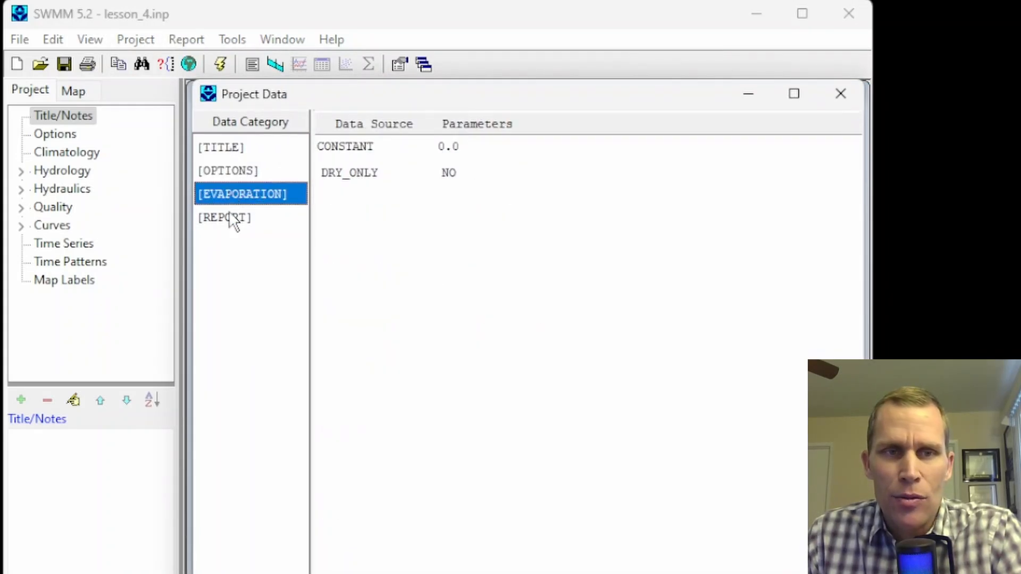
{"action": "left_click", "coordinate": [228, 170]}
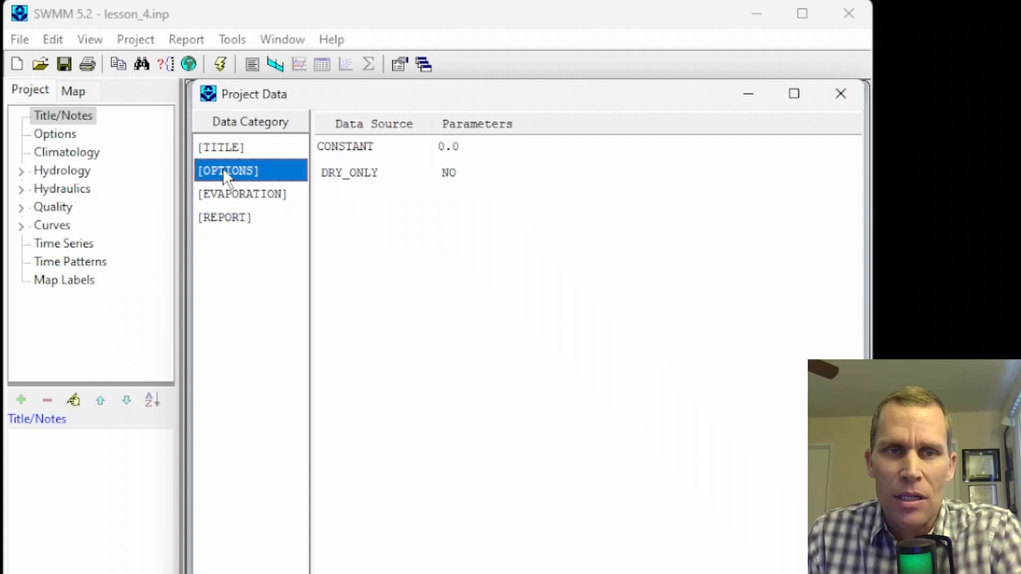
{"action": "left_click", "coordinate": [228, 170]}
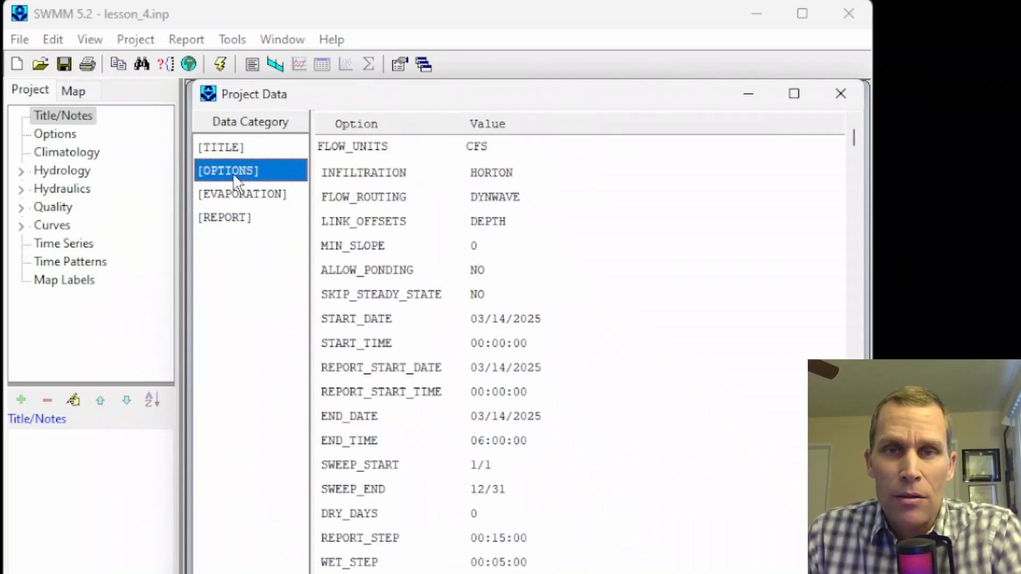
{"action": "left_click", "coordinate": [241, 194]}
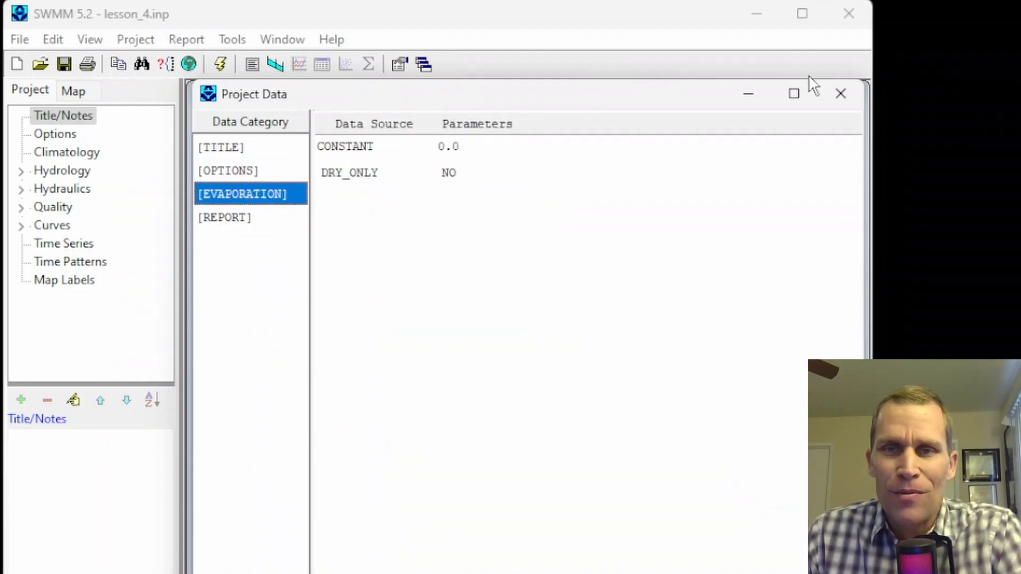
{"action": "left_click", "coordinate": [840, 93]}
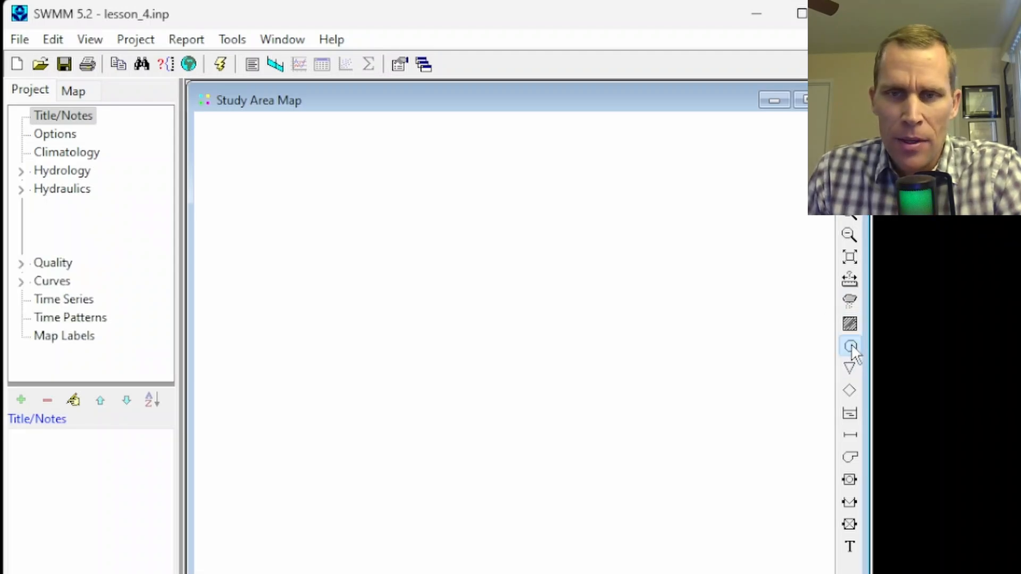
- Place junctions, add a subcatchment corner, and connect a conduit to the upper junction
{"action": "left_click", "coordinate": [291, 230]}
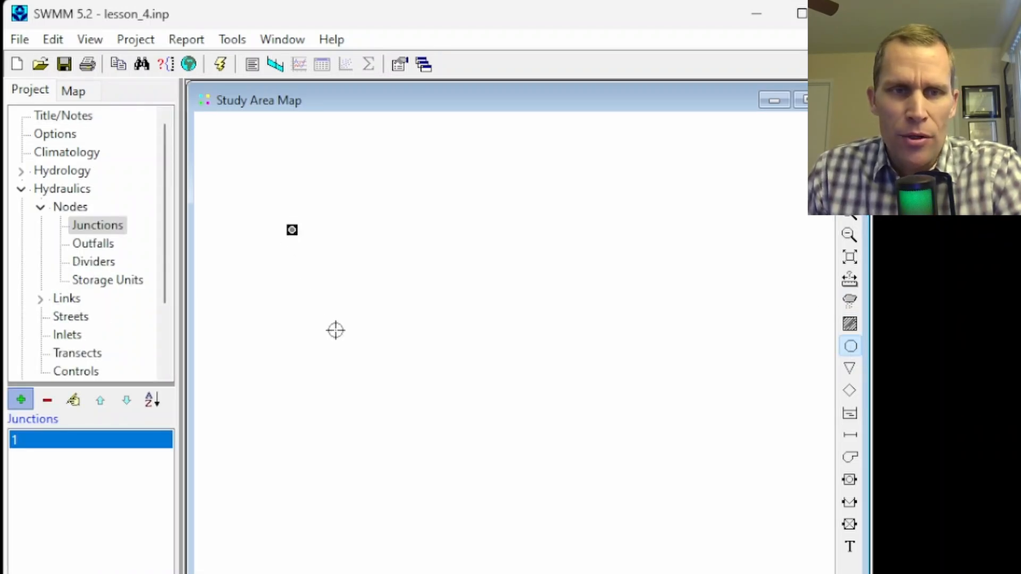
{"action": "left_click", "coordinate": [339, 317]}
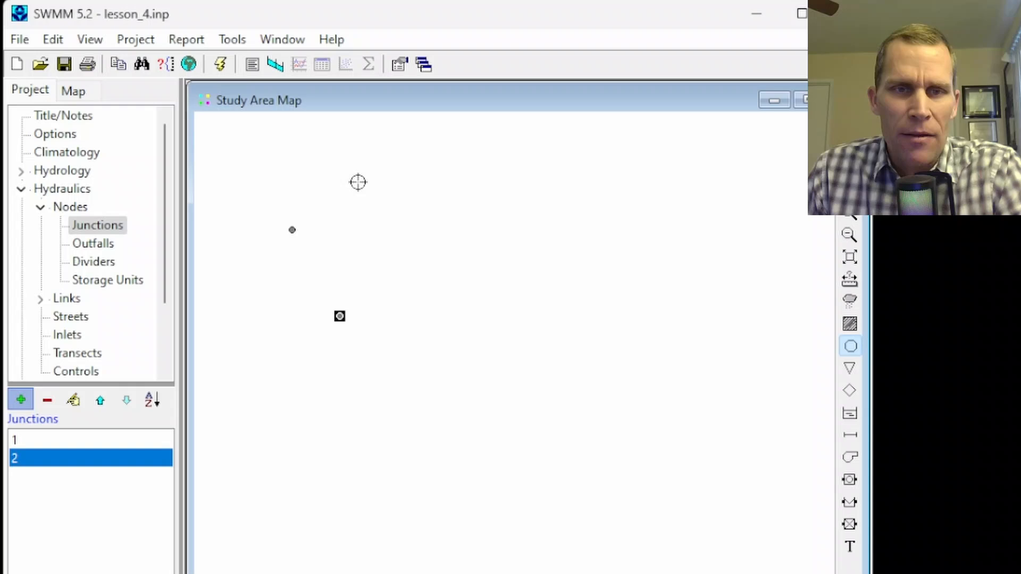
{"action": "left_click", "coordinate": [399, 266]}
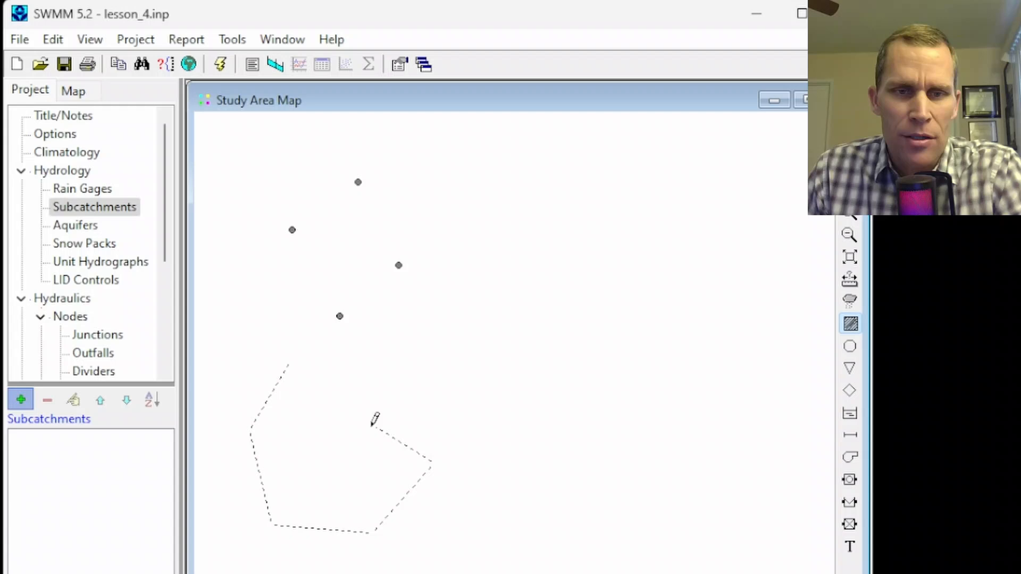
{"action": "left_click", "coordinate": [374, 420]}
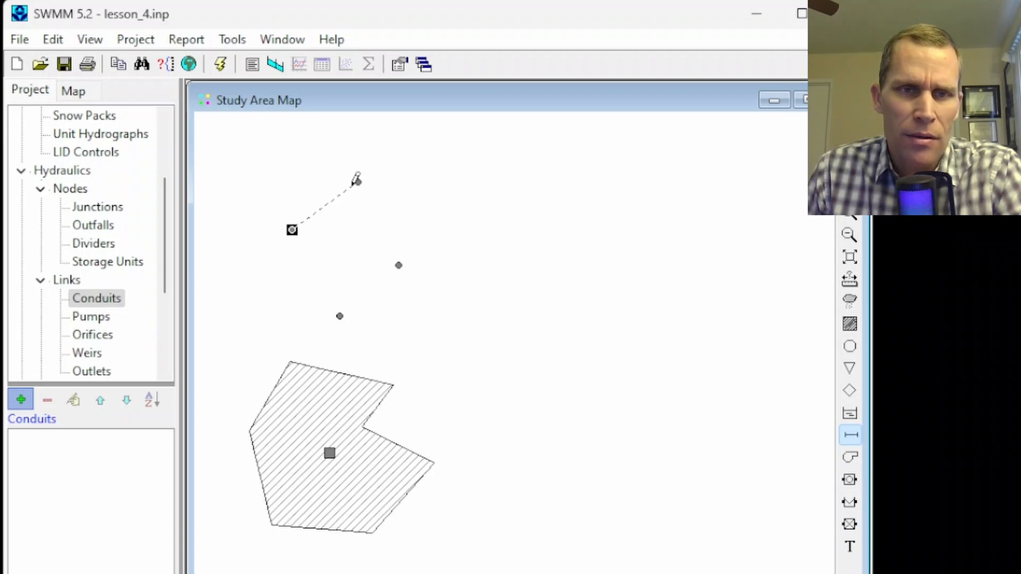
{"action": "left_click", "coordinate": [356, 181]}
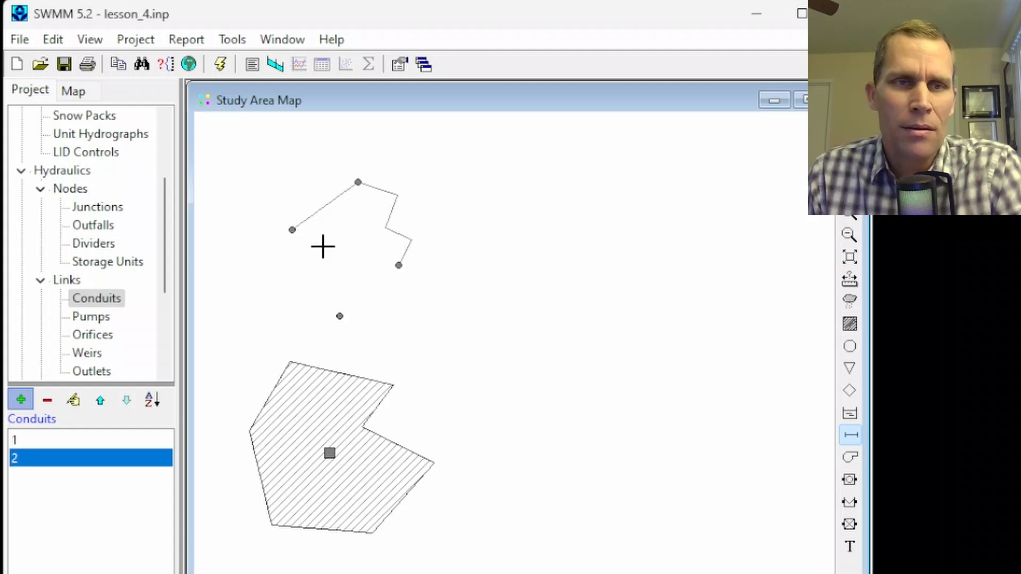
{"action": "left_click", "coordinate": [135, 39]}
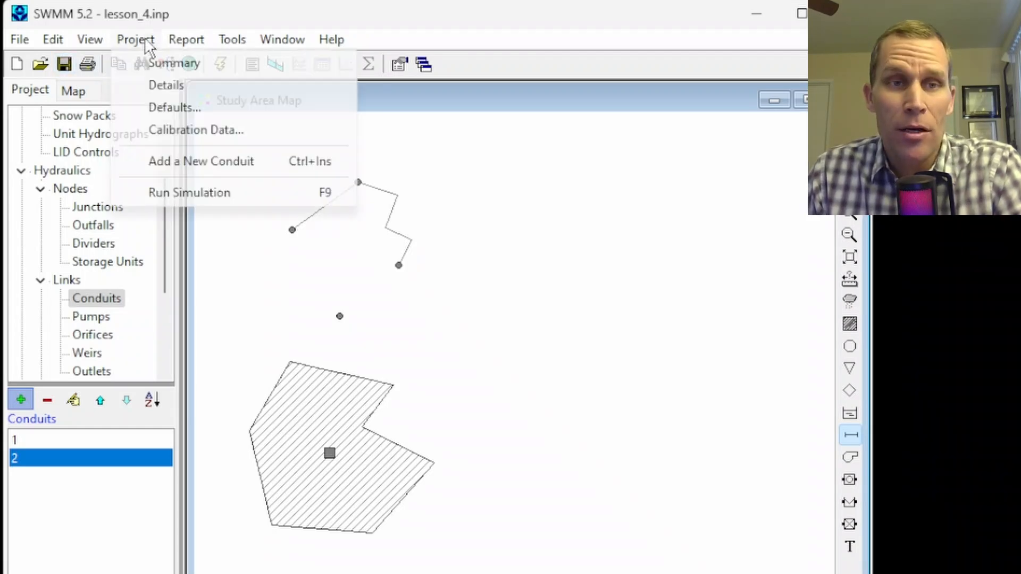
{"action": "left_click", "coordinate": [166, 85]}
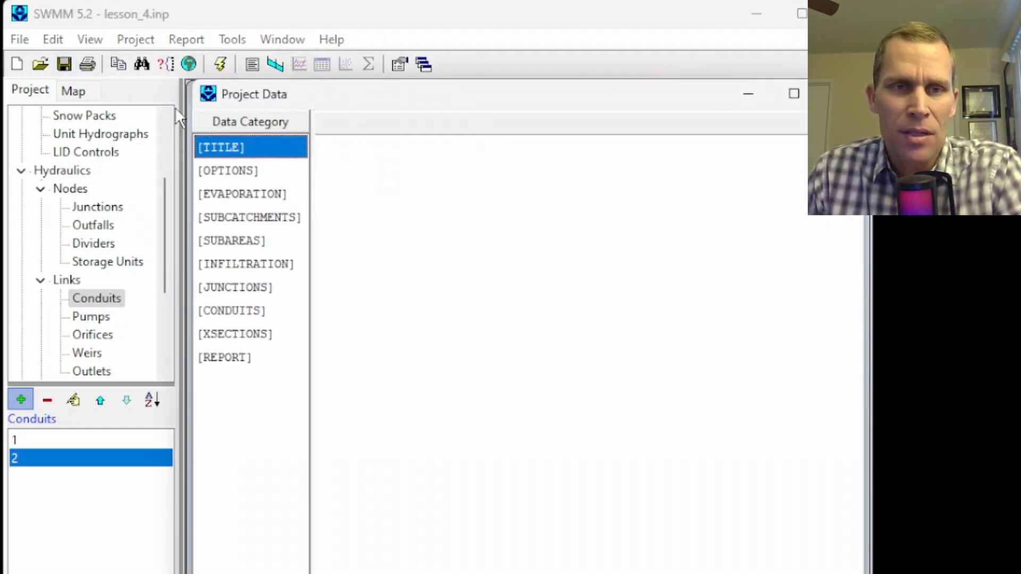
{"action": "mouse_move", "coordinate": [244, 303]}
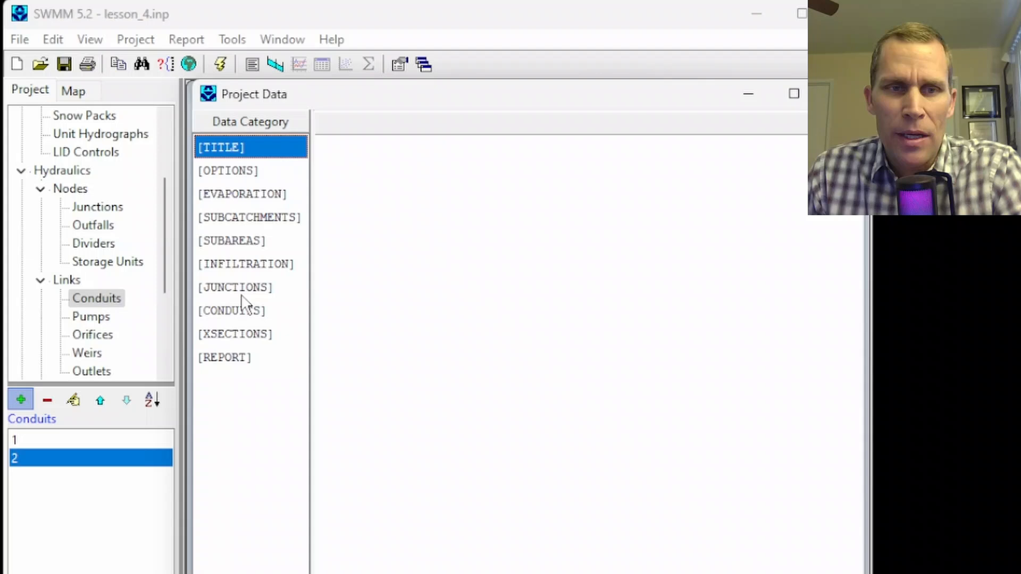
{"action": "left_click", "coordinate": [234, 287]}
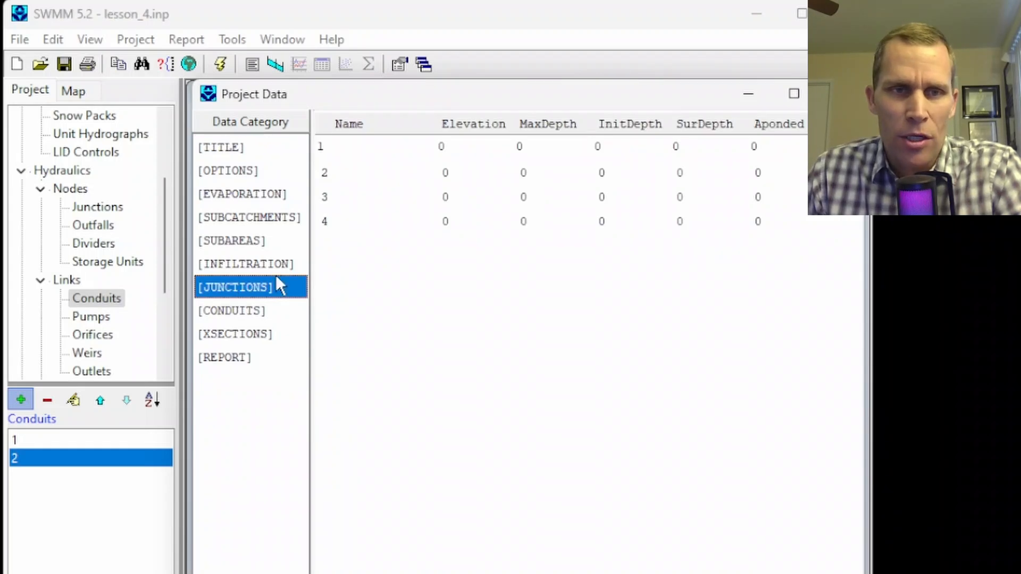
{"action": "left_click", "coordinate": [249, 217]}
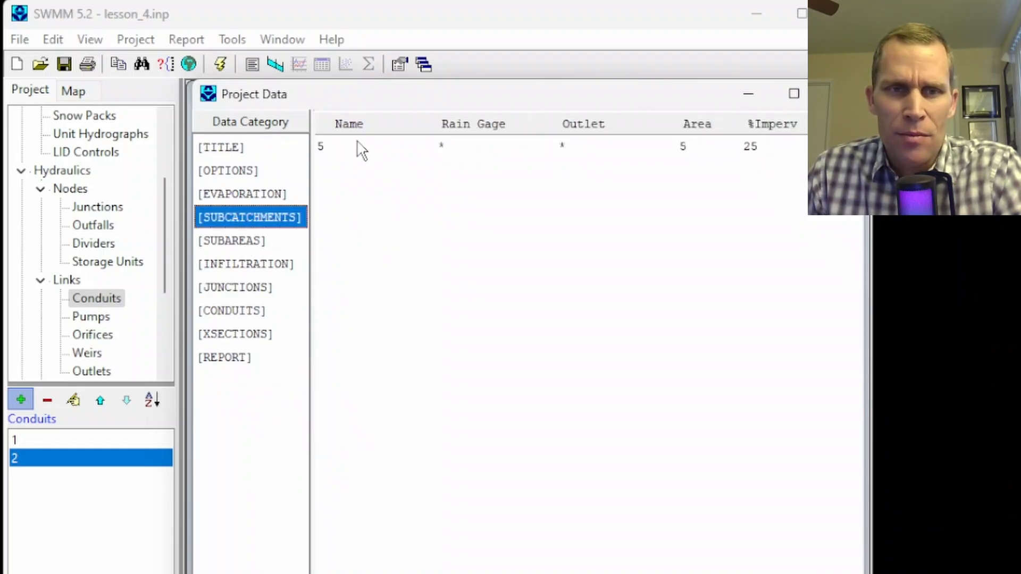
{"action": "left_click", "coordinate": [231, 310]}
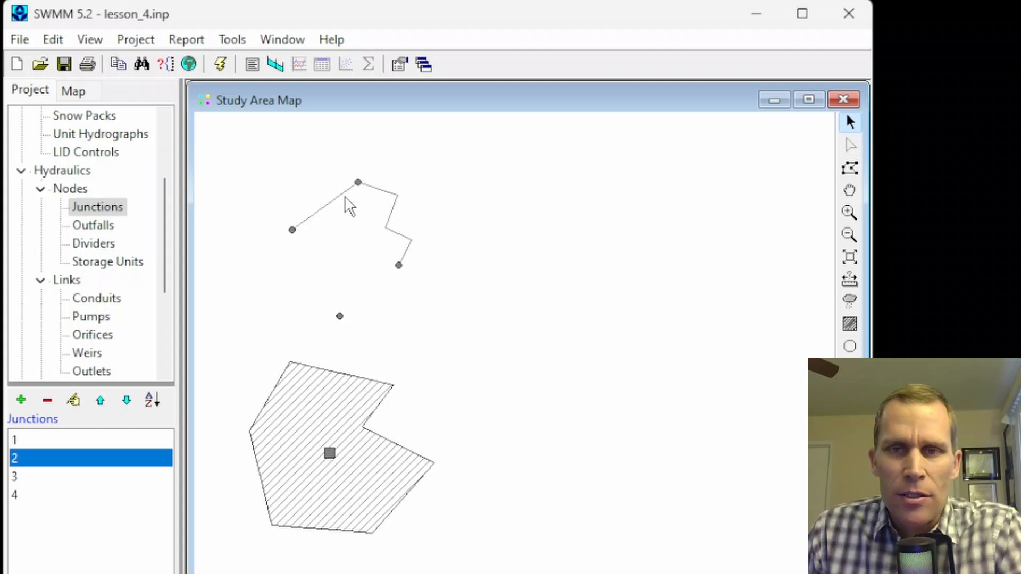
{"action": "mouse_move", "coordinate": [357, 182]}
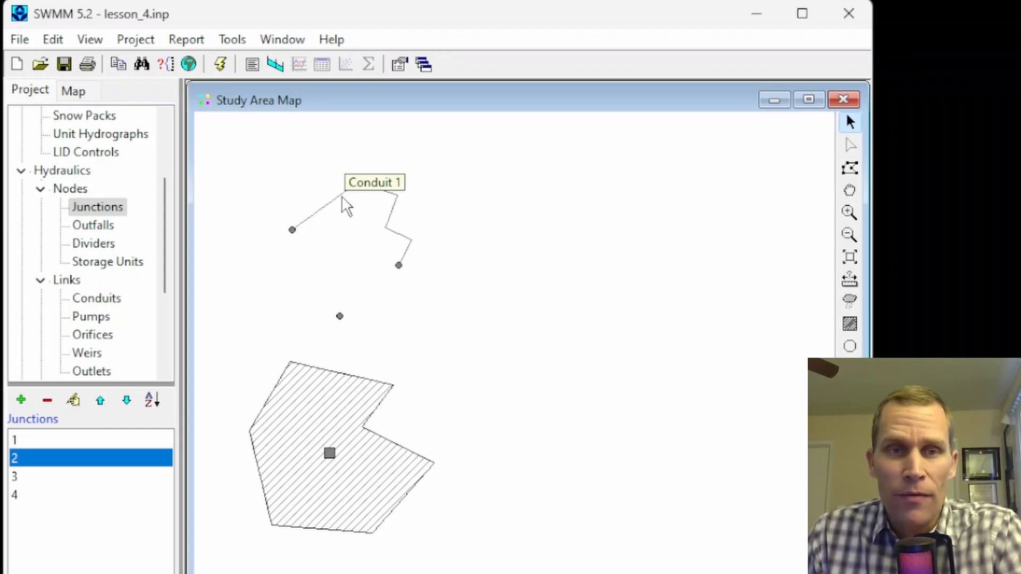
{"action": "right_click", "coordinate": [329, 373]}
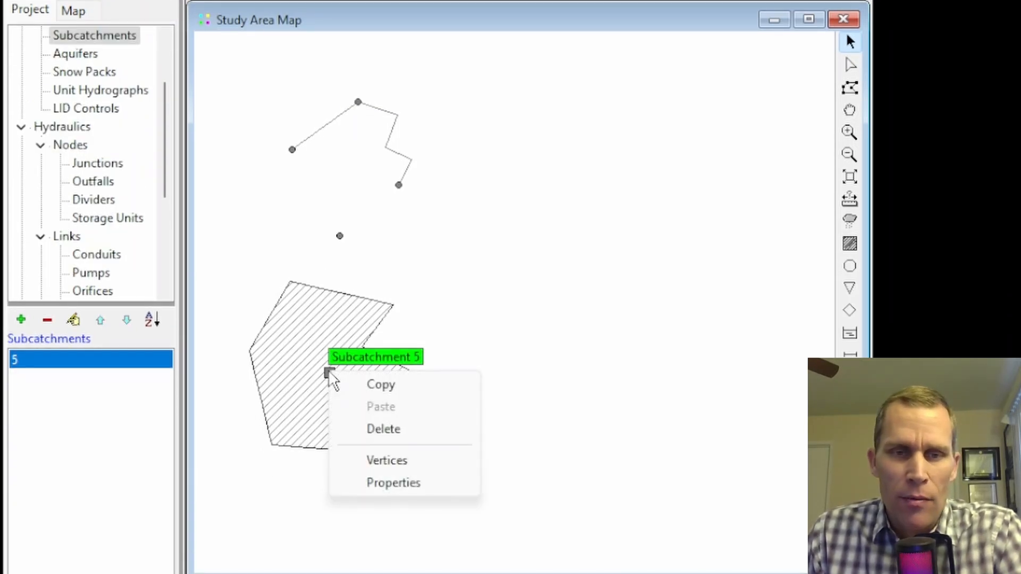
{"action": "left_click", "coordinate": [393, 483]}
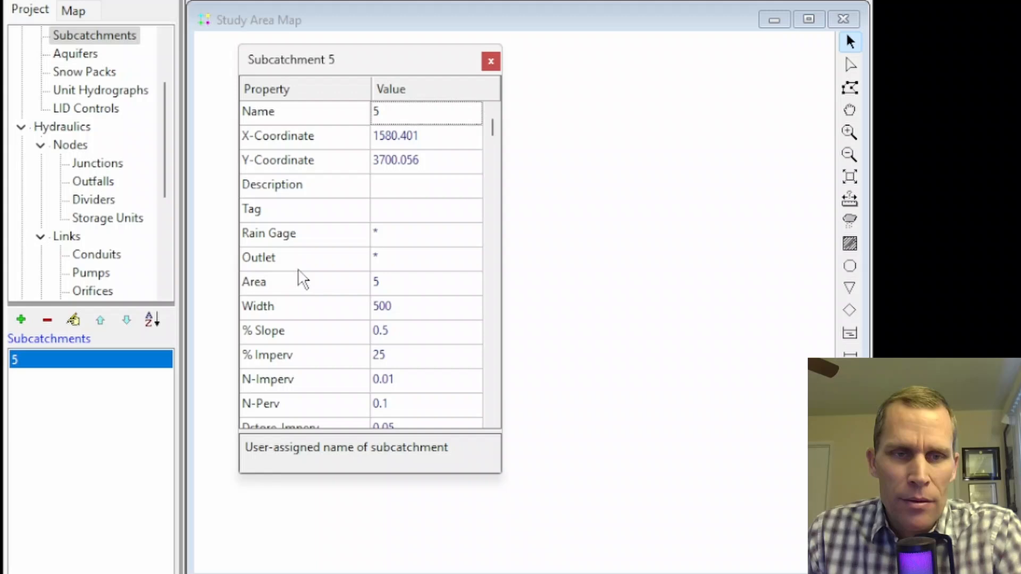
{"action": "left_click", "coordinate": [427, 281]}
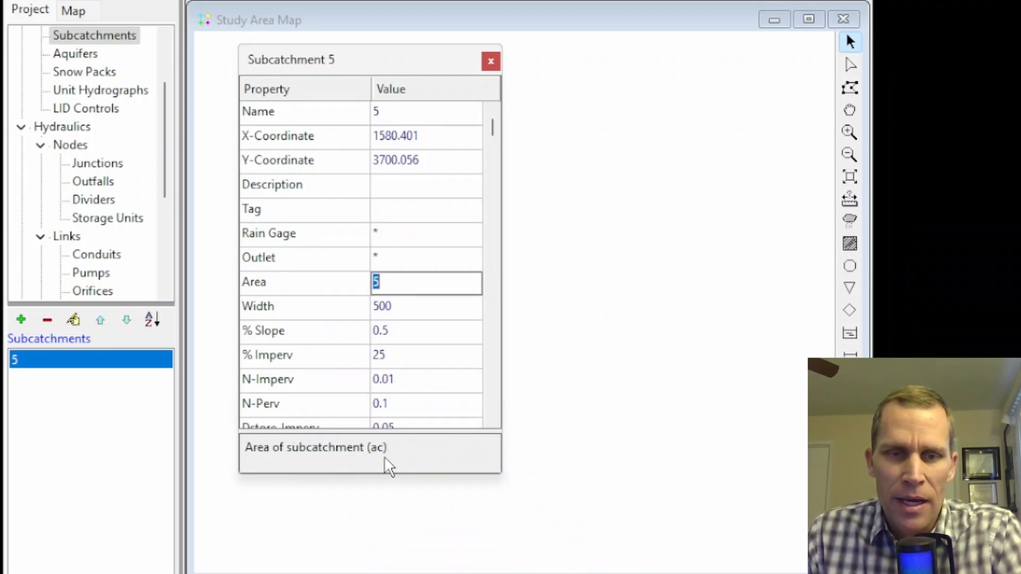
{"action": "left_click", "coordinate": [425, 306]}
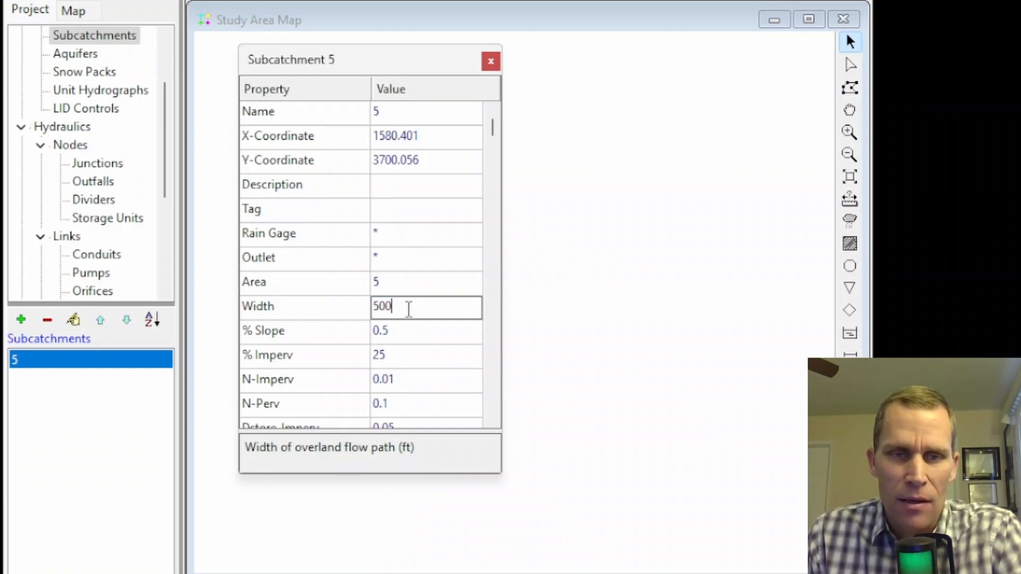
{"action": "left_click", "coordinate": [489, 59]}
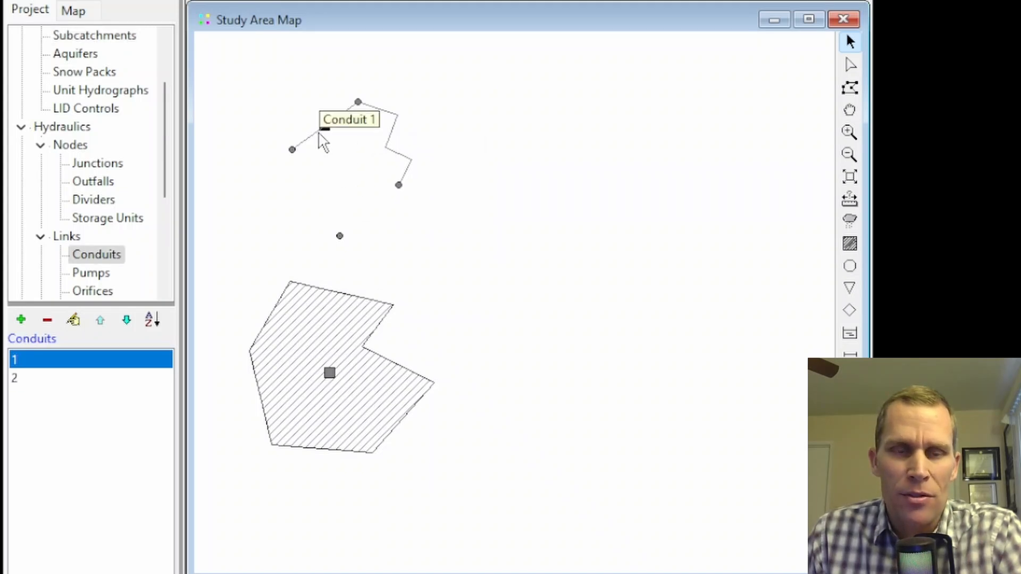
{"action": "double_click", "coordinate": [349, 119]}
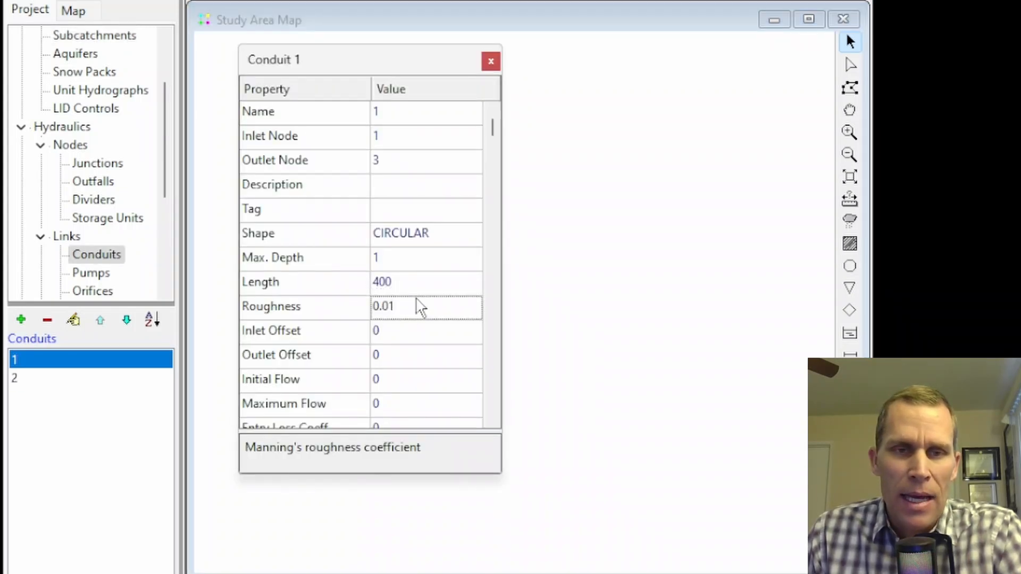
{"action": "left_click", "coordinate": [426, 281]}
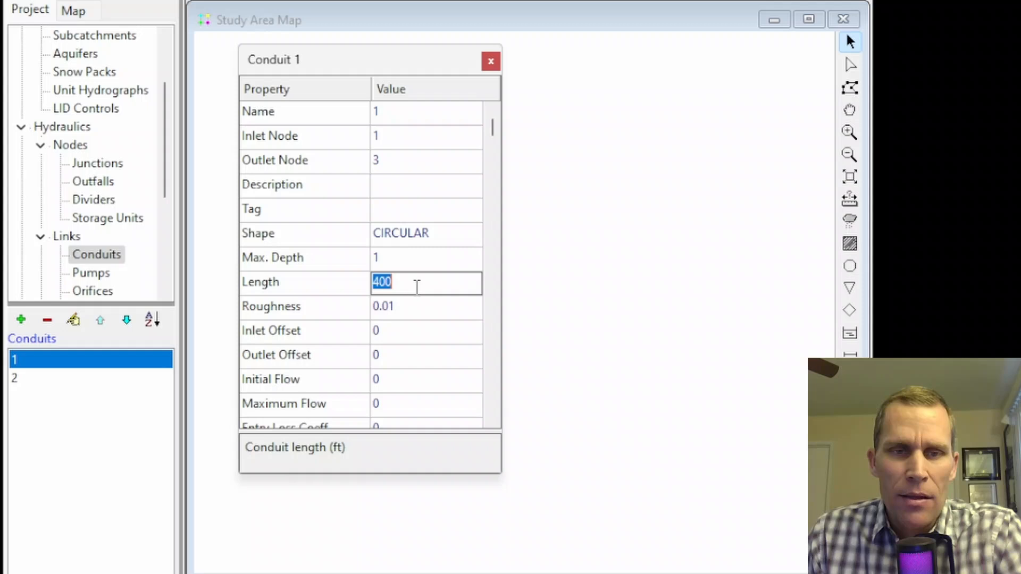
{"action": "left_click", "coordinate": [425, 306]}
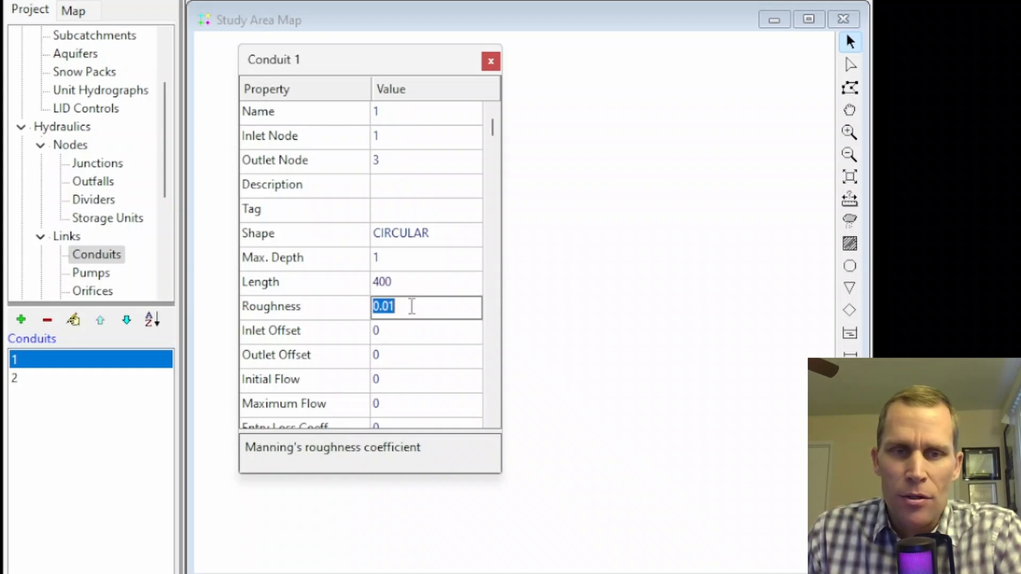
{"action": "mouse_move", "coordinate": [446, 456]}
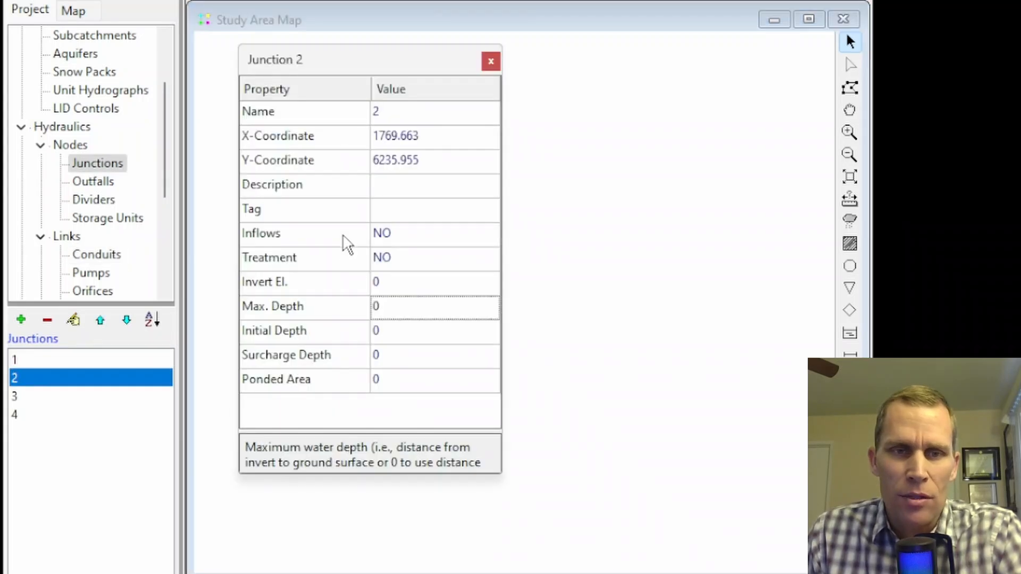
{"action": "mouse_move", "coordinate": [364, 266]}
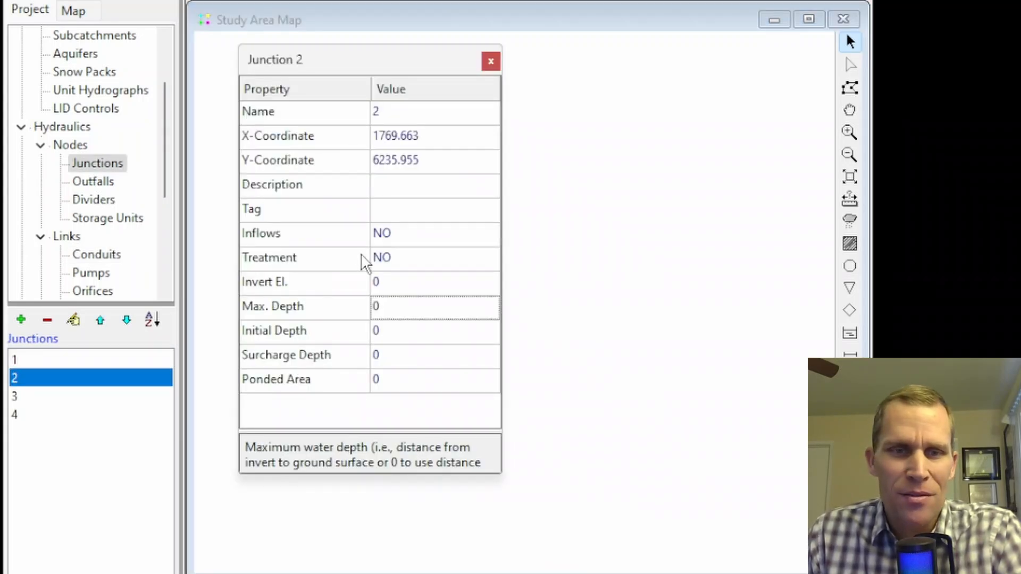
{"action": "left_click", "coordinate": [490, 60]}
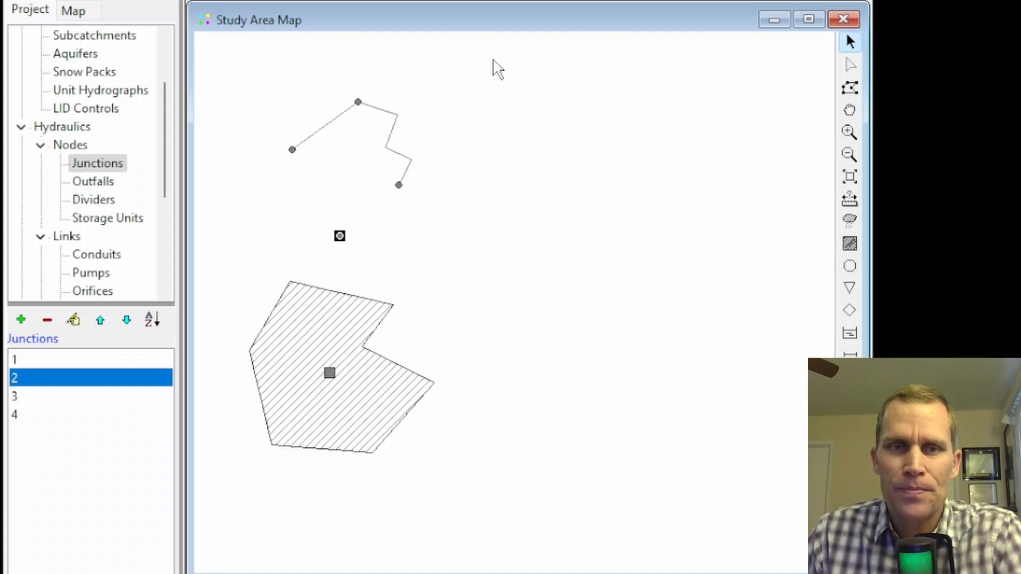
- View the Project Defaults node/link values and the blank ID label prefixes
{"action": "left_click", "coordinate": [135, 42]}
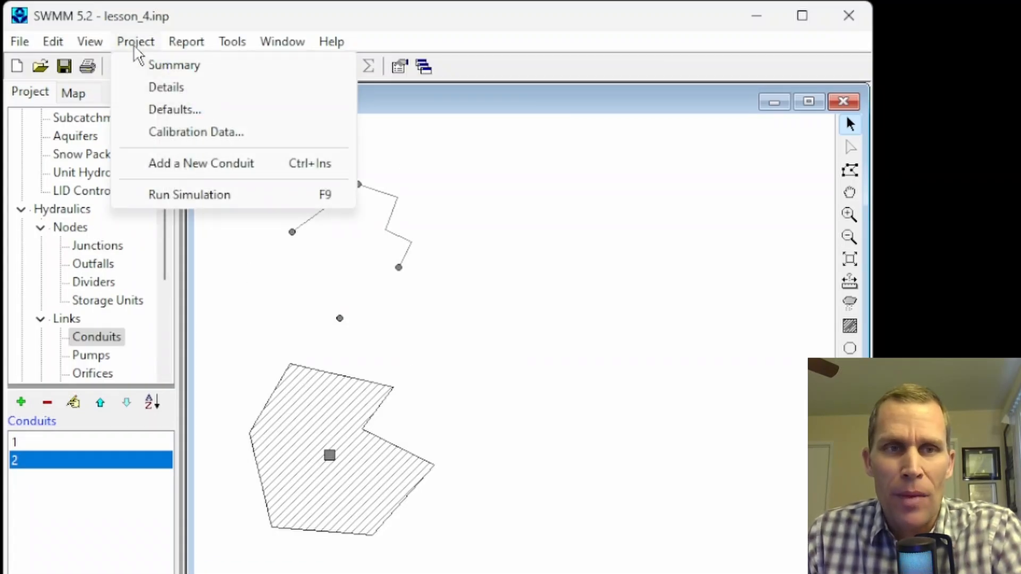
{"action": "mouse_move", "coordinate": [178, 87]}
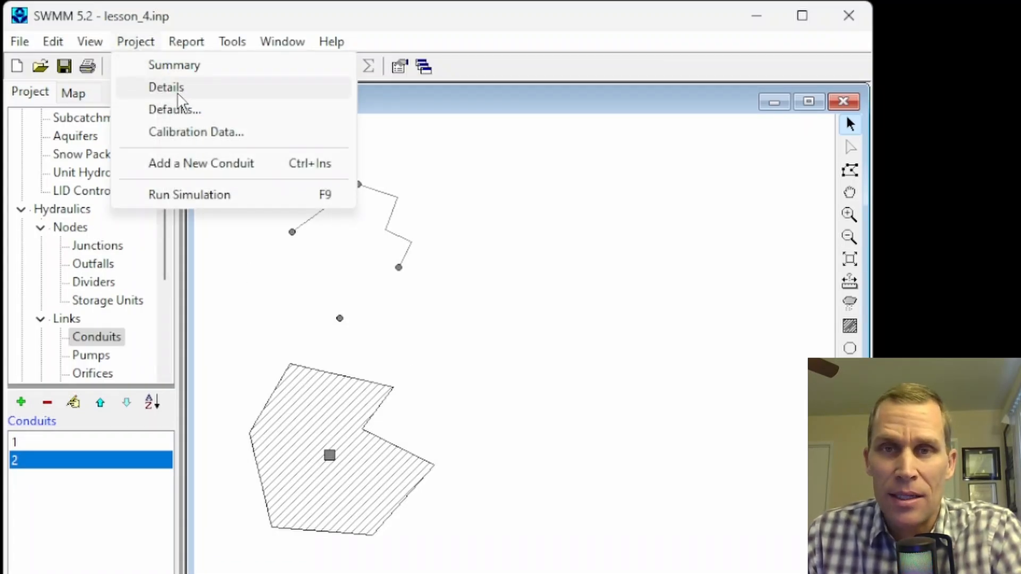
{"action": "left_click", "coordinate": [174, 108]}
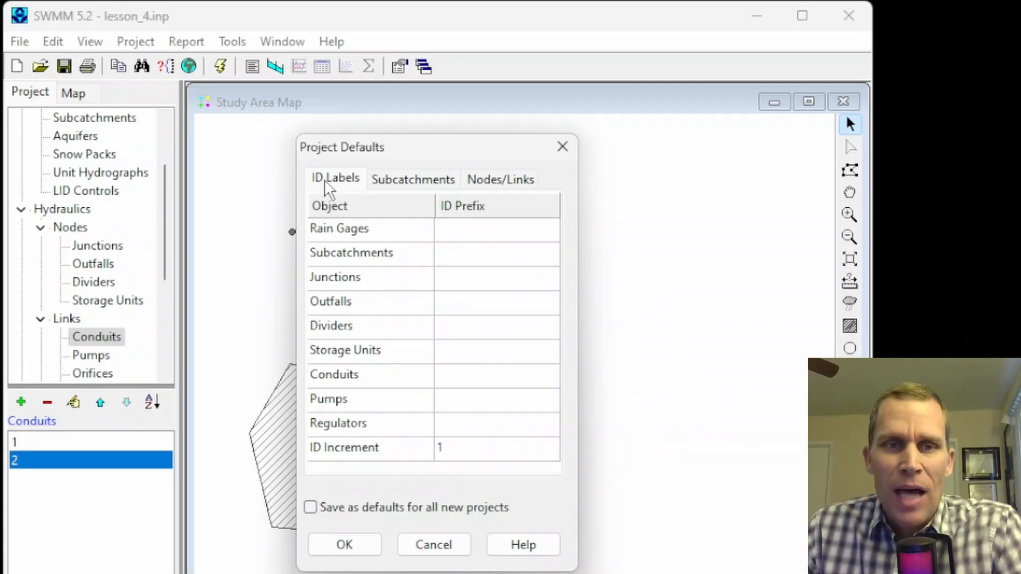
{"action": "left_click", "coordinate": [500, 179]}
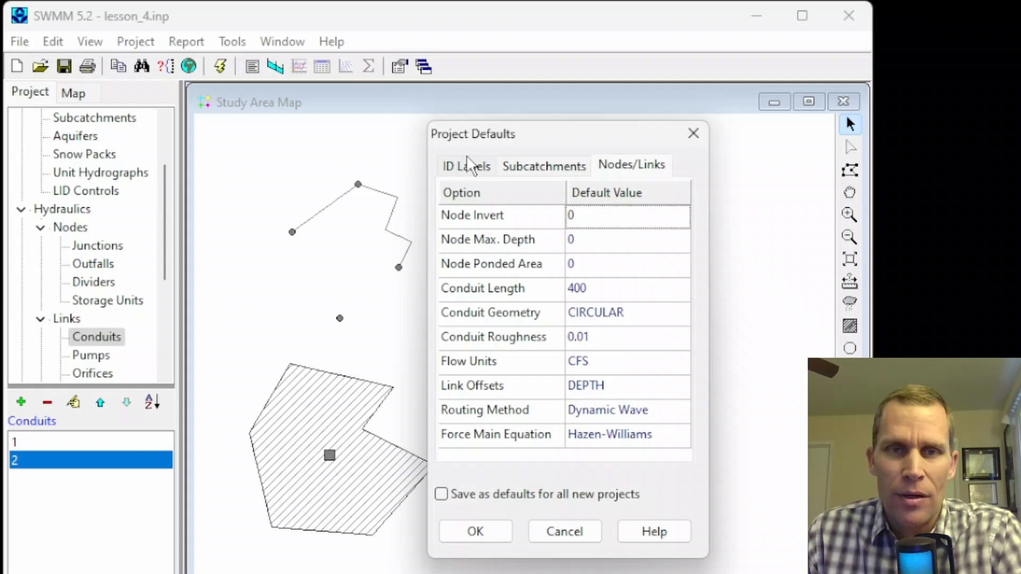
{"action": "mouse_move", "coordinate": [475, 182]}
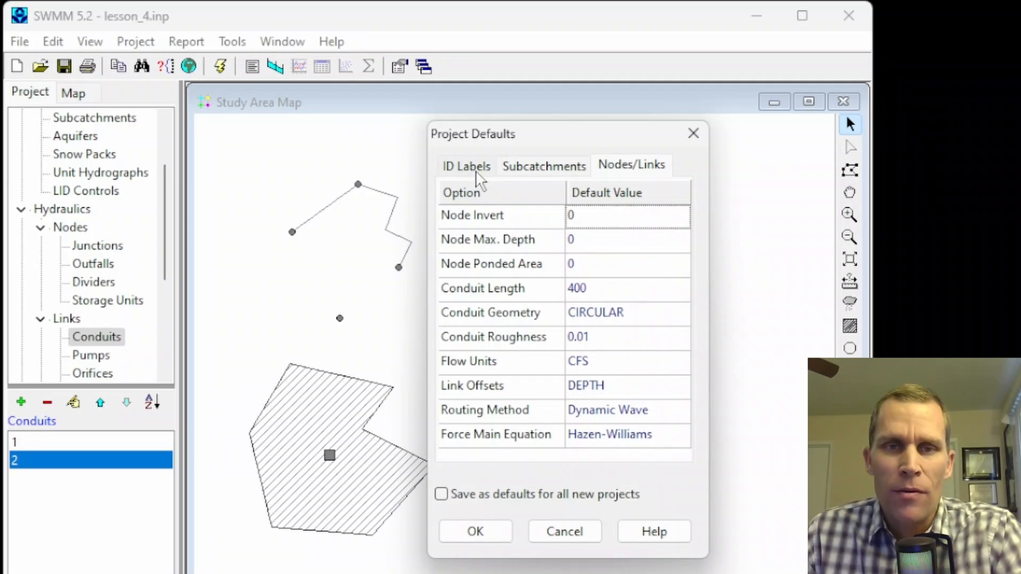
{"action": "left_click", "coordinate": [466, 166]}
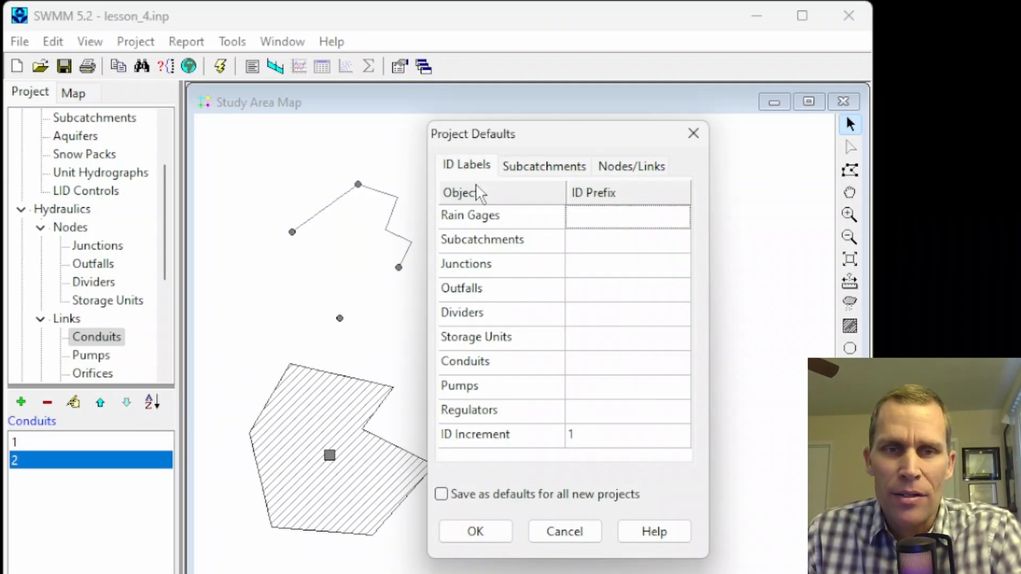
{"action": "mouse_move", "coordinate": [481, 451]}
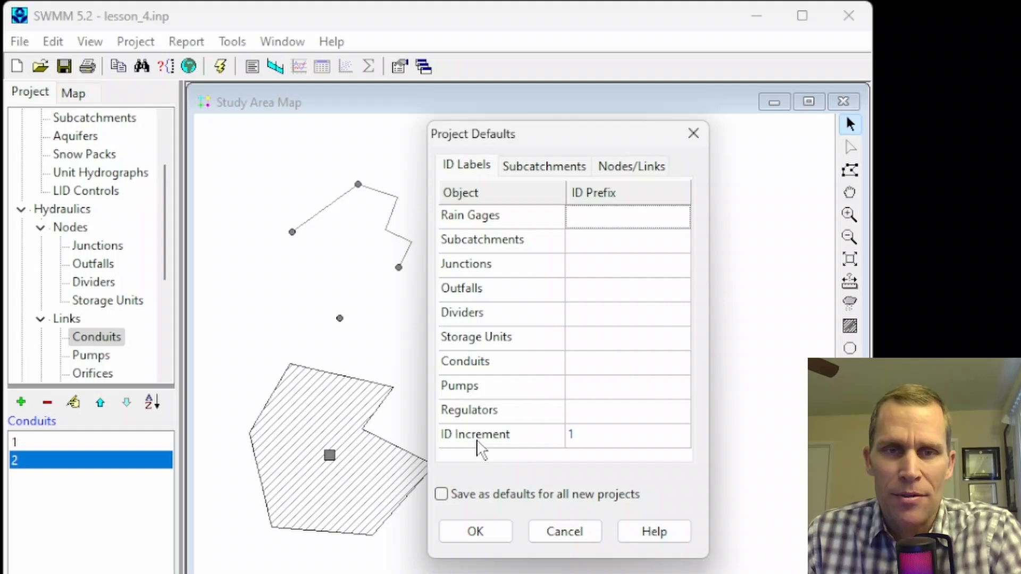
{"action": "mouse_move", "coordinate": [616, 215]}
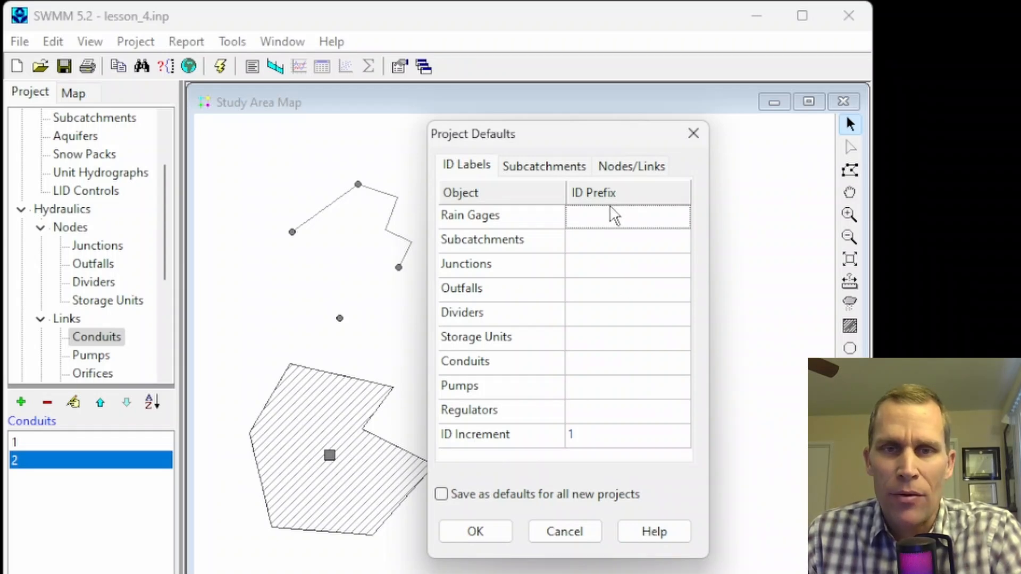
{"action": "mouse_move", "coordinate": [617, 402]}
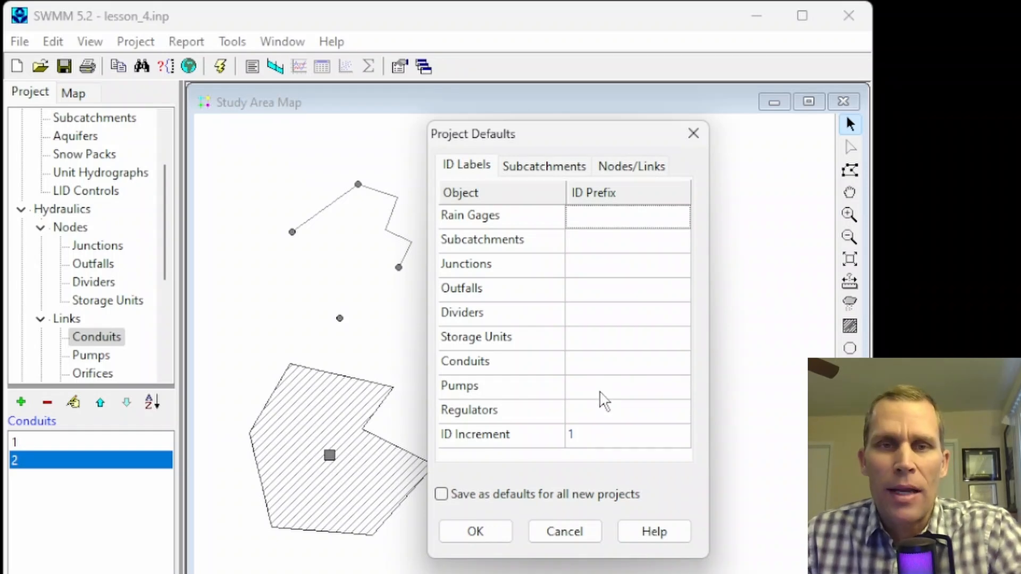
{"action": "mouse_move", "coordinate": [472, 423]}
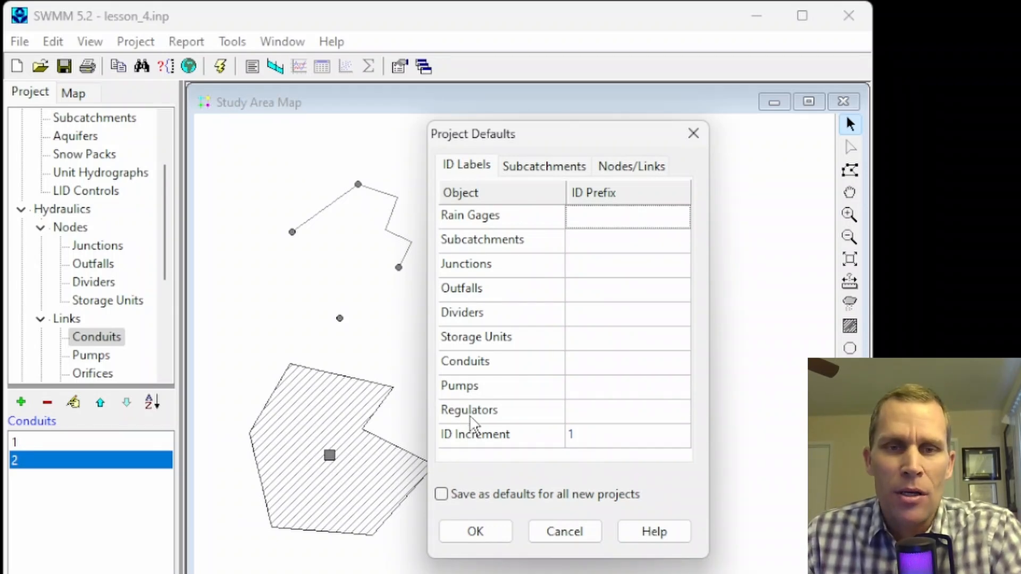
- Set ID prefixes con_ for conduits, s for subcatchments, junct for junctions, and apply them
{"action": "left_click", "coordinate": [627, 216]}
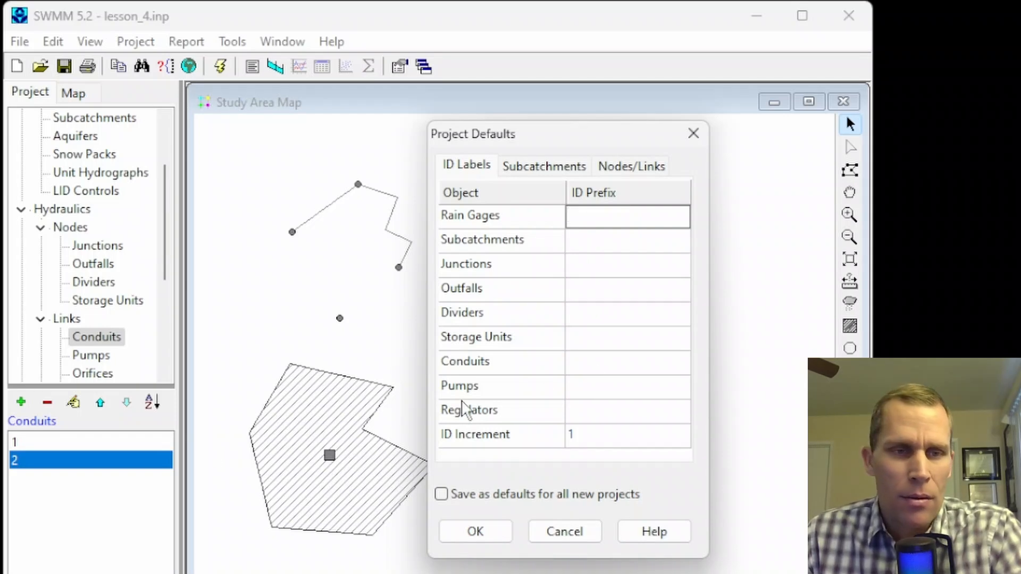
{"action": "mouse_move", "coordinate": [508, 280]}
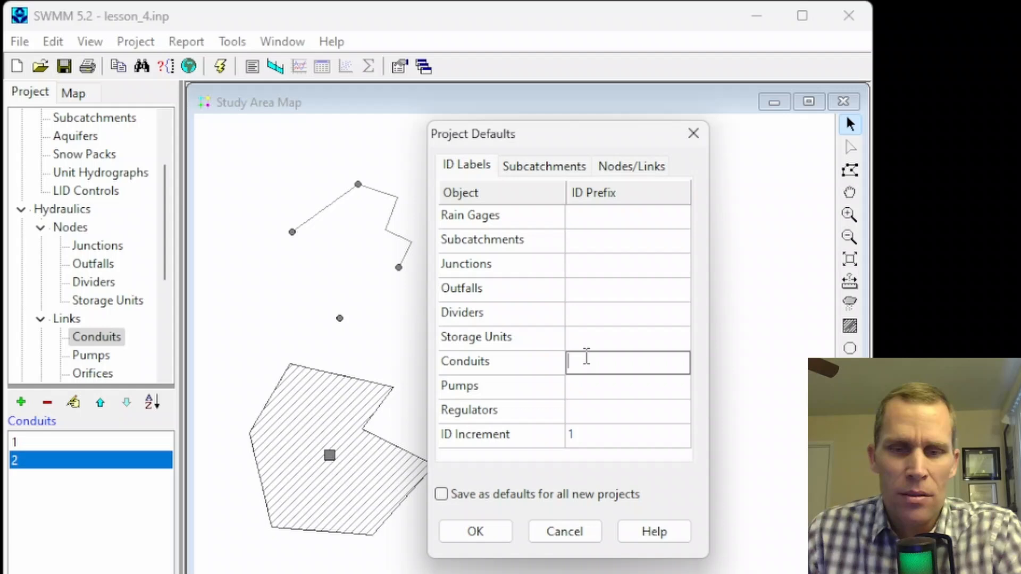
{"action": "type", "text": "con_"}
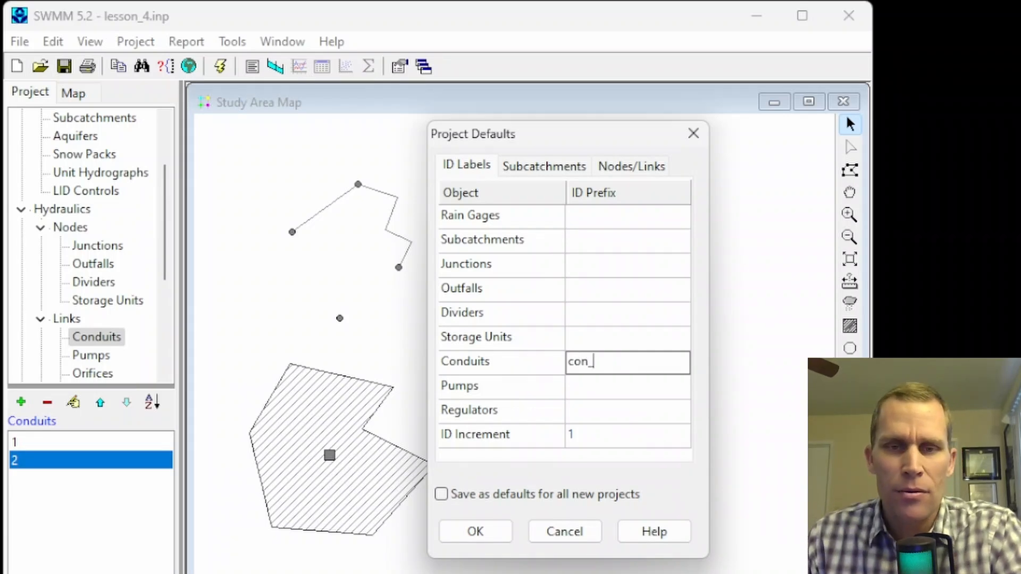
{"action": "mouse_move", "coordinate": [593, 265]}
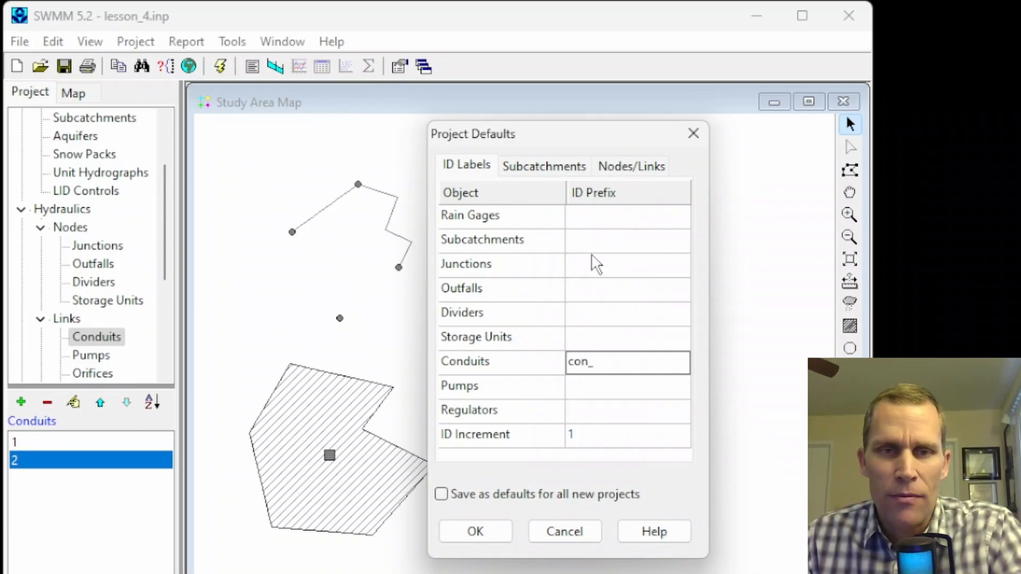
{"action": "type", "text": "s"}
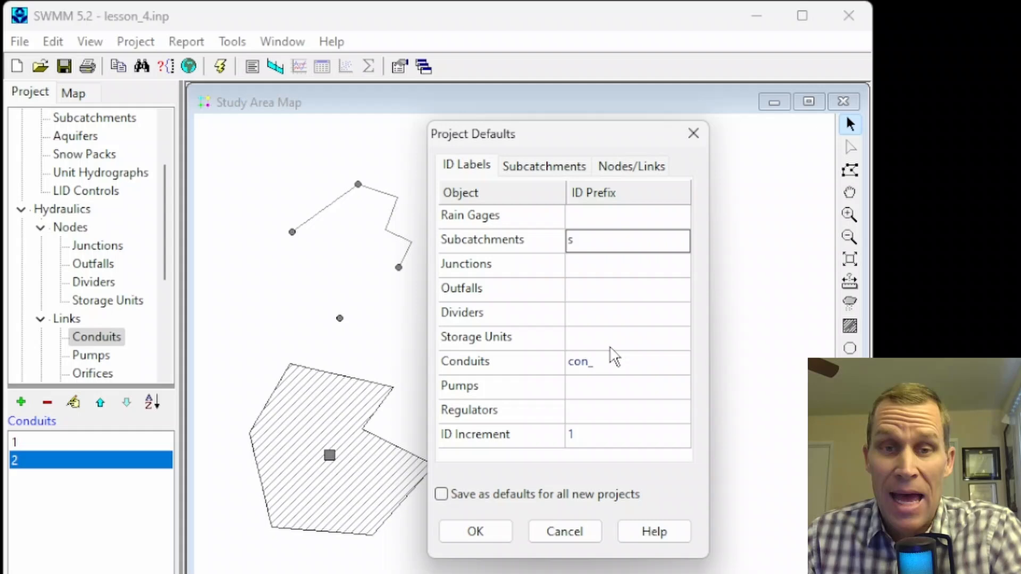
{"action": "type", "text": "juncti"}
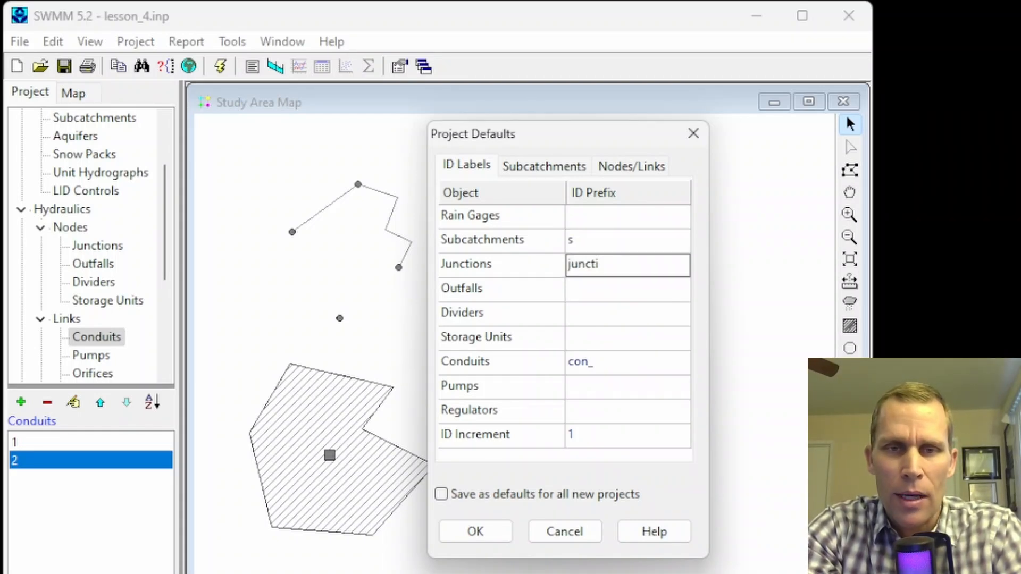
{"action": "key", "text": "Backspace"}
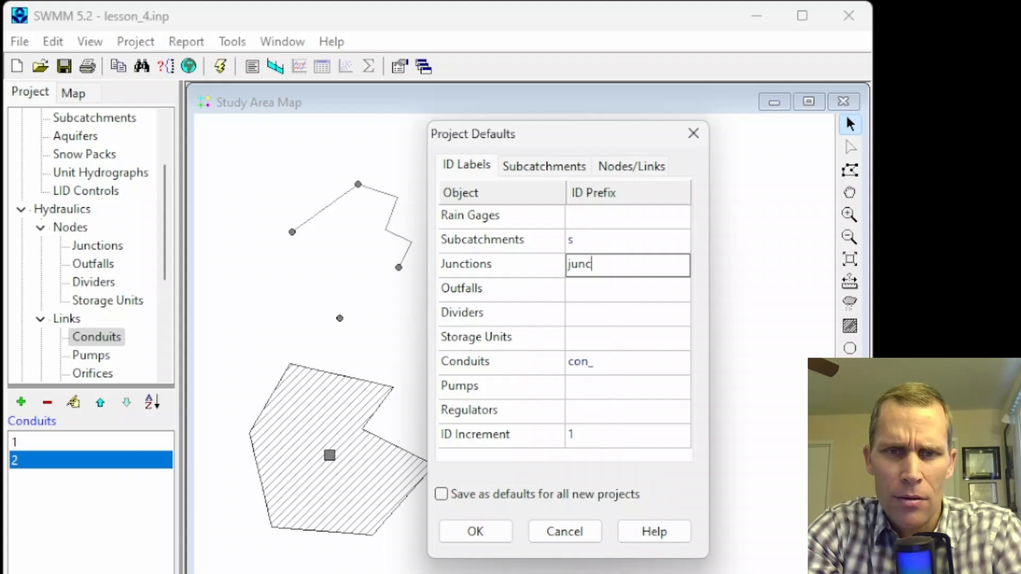
{"action": "type", "text": "t"}
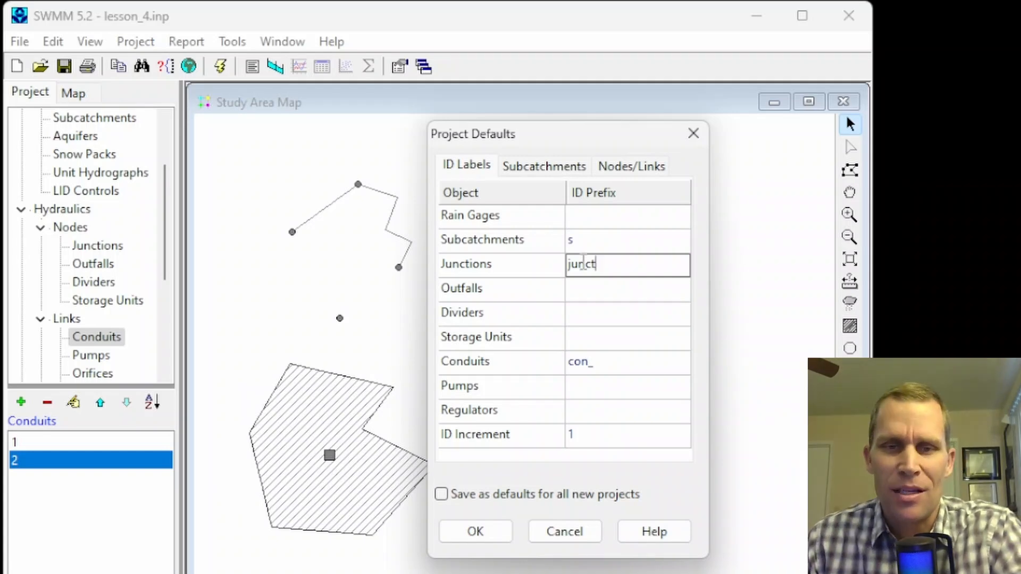
{"action": "left_click", "coordinate": [474, 532]}
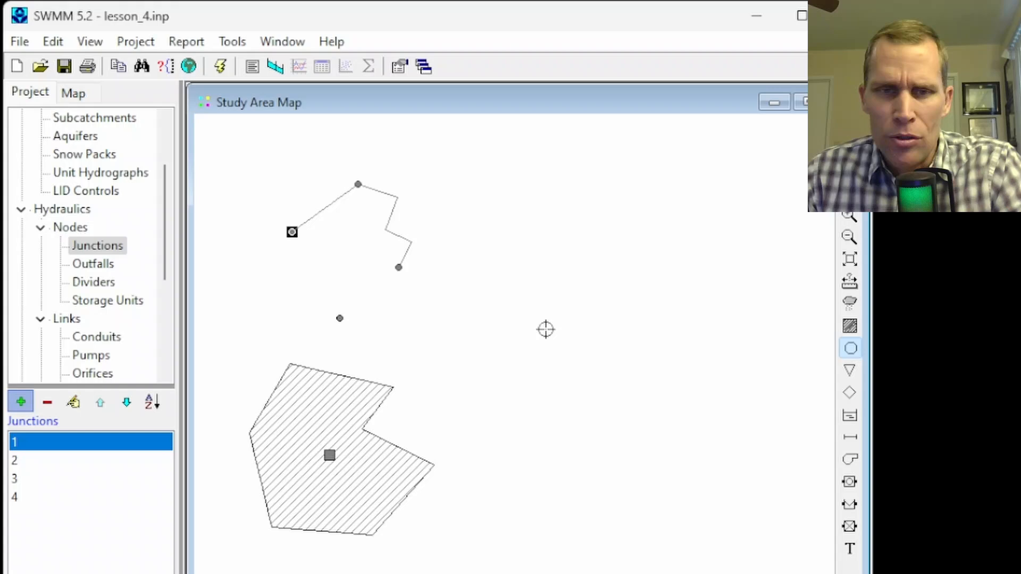
- Add junction junct5, subcatchment s6 and conduit con_3 carrying the new prefixes
{"action": "left_click", "coordinate": [20, 401]}
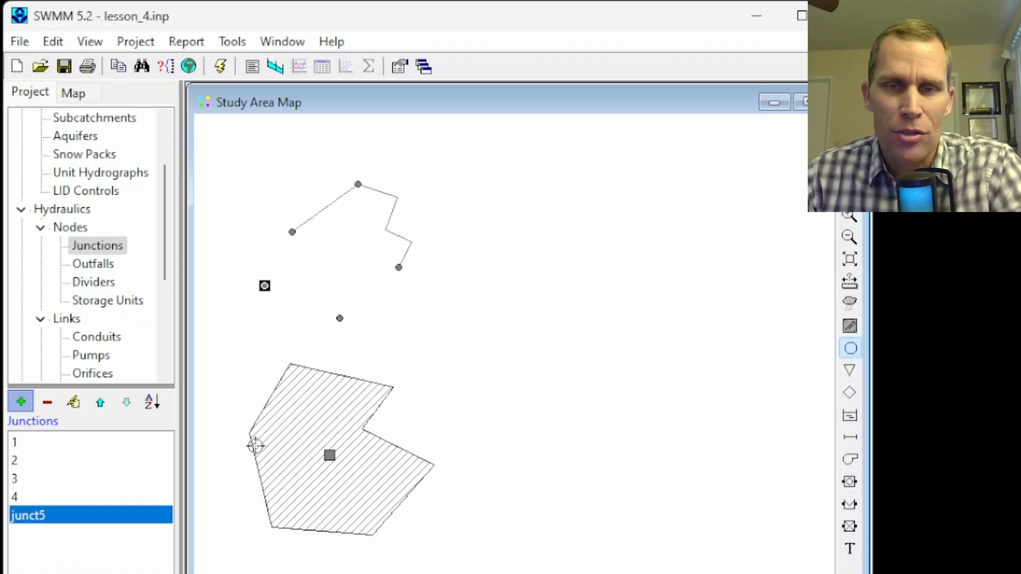
{"action": "left_click", "coordinate": [93, 118]}
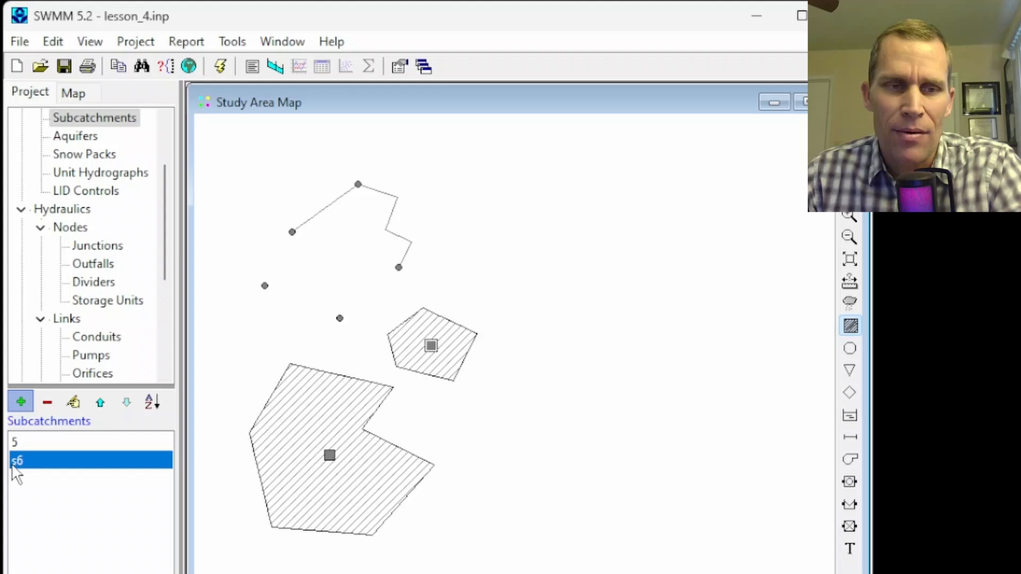
{"action": "mouse_move", "coordinate": [33, 474]}
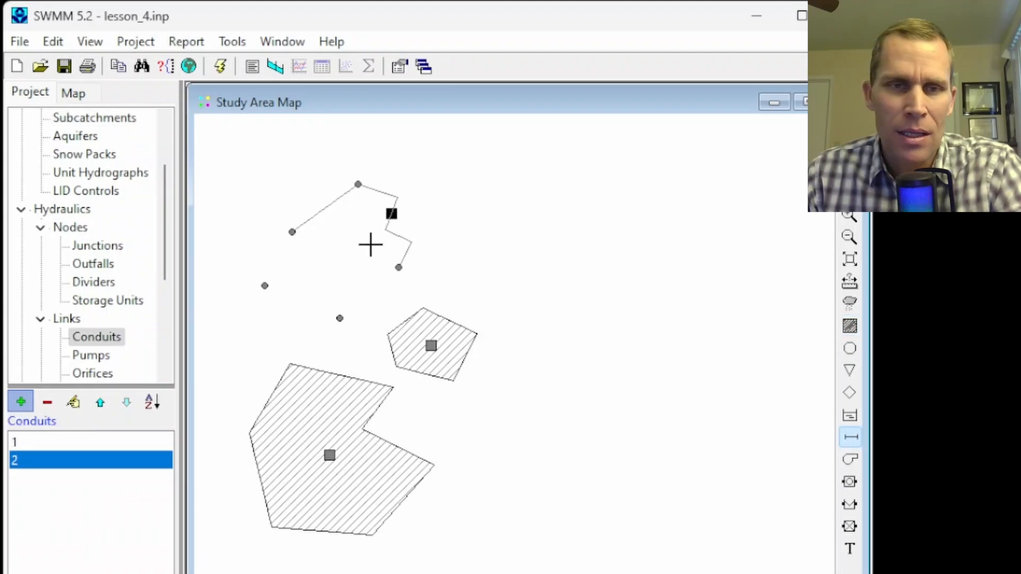
{"action": "left_click", "coordinate": [292, 233]}
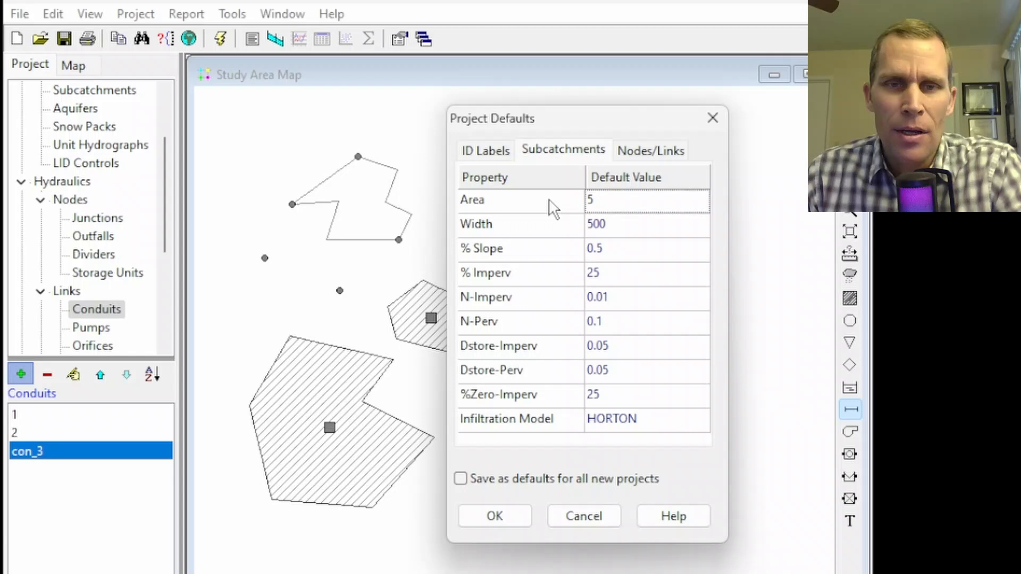
- Step through slope 0.5, 25% impervious, roughness, depression storage and Horton infiltration defaults
{"action": "left_click", "coordinate": [644, 224]}
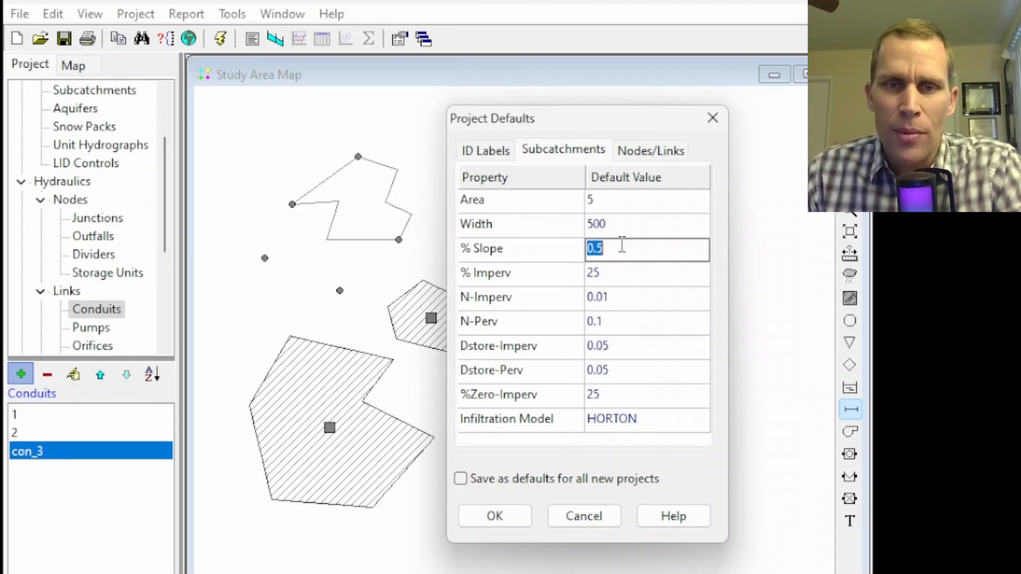
{"action": "left_click", "coordinate": [644, 272]}
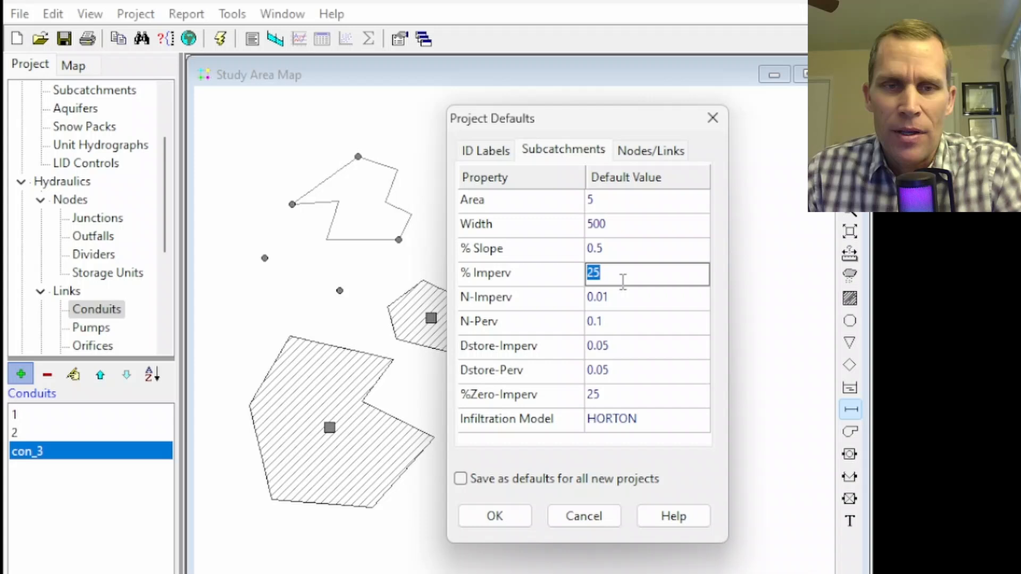
{"action": "left_click", "coordinate": [646, 321]}
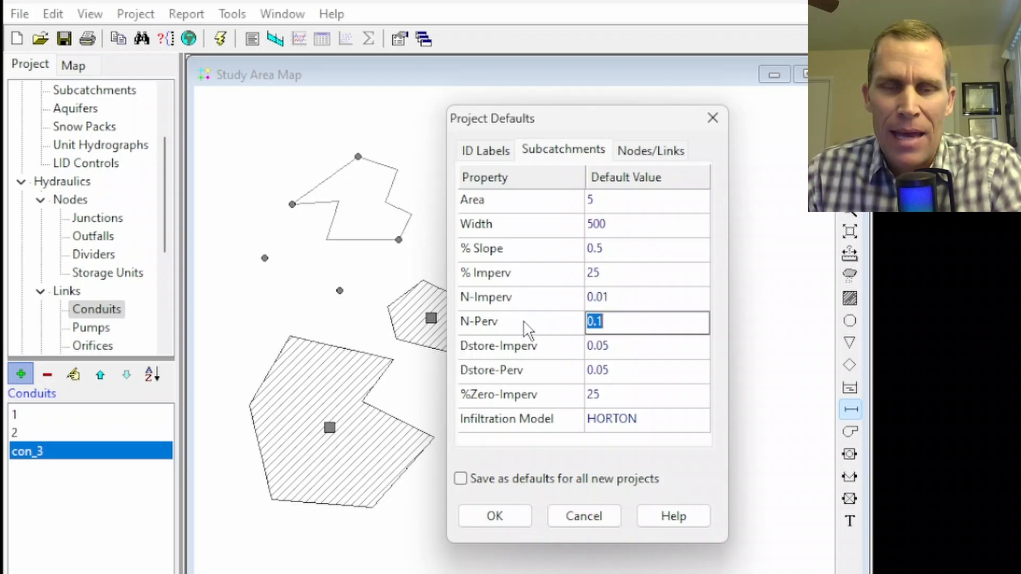
{"action": "mouse_move", "coordinate": [631, 314]}
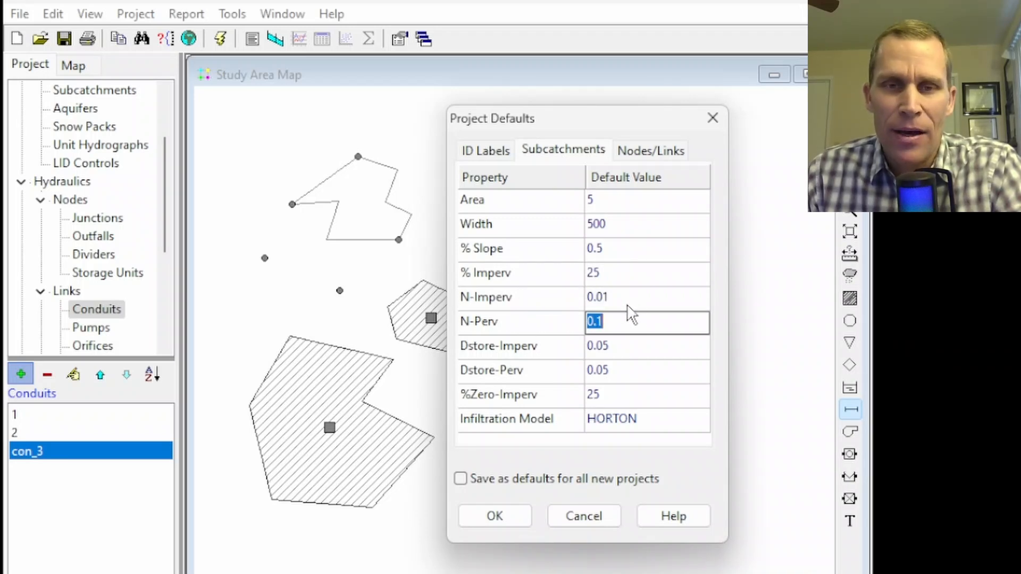
{"action": "left_click", "coordinate": [648, 297]}
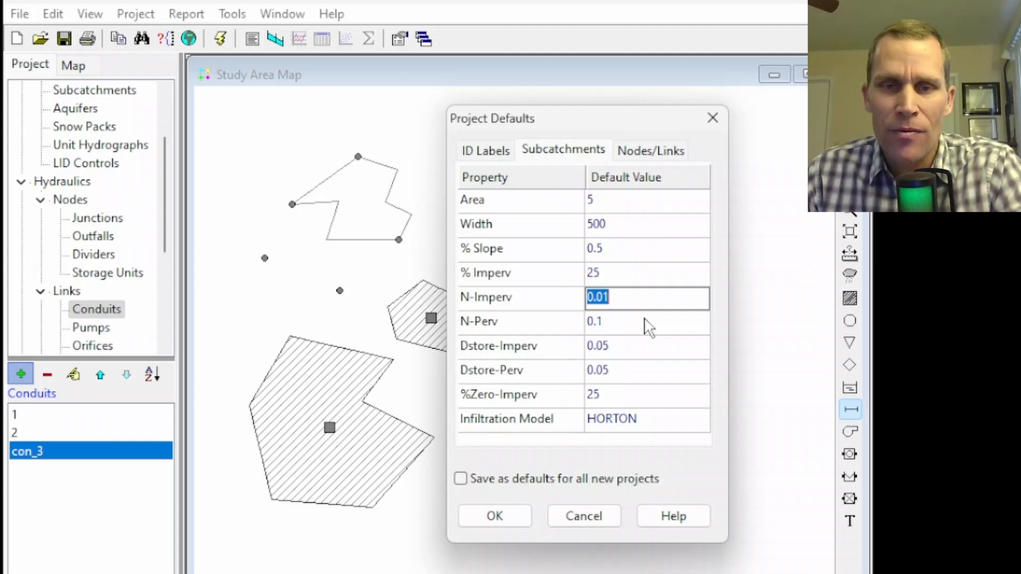
{"action": "left_click", "coordinate": [644, 321]}
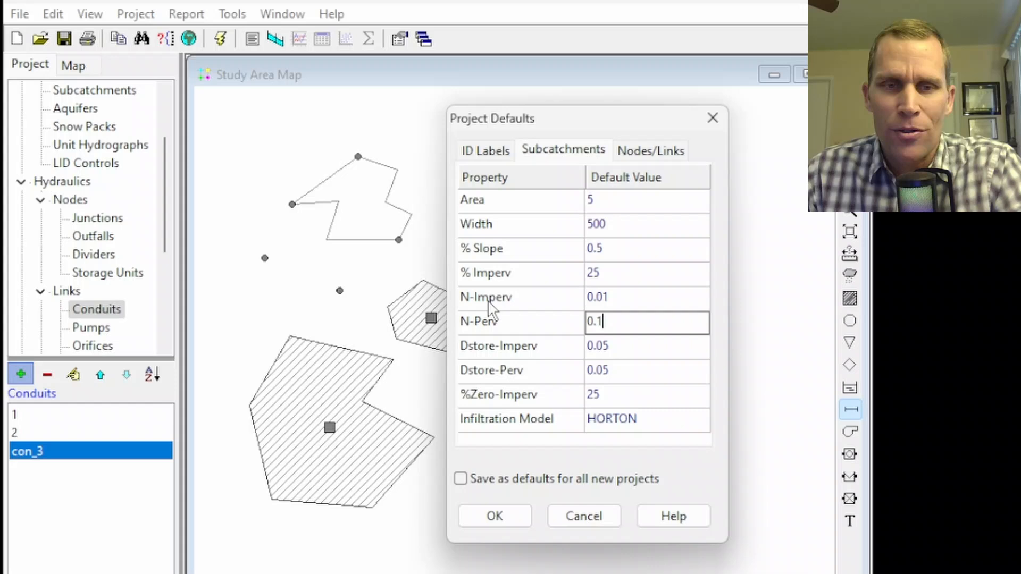
{"action": "left_click", "coordinate": [613, 419]}
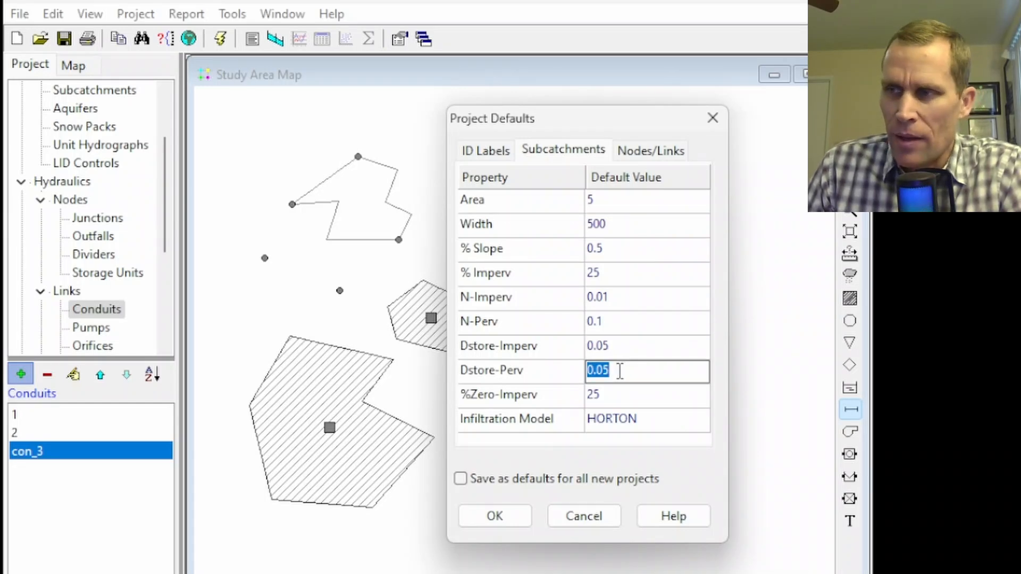
{"action": "mouse_move", "coordinate": [626, 419]}
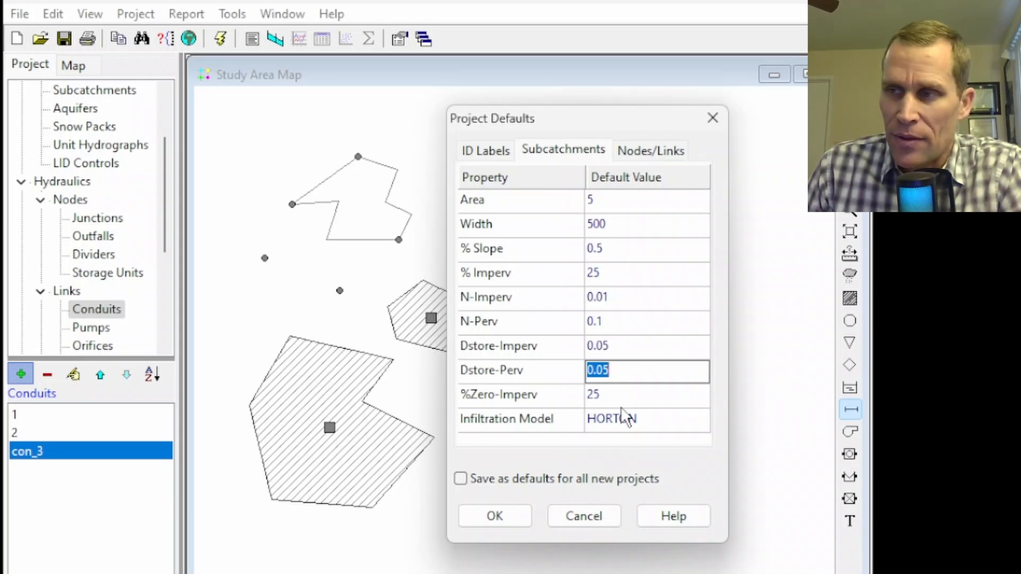
{"action": "left_click", "coordinate": [611, 419]}
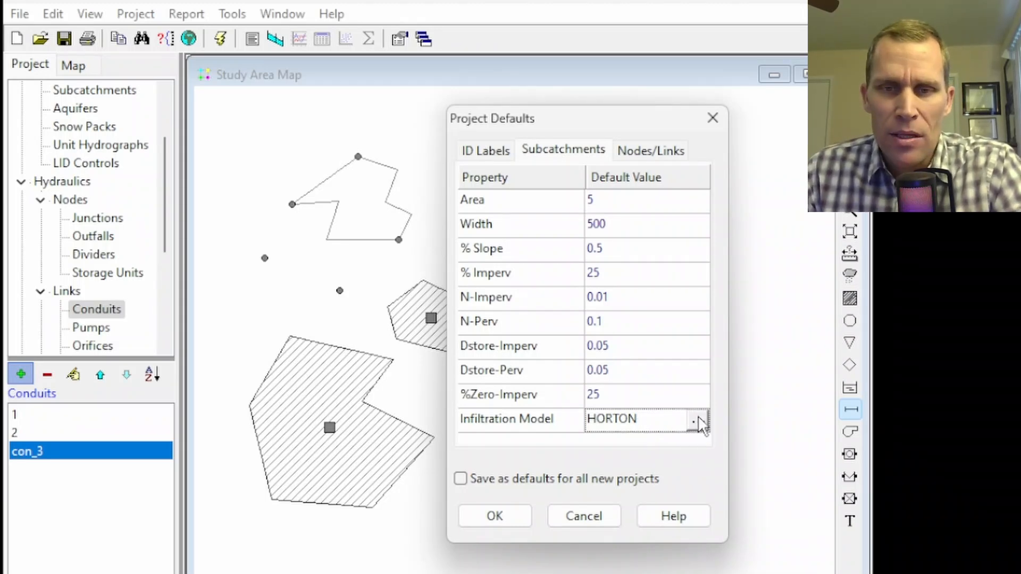
- Review the Horton infiltration parameters, including maximum rate, and accept them unchanged
{"action": "left_click", "coordinate": [697, 421]}
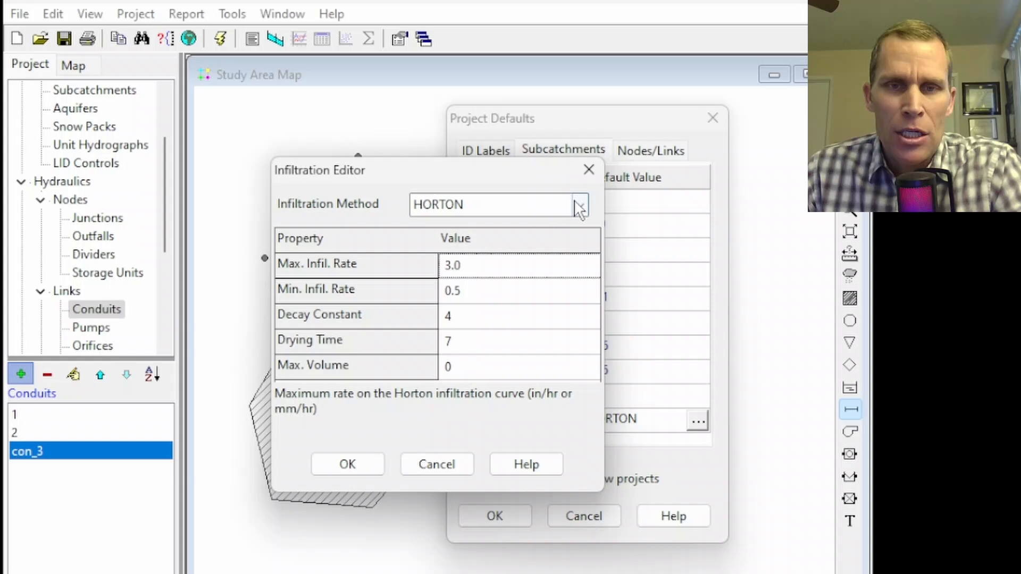
{"action": "left_click", "coordinate": [578, 204]}
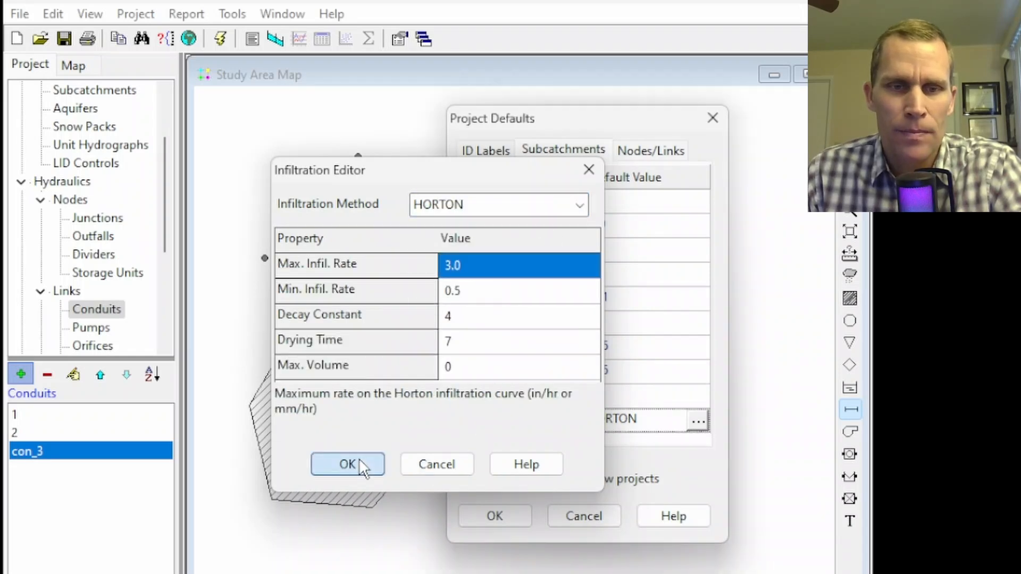
{"action": "left_click", "coordinate": [347, 464]}
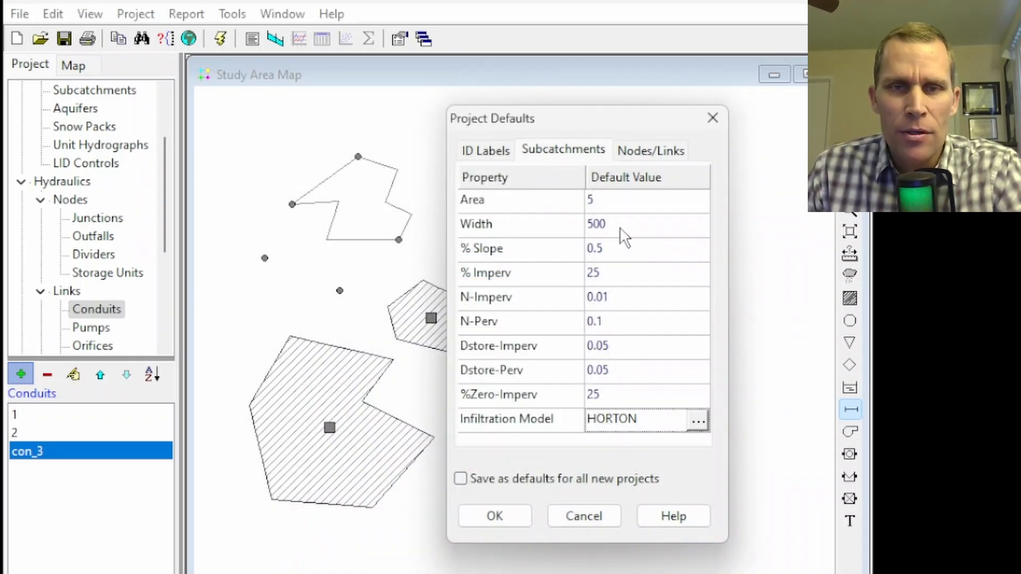
- Set default subcatchment Area to 10 and Width to 1000 and confirm the defaults
{"action": "left_click", "coordinate": [646, 200]}
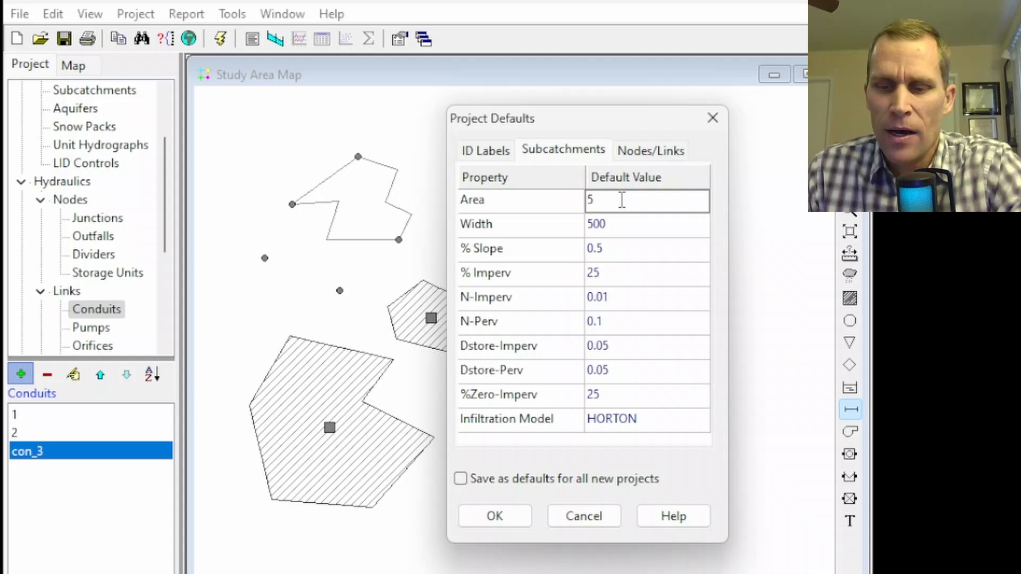
{"action": "type", "text": "10"}
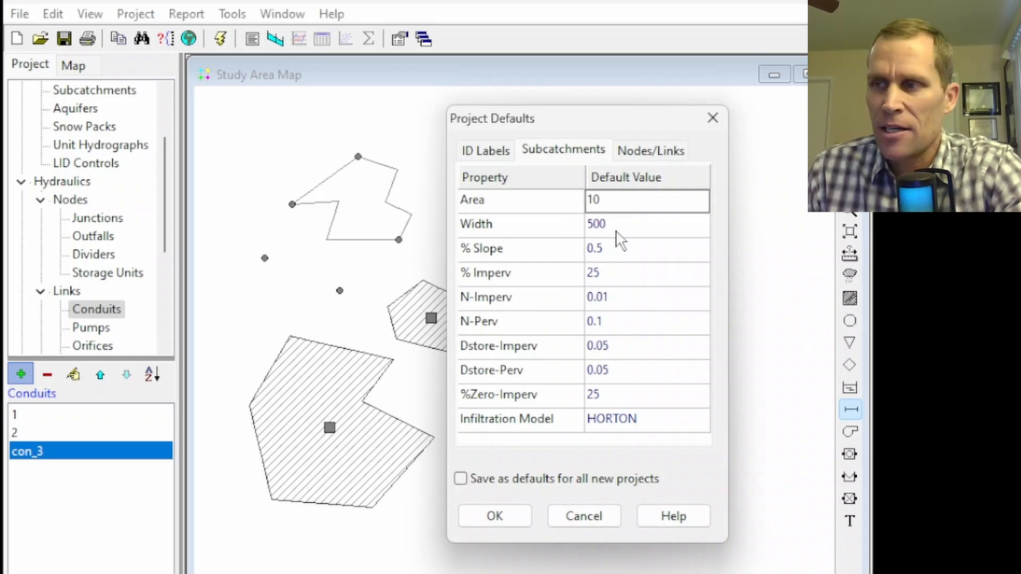
{"action": "mouse_move", "coordinate": [624, 242]}
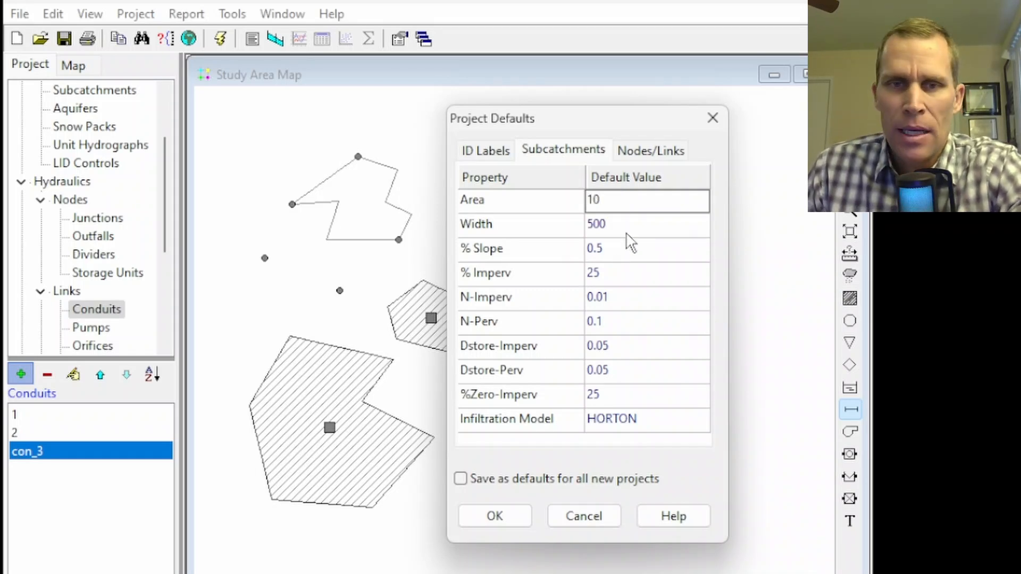
{"action": "left_click", "coordinate": [644, 224]}
{"action": "type", "text": "1000"}
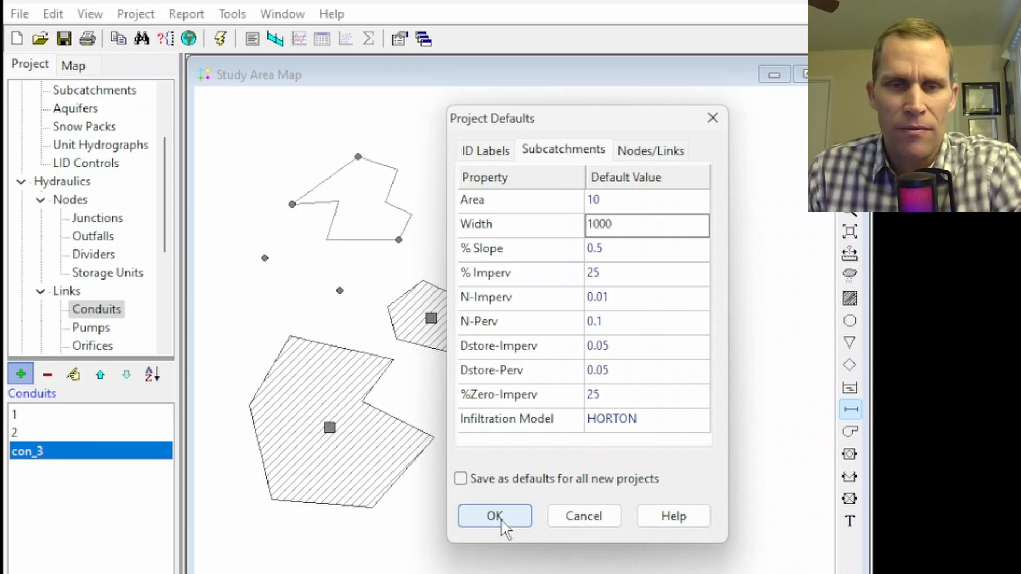
{"action": "left_click", "coordinate": [494, 516]}
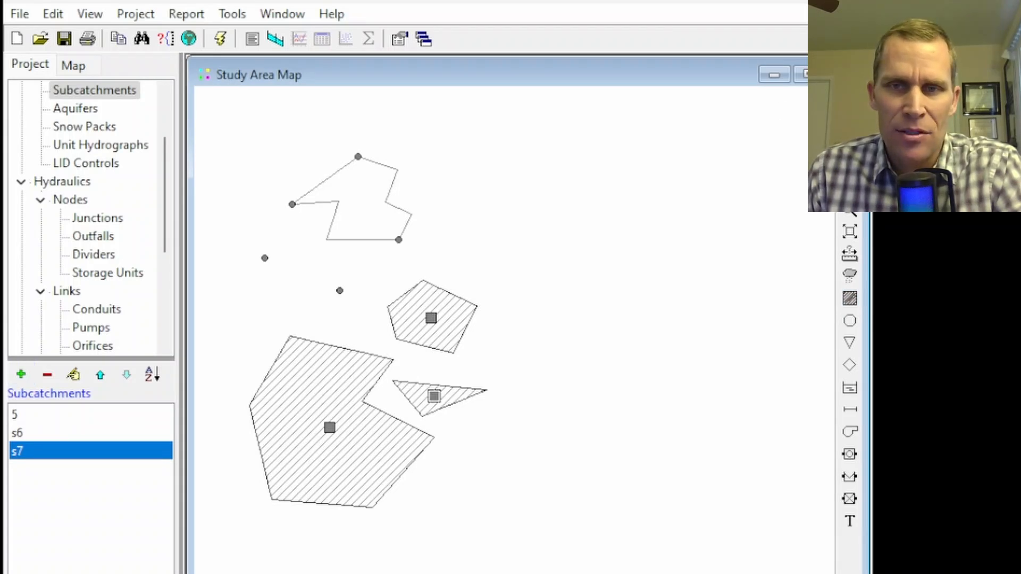
- Confirm subcatchment s7 inherited Area 10 and Width 1000 in its property editor, then close it
{"action": "right_click", "coordinate": [434, 395]}
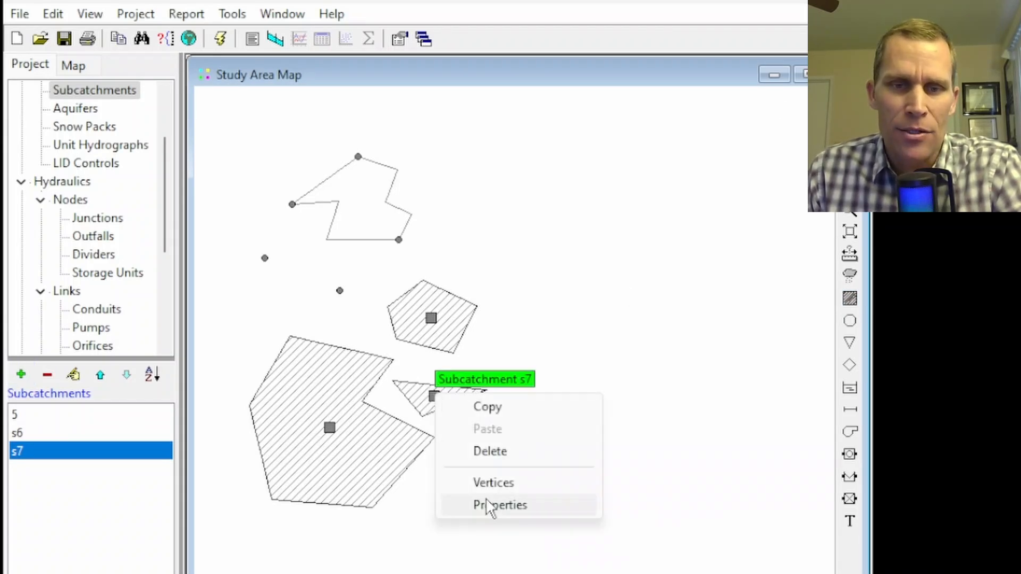
{"action": "left_click", "coordinate": [500, 505]}
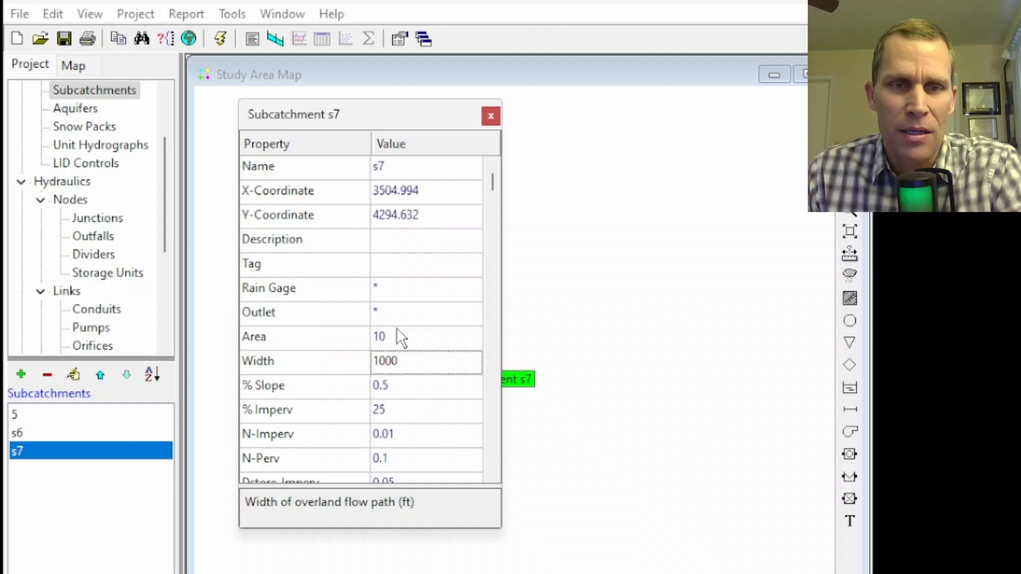
{"action": "left_click", "coordinate": [427, 337]}
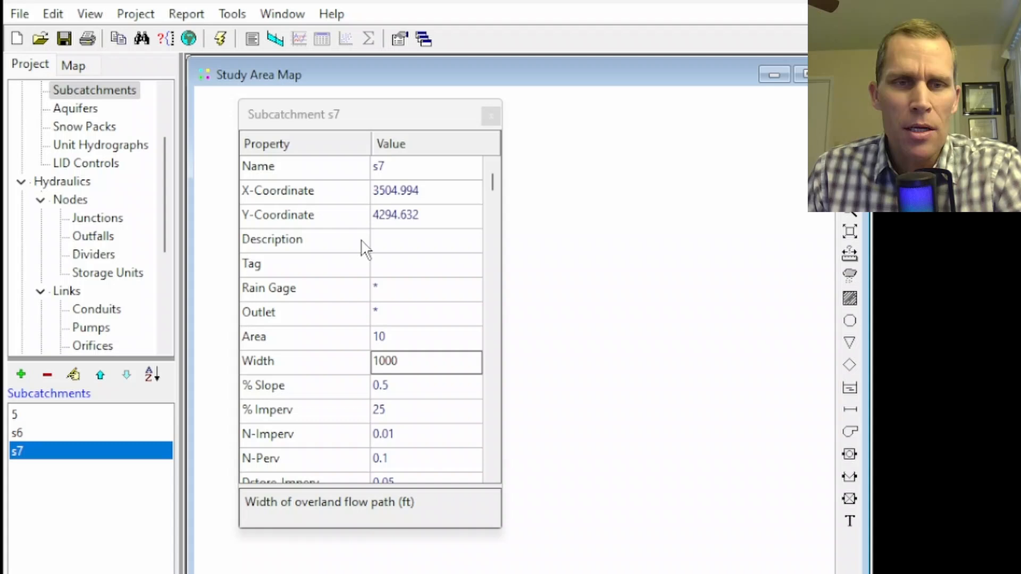
{"action": "mouse_move", "coordinate": [404, 521]}
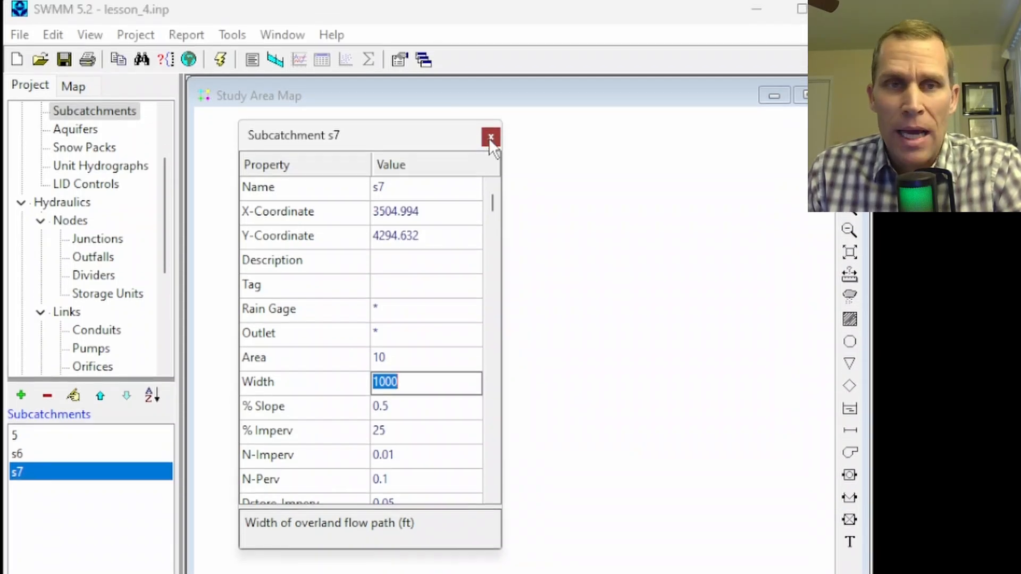
{"action": "left_click", "coordinate": [331, 39]}
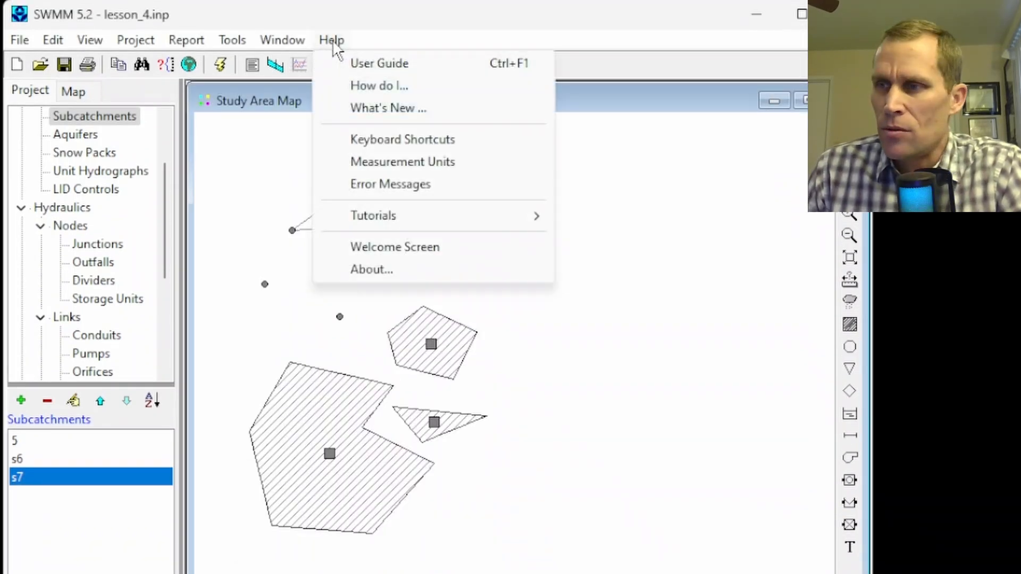
{"action": "mouse_move", "coordinate": [362, 144]}
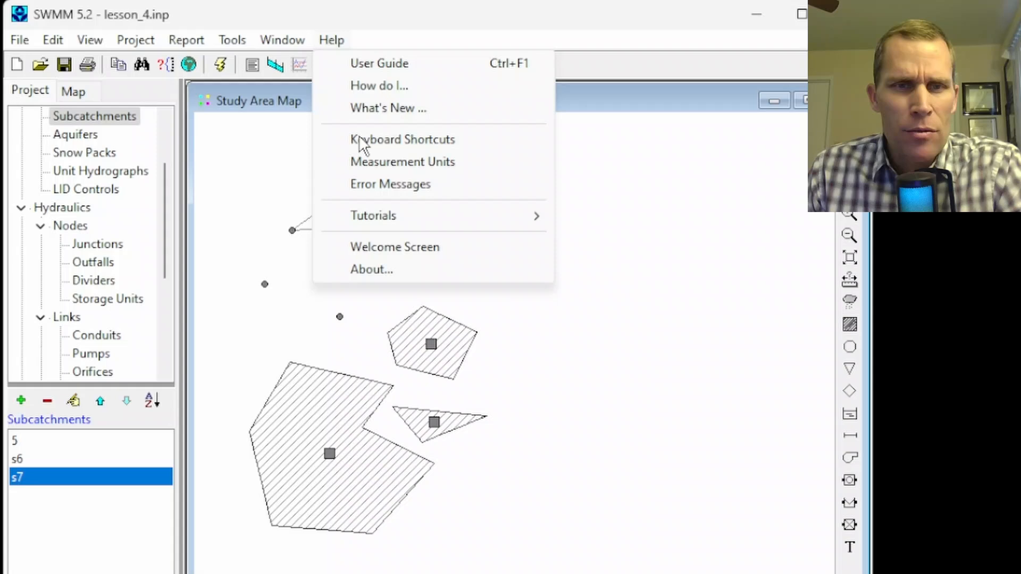
- Review the US Customary Units table in the Measurement Units reference, noting acres for subcatchment area
{"action": "left_click", "coordinate": [402, 162]}
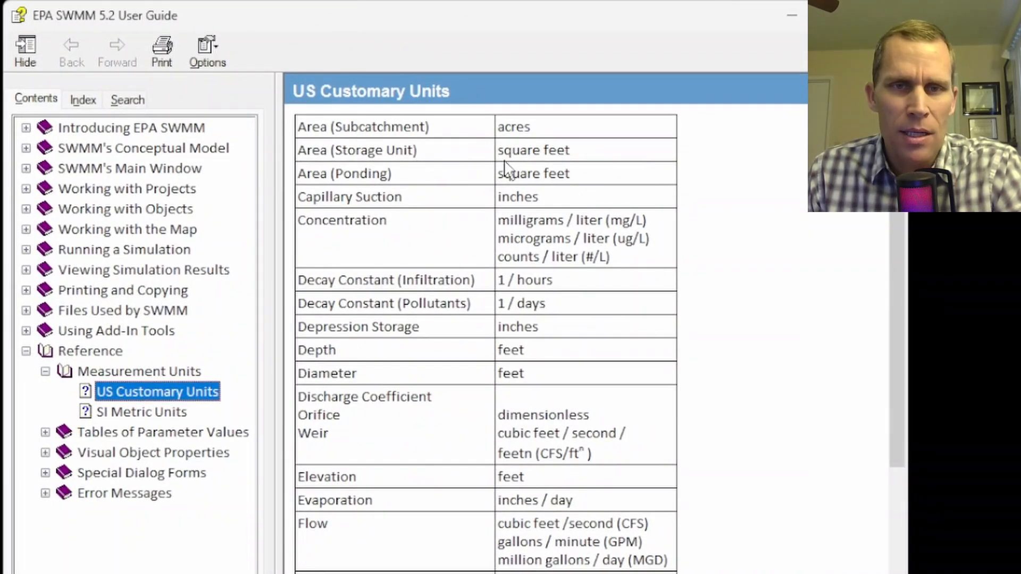
{"action": "double_click", "coordinate": [513, 126]}
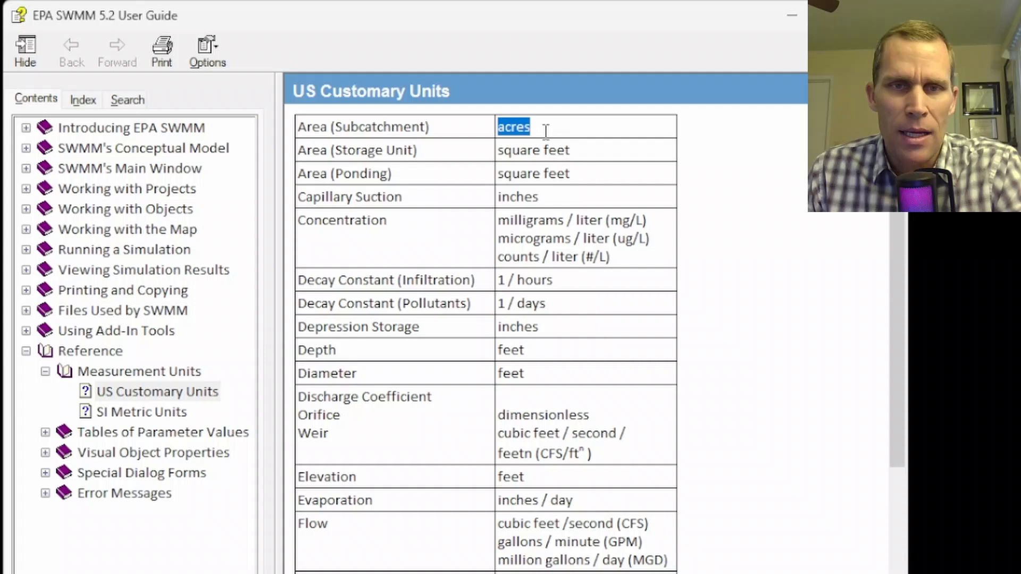
{"action": "scroll", "scroll_direction": "down", "scroll_amount": 3}
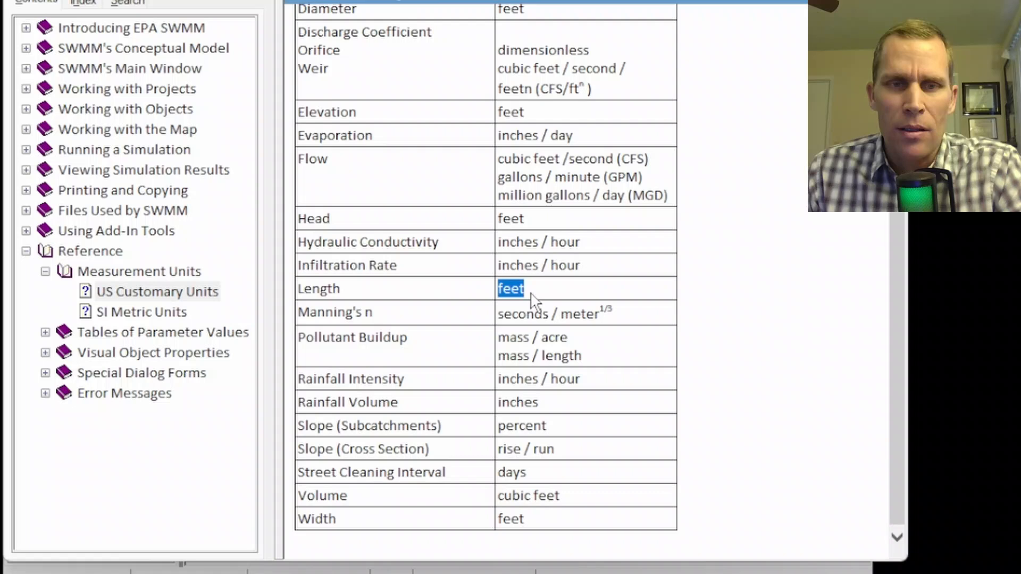
{"action": "mouse_move", "coordinate": [521, 325]}
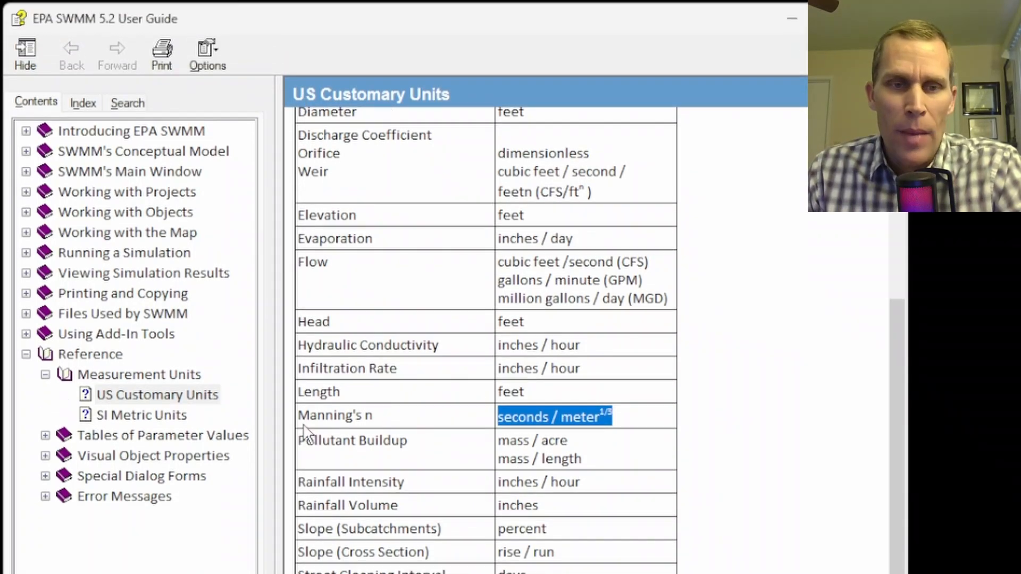
{"action": "scroll", "scroll_direction": "up", "scroll_amount": 3}
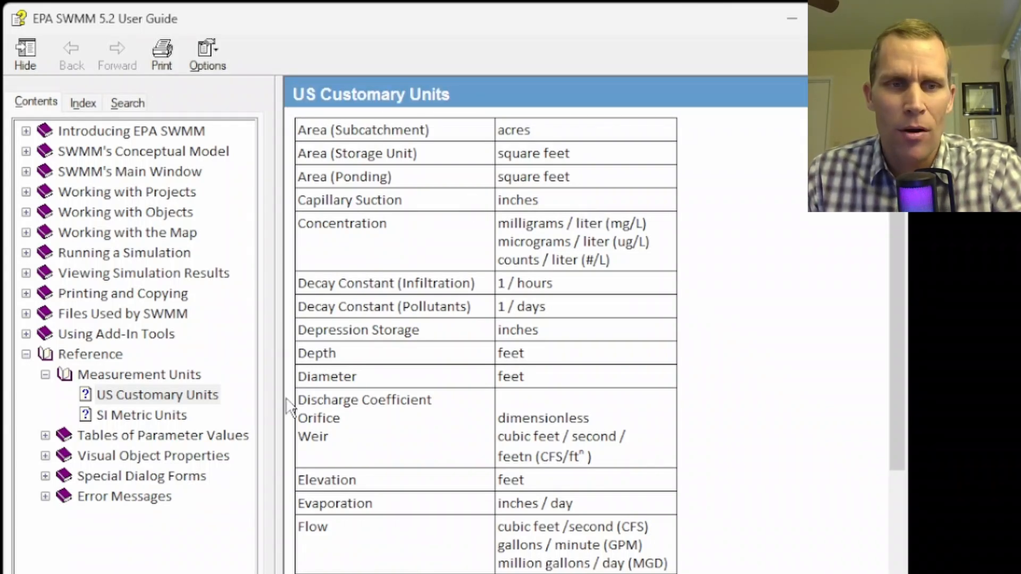
- Switch to the SI Metric Units table listing hectares, meters and millimeters
{"action": "left_click", "coordinate": [142, 415]}
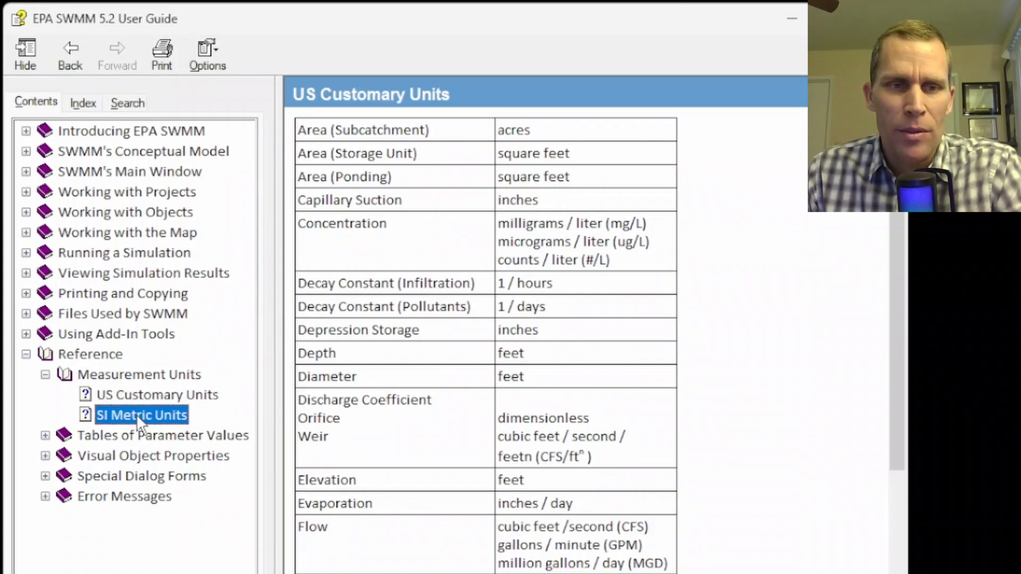
{"action": "left_click", "coordinate": [142, 414]}
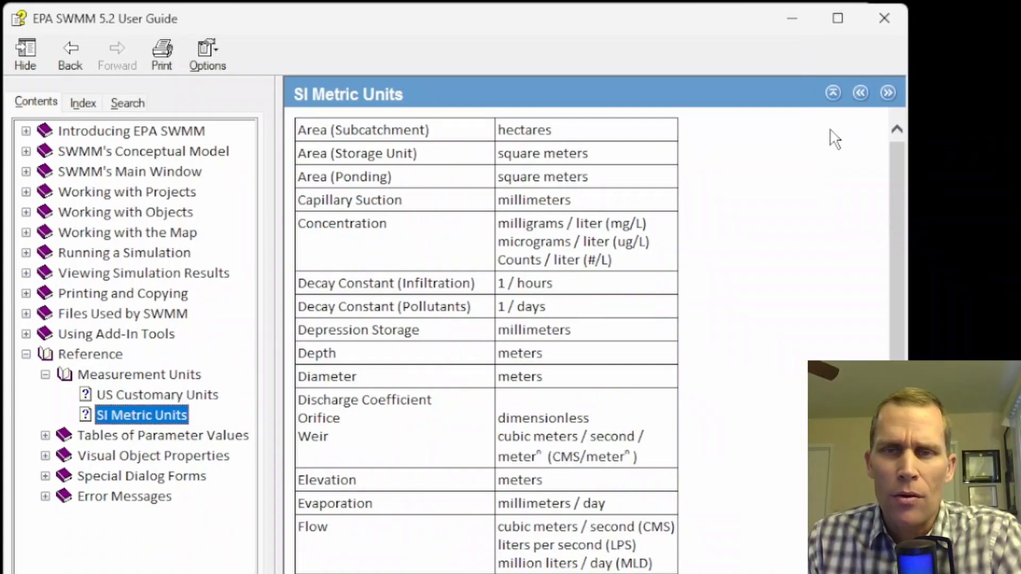
{"action": "mouse_move", "coordinate": [886, 92]}
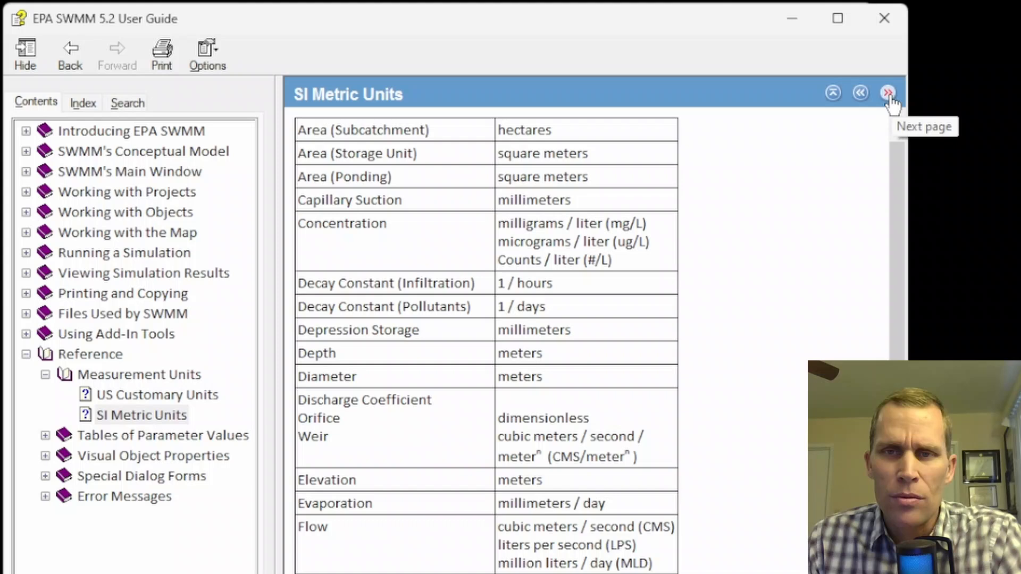
- Page through the SCS Curve Numbers and Manning's n reference tables, then close the guide
{"action": "left_click", "coordinate": [887, 93]}
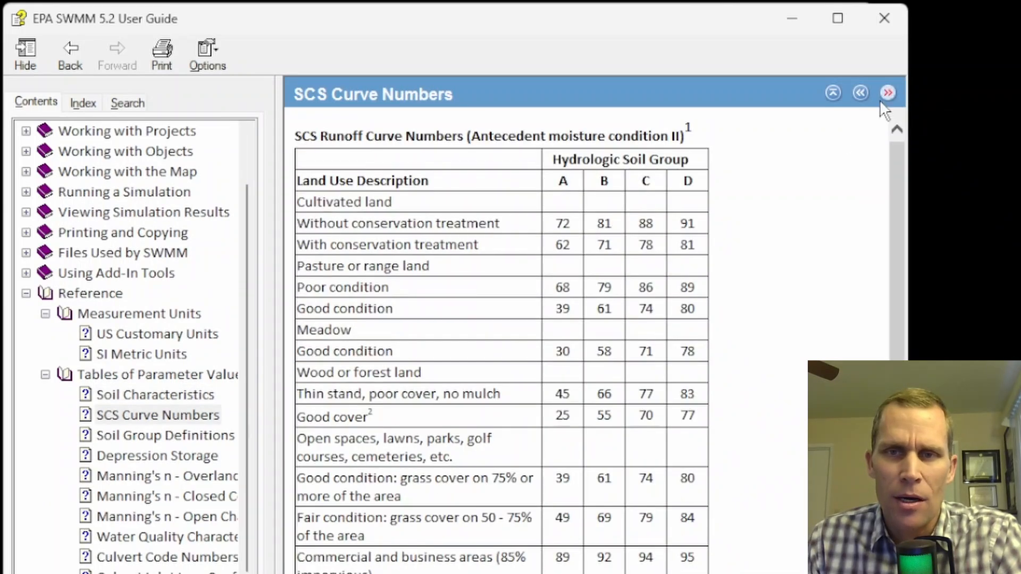
{"action": "left_click", "coordinate": [887, 92]}
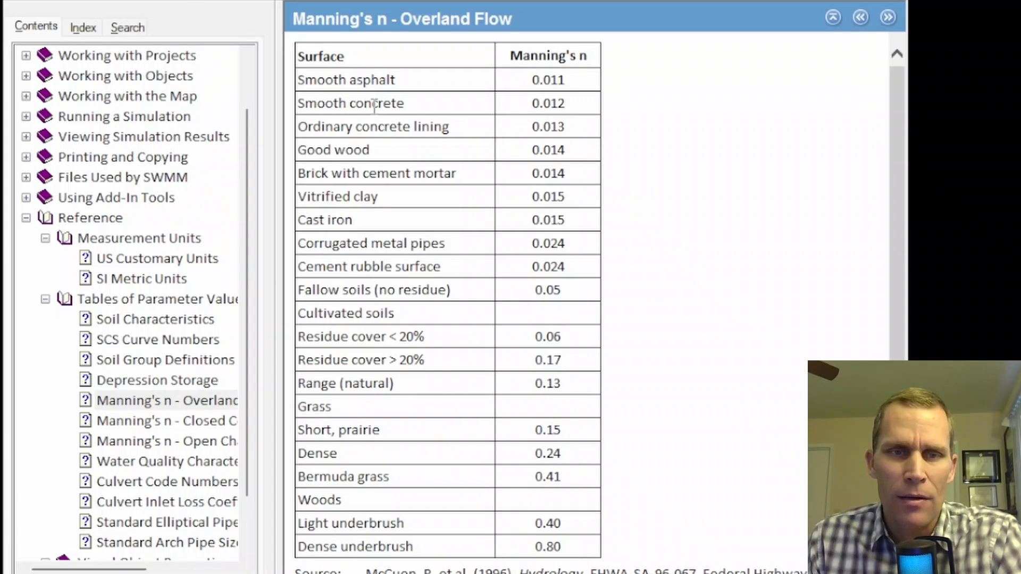
{"action": "mouse_move", "coordinate": [472, 315]}
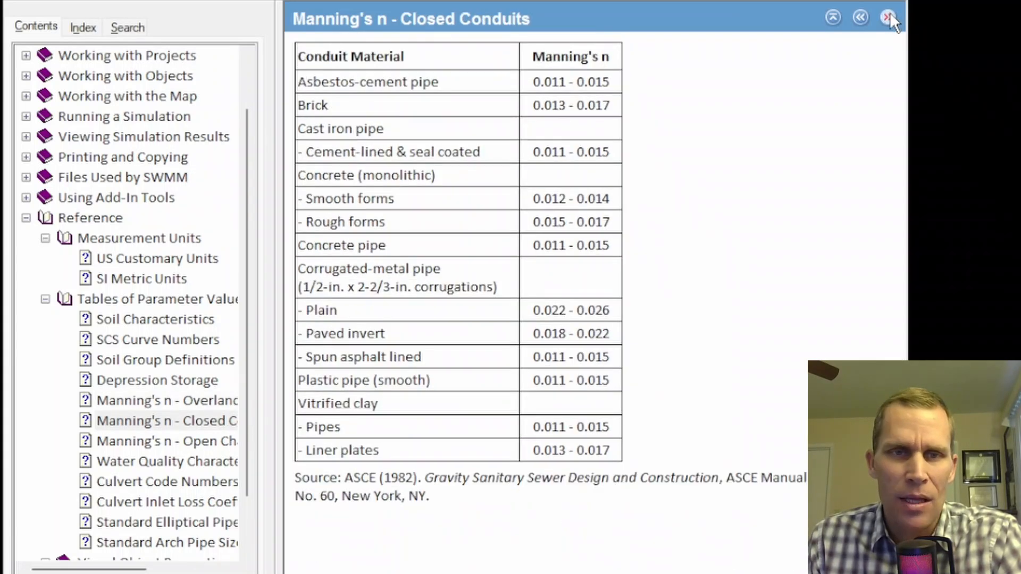
{"action": "left_click", "coordinate": [166, 440]}
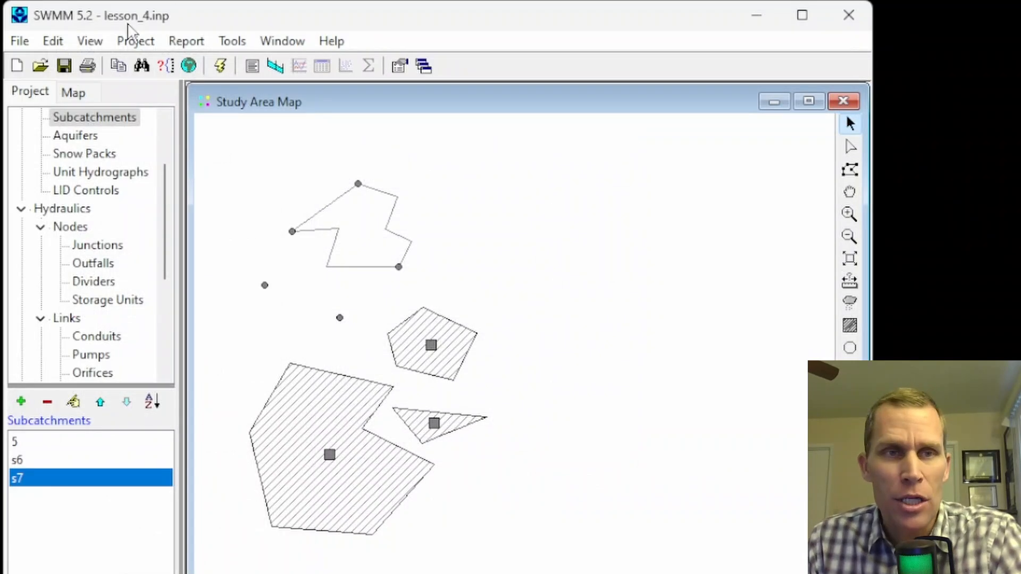
- Set Project Defaults for new conduits to length 300 and roughness 0.015
{"action": "left_click", "coordinate": [135, 41]}
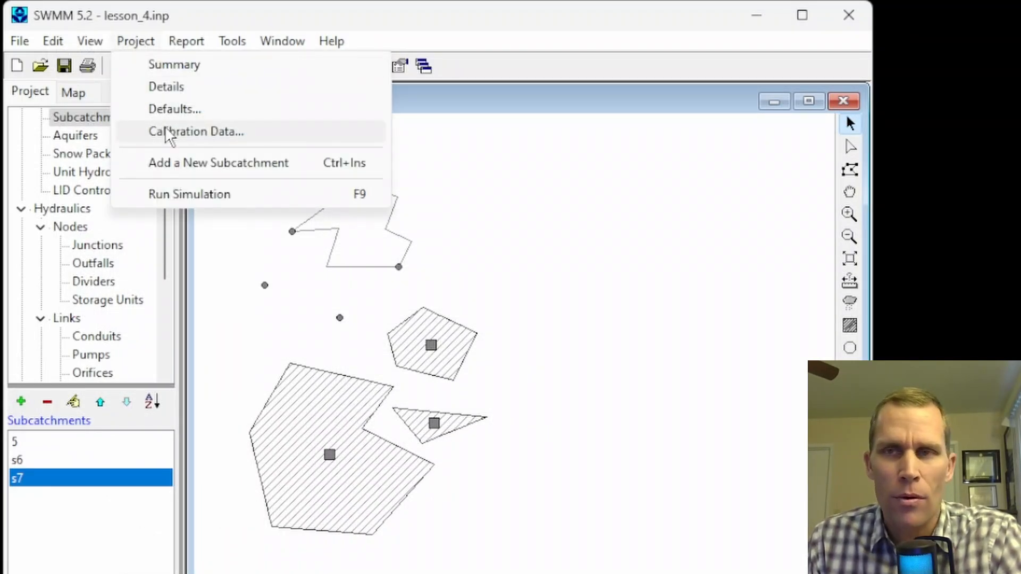
{"action": "left_click", "coordinate": [173, 108]}
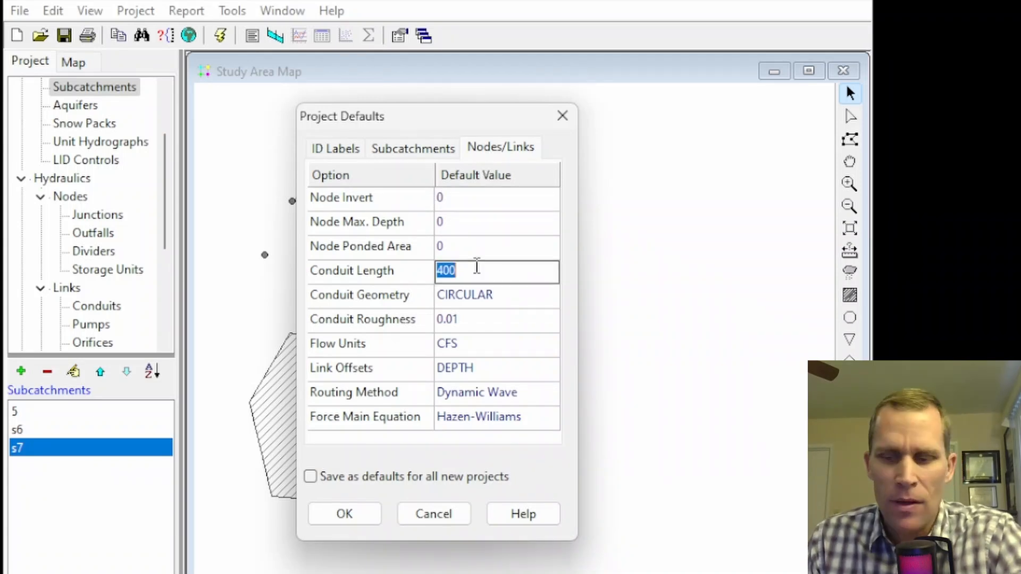
{"action": "type", "text": "300"}
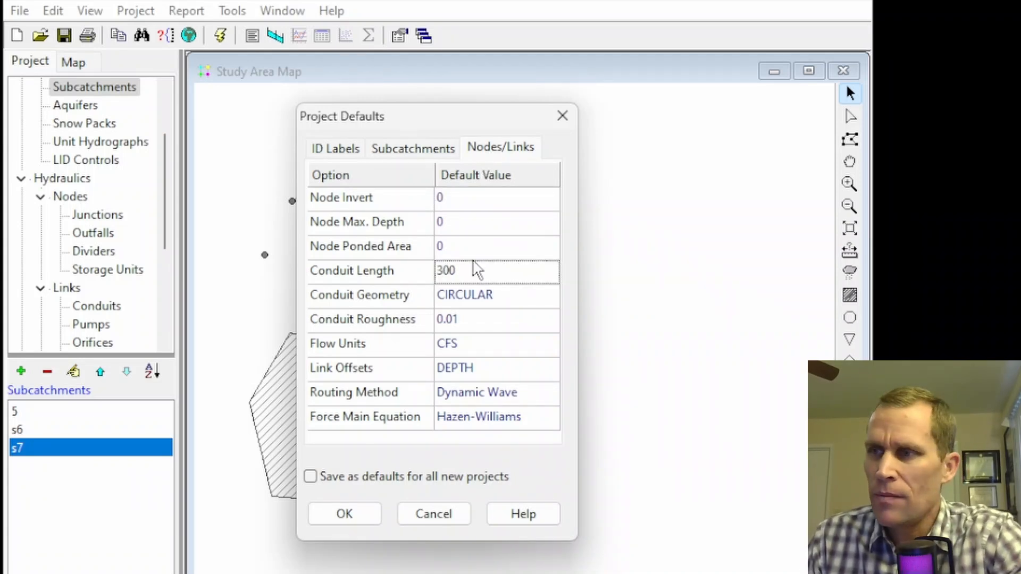
{"action": "left_click", "coordinate": [497, 319]}
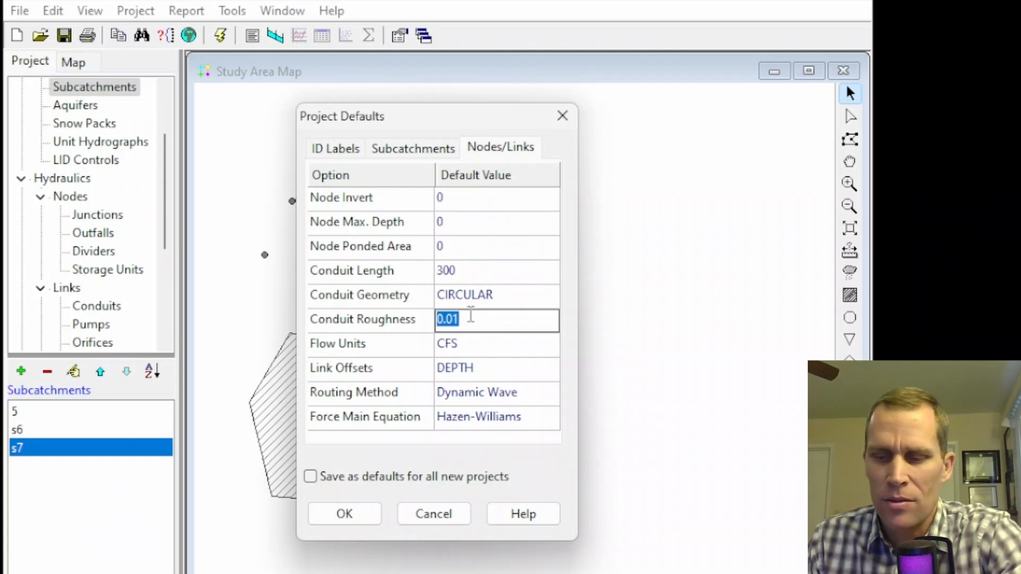
{"action": "type", "text": "0.015"}
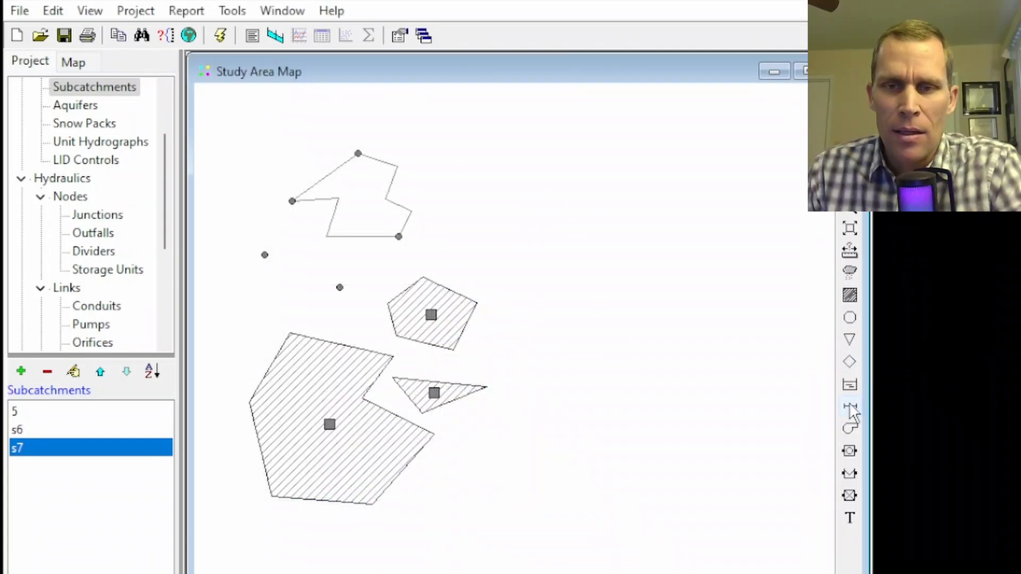
{"action": "left_click", "coordinate": [849, 406]}
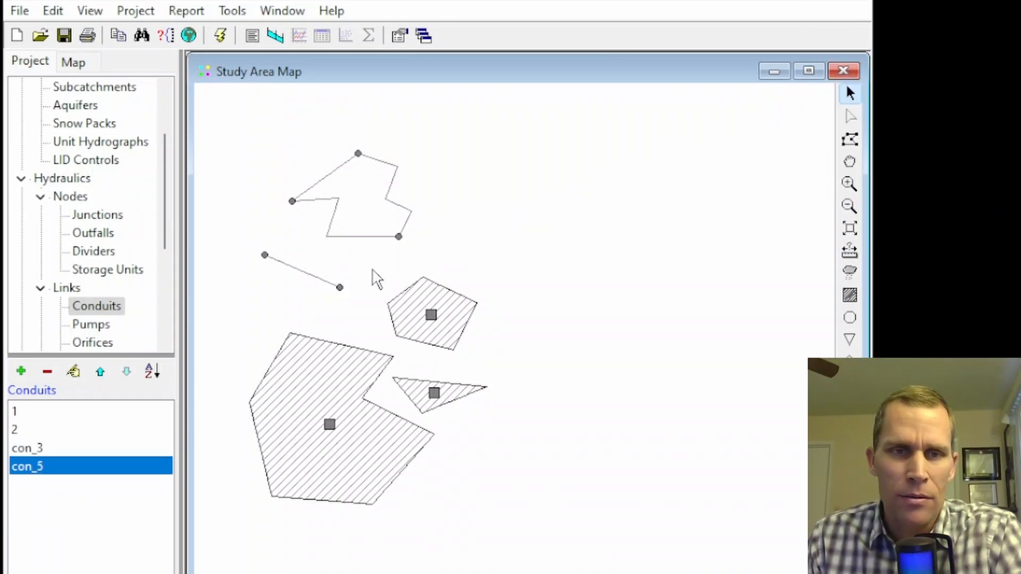
{"action": "double_click", "coordinate": [28, 466]}
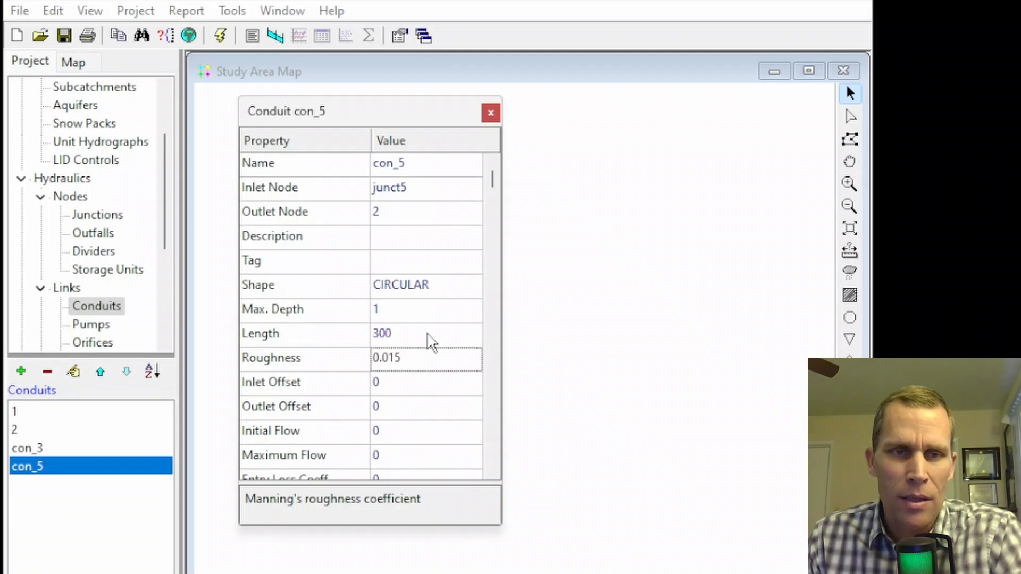
{"action": "left_click", "coordinate": [425, 333]}
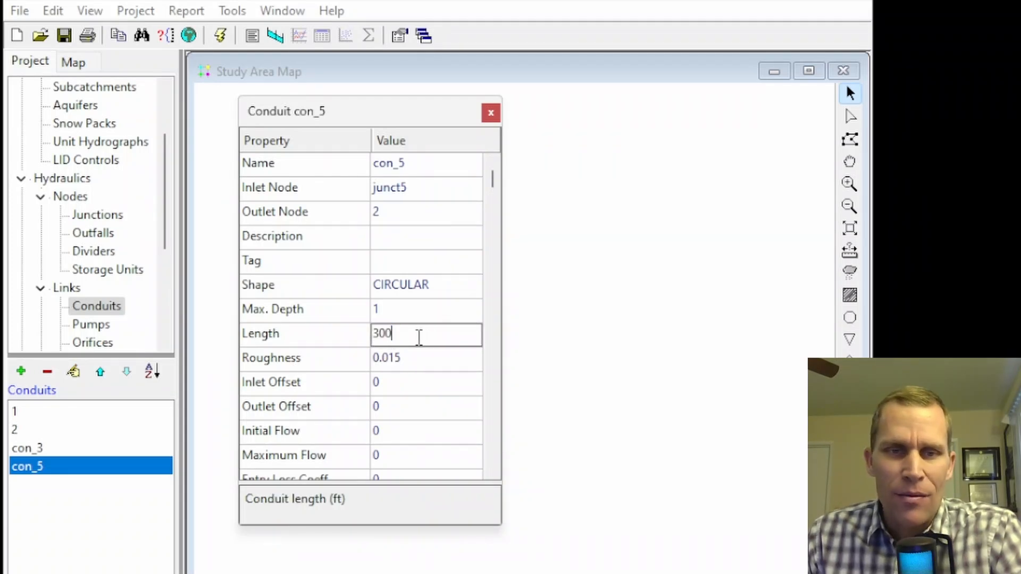
{"action": "left_click", "coordinate": [426, 357]}
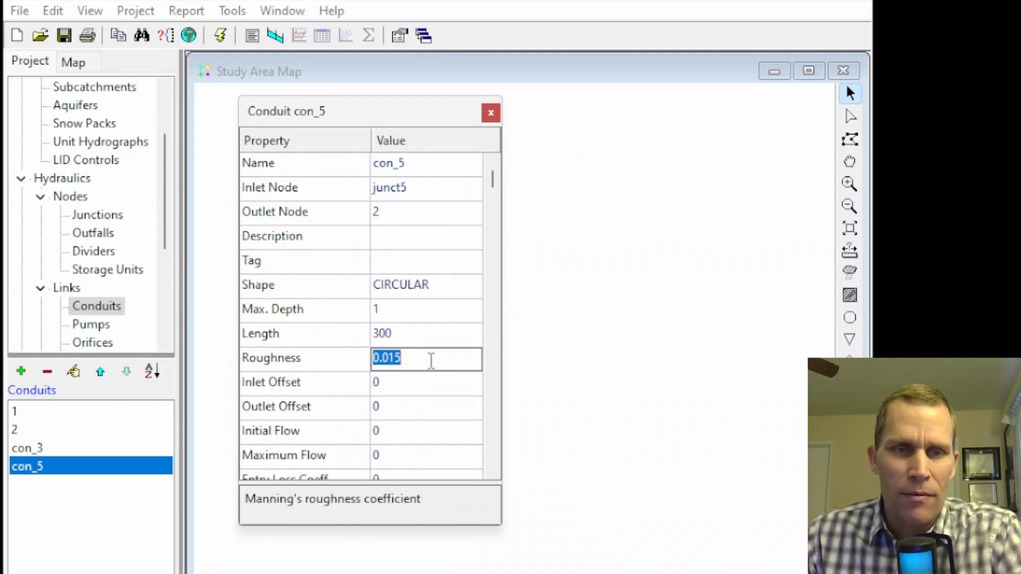
{"action": "mouse_move", "coordinate": [490, 112]}
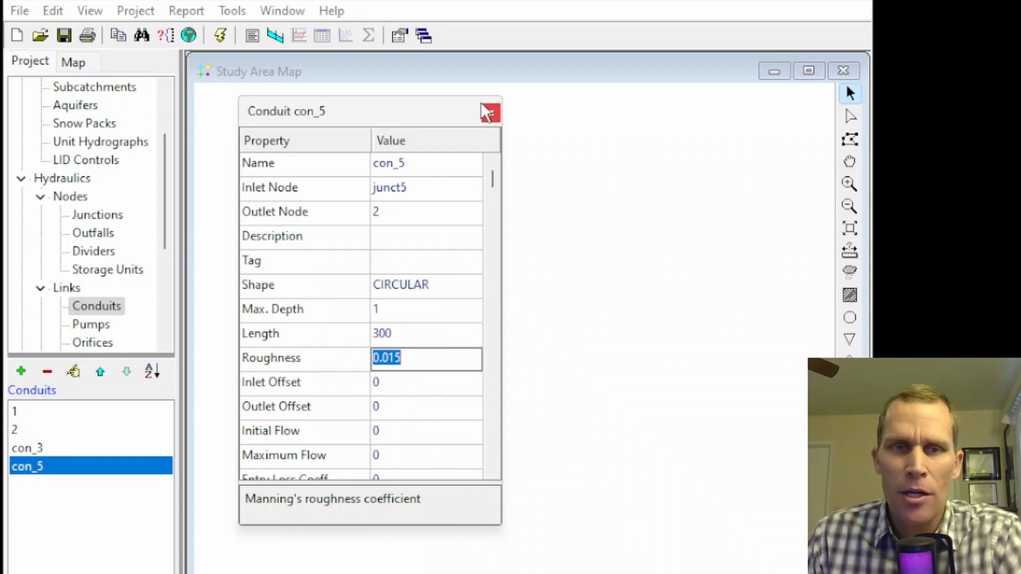
{"action": "left_click", "coordinate": [489, 111]}
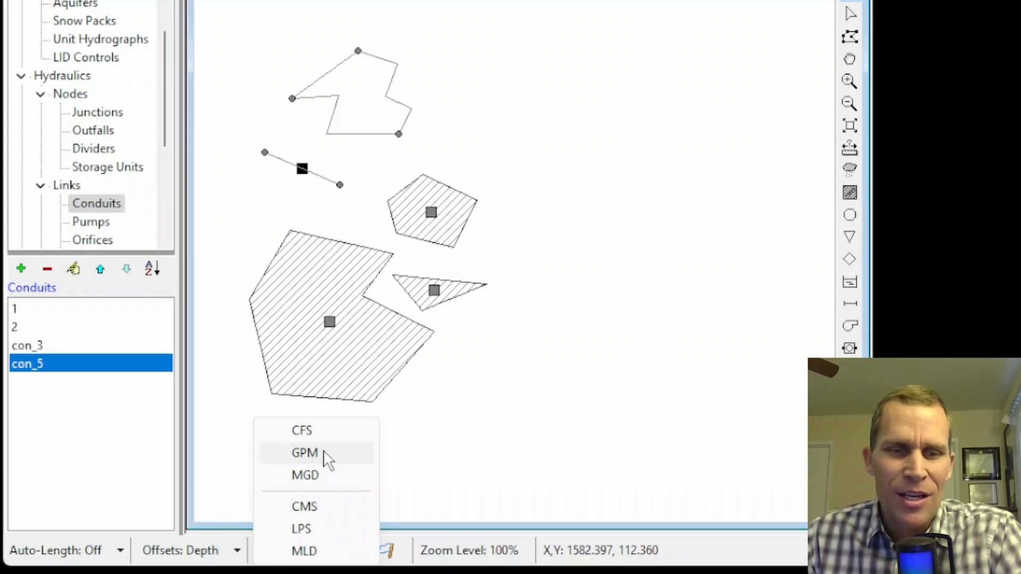
{"action": "mouse_move", "coordinate": [319, 436]}
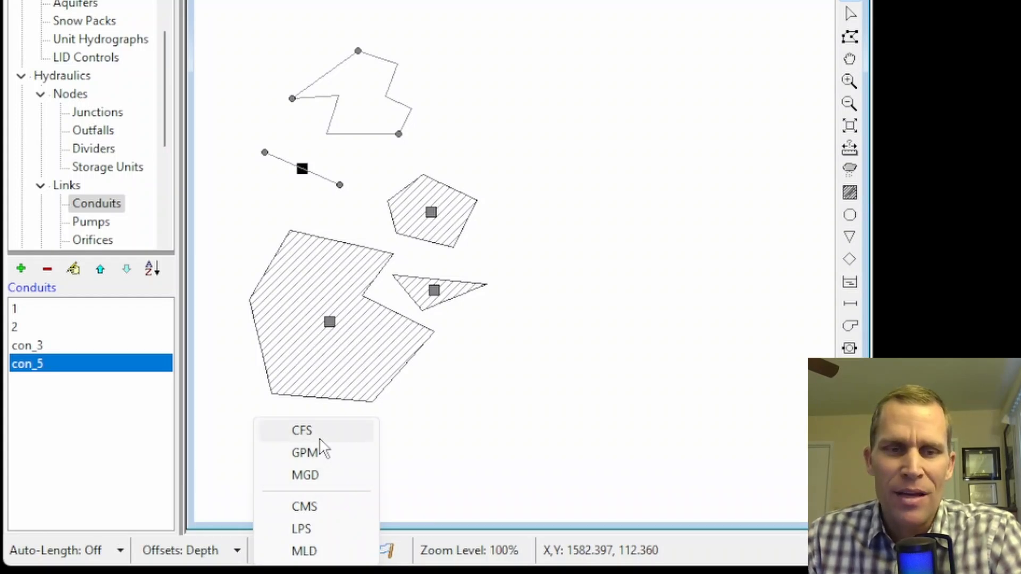
{"action": "mouse_move", "coordinate": [320, 440]}
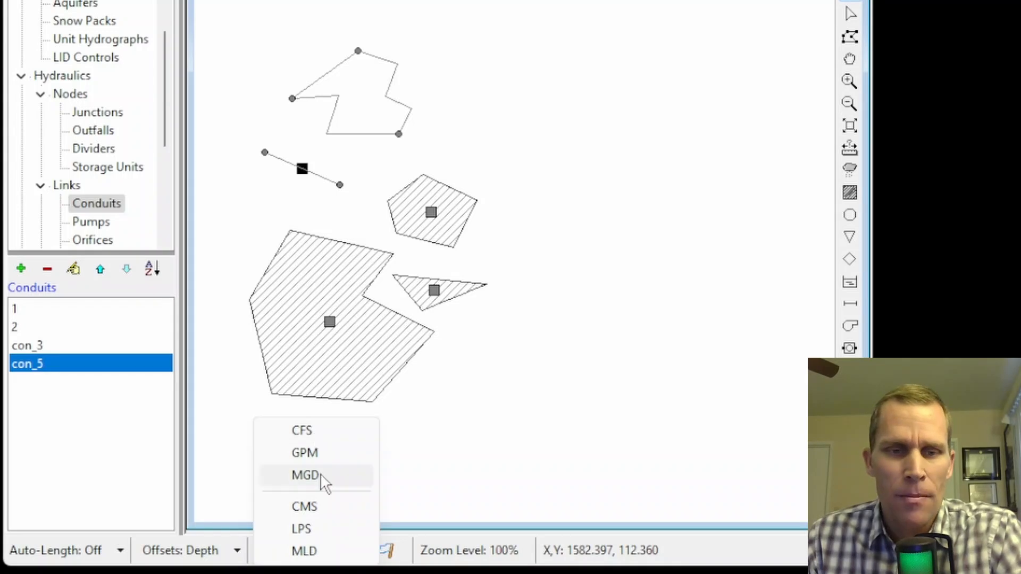
{"action": "mouse_move", "coordinate": [317, 514]}
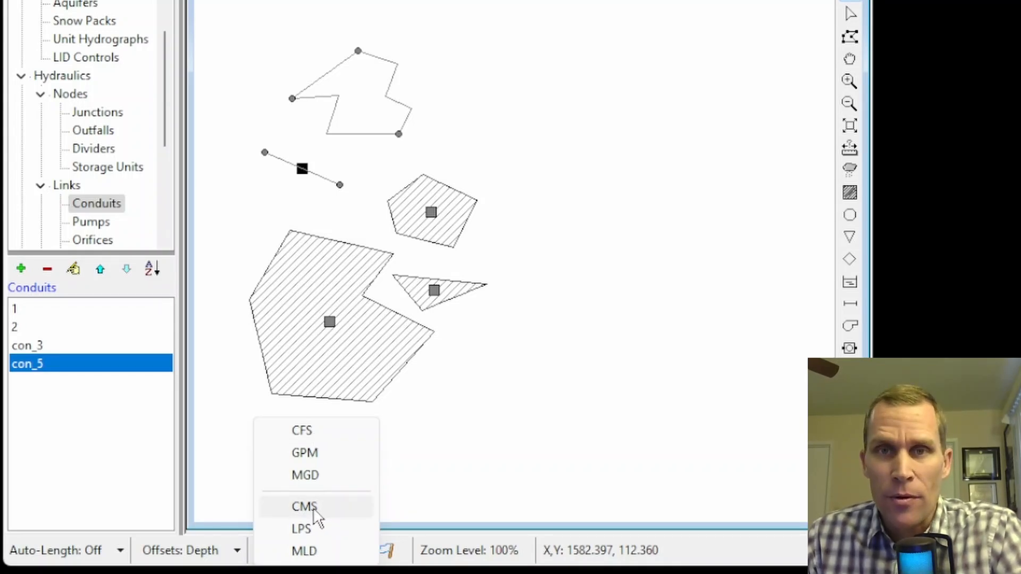
{"action": "mouse_move", "coordinate": [326, 518]}
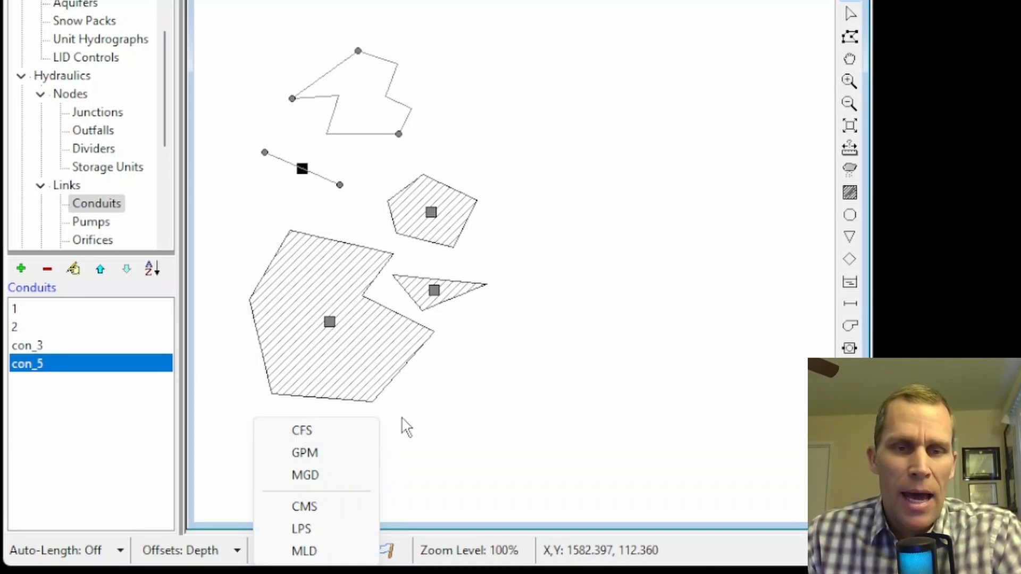
{"action": "mouse_move", "coordinate": [326, 273]}
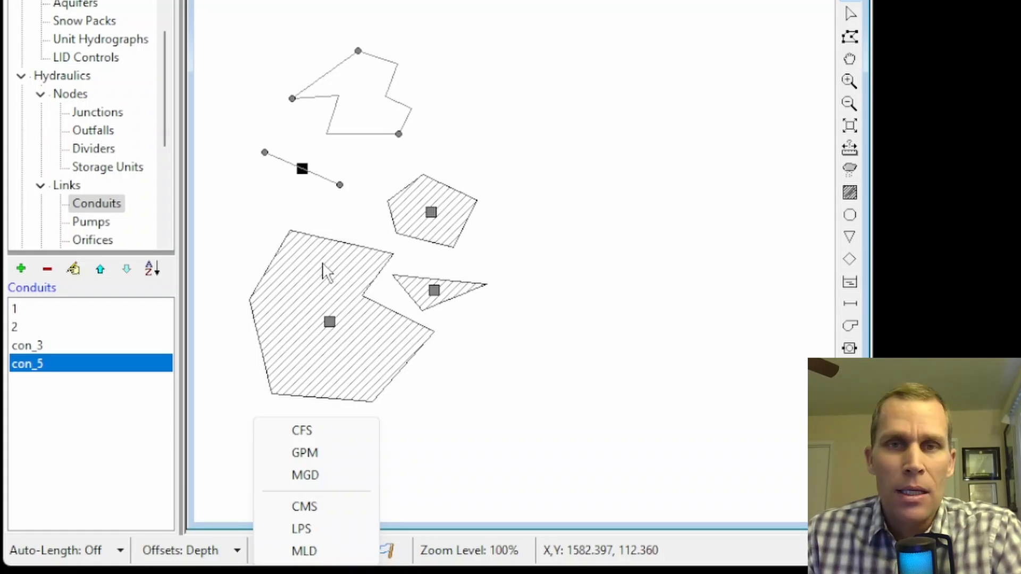
{"action": "mouse_move", "coordinate": [322, 238]}
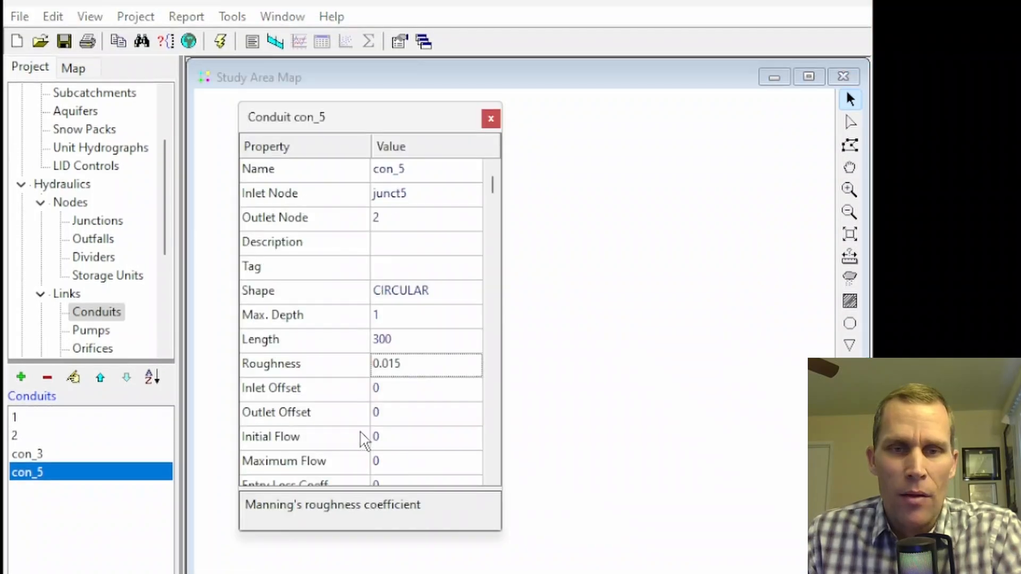
- Check con_5's 300 ft length in its Property Editor and close the editor
{"action": "left_click", "coordinate": [426, 339]}
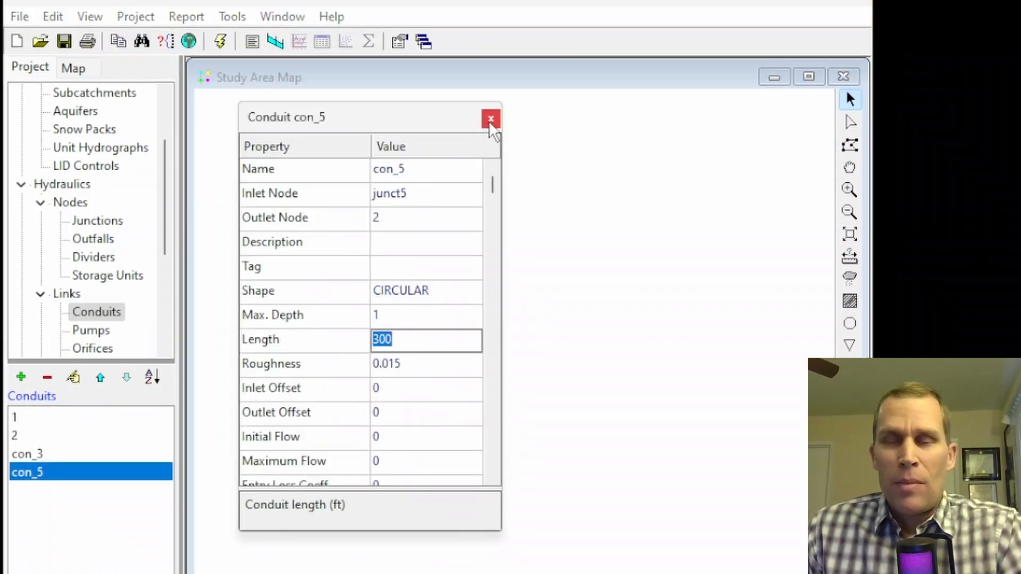
{"action": "mouse_move", "coordinate": [490, 119]}
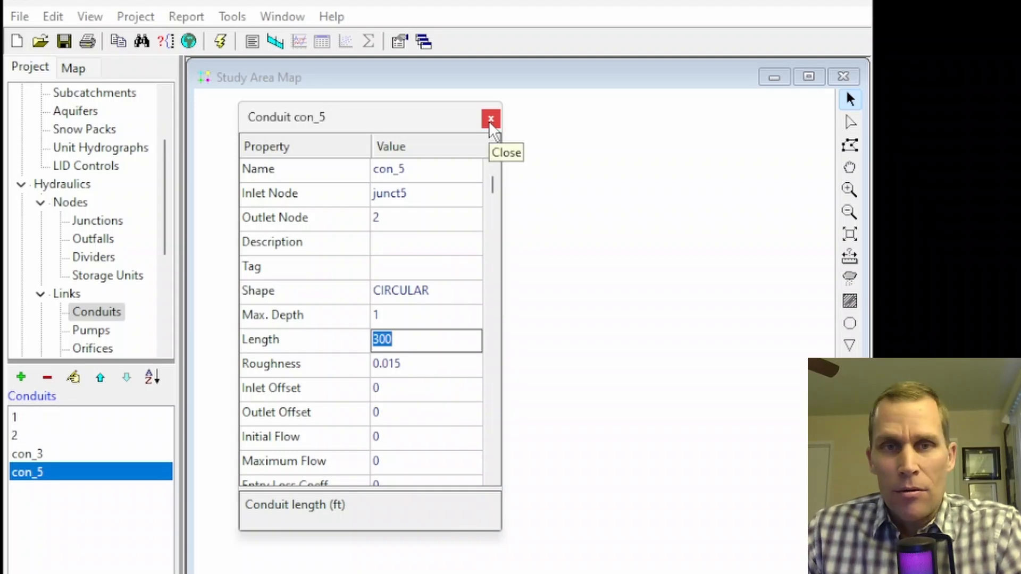
{"action": "left_click", "coordinate": [490, 118]}
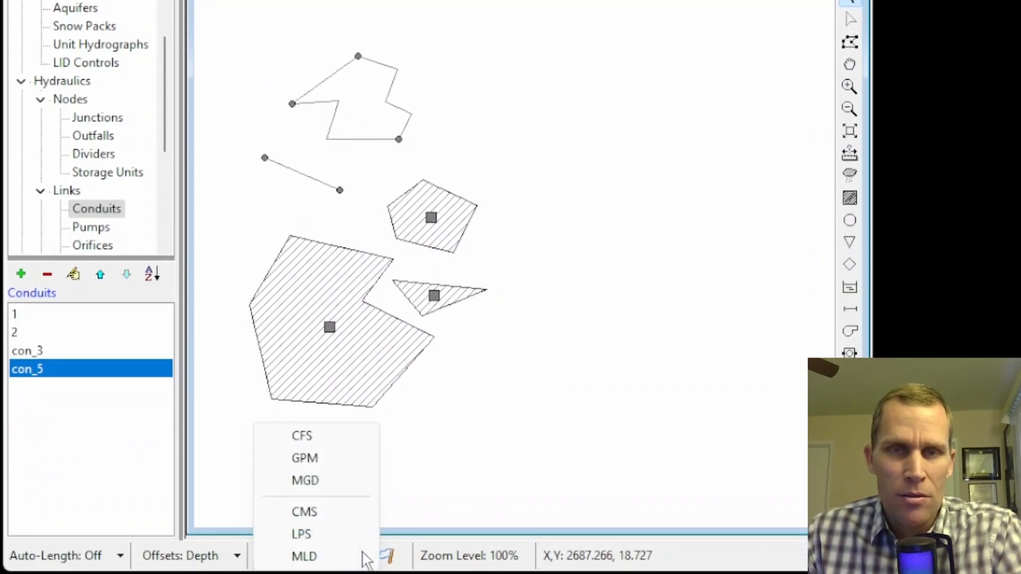
{"action": "mouse_move", "coordinate": [305, 511]}
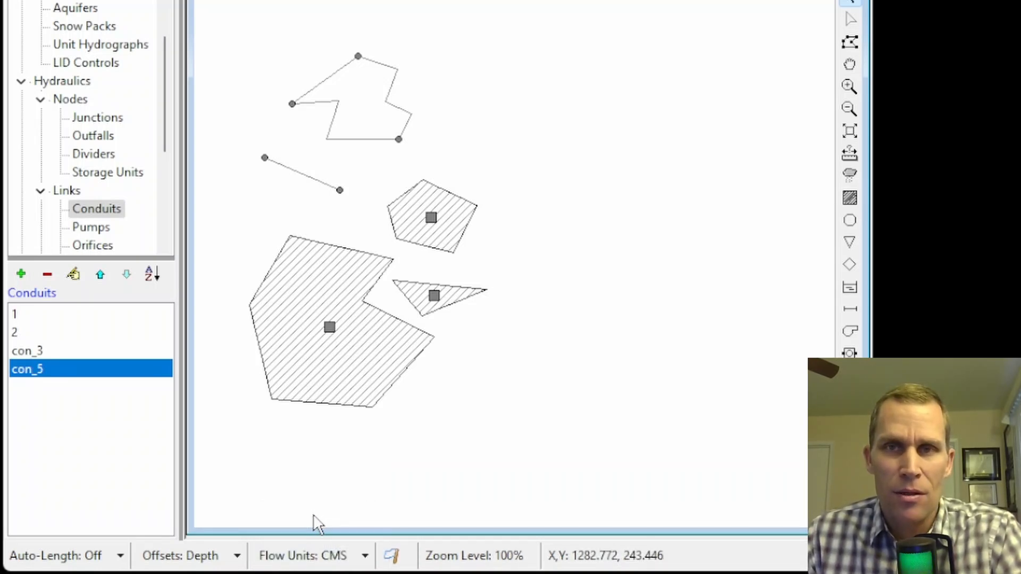
{"action": "mouse_move", "coordinate": [306, 189]}
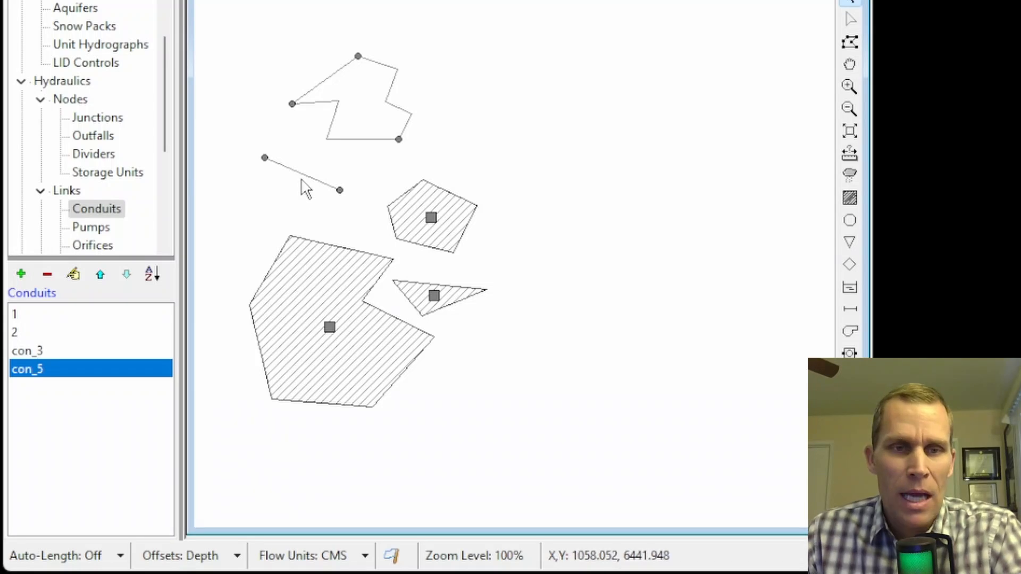
{"action": "double_click", "coordinate": [28, 369]}
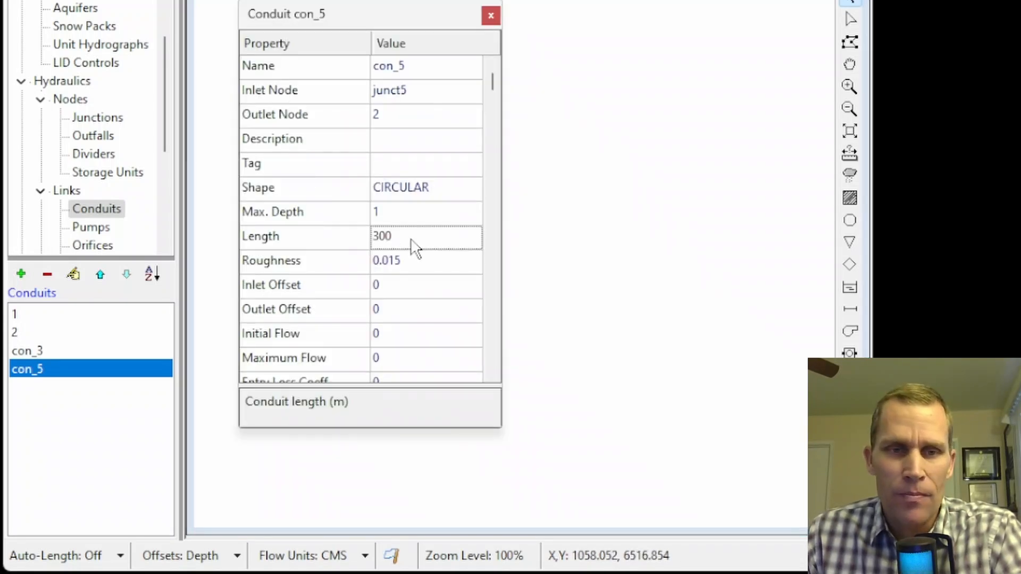
{"action": "double_click", "coordinate": [382, 236]}
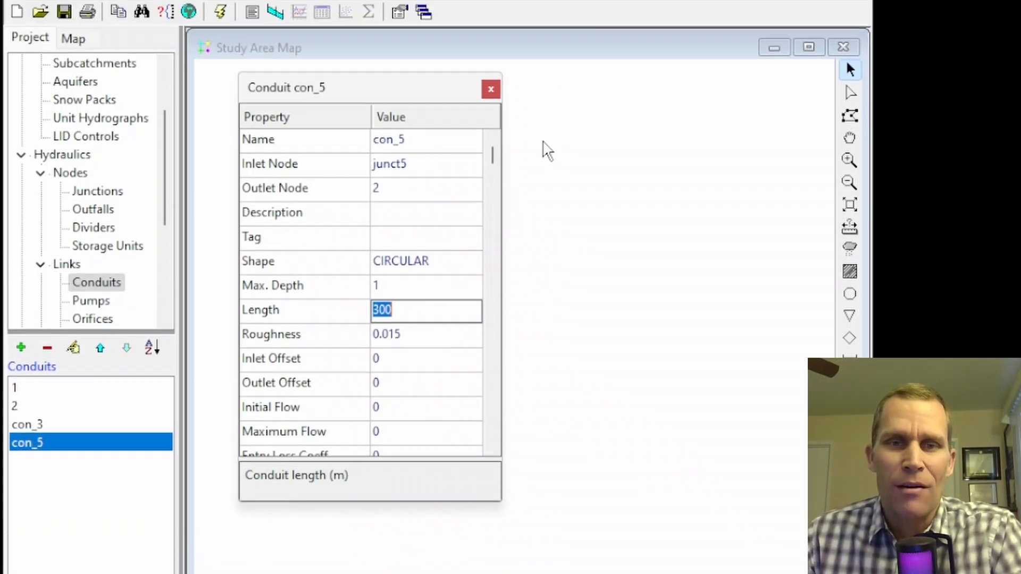
{"action": "left_click", "coordinate": [489, 88]}
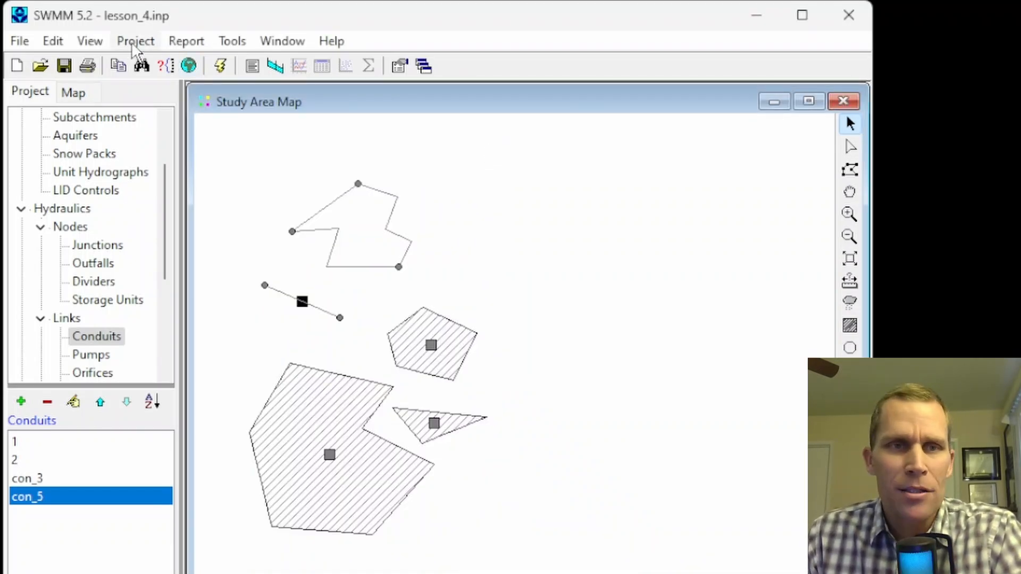
- Bring up the Calibration Data dialog from the Project menu
{"action": "left_click", "coordinate": [135, 40]}
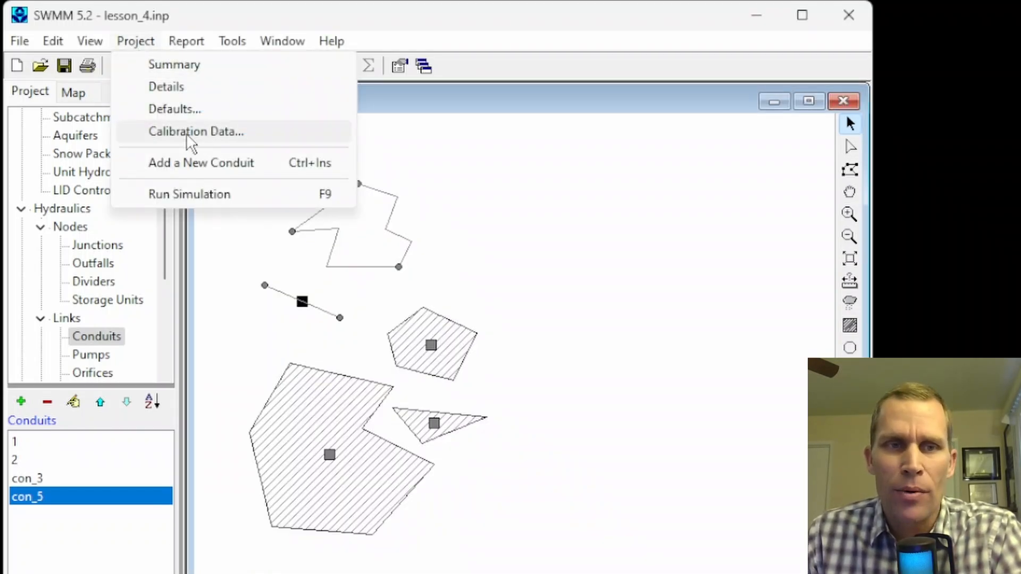
{"action": "left_click", "coordinate": [195, 130]}
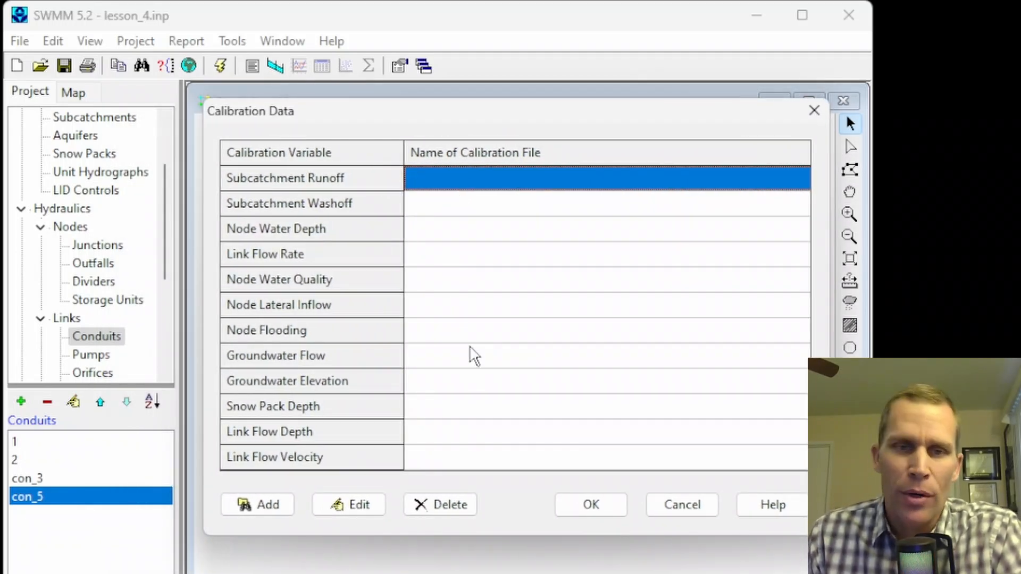
{"action": "mouse_move", "coordinate": [525, 344]}
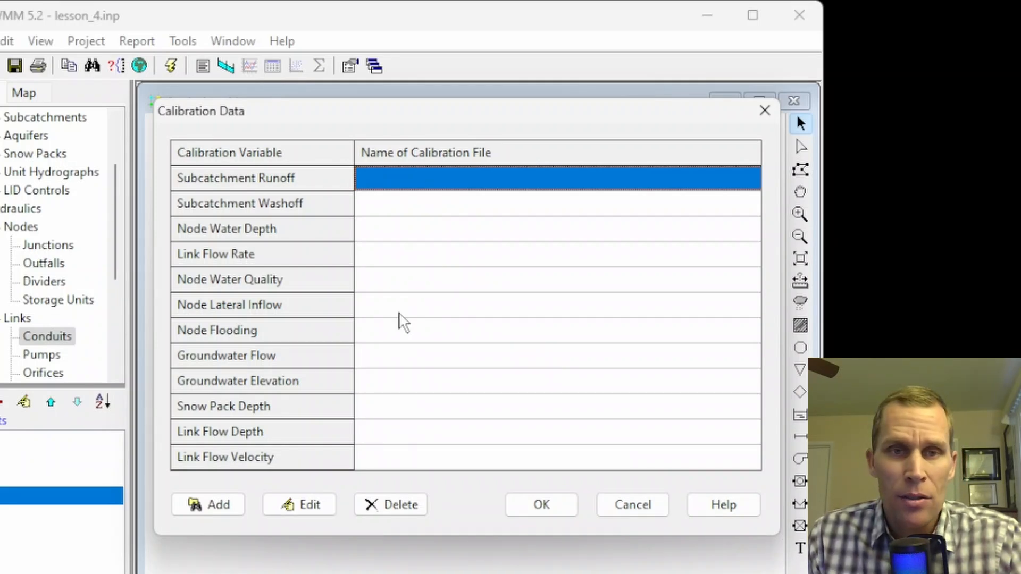
{"action": "mouse_move", "coordinate": [326, 202]}
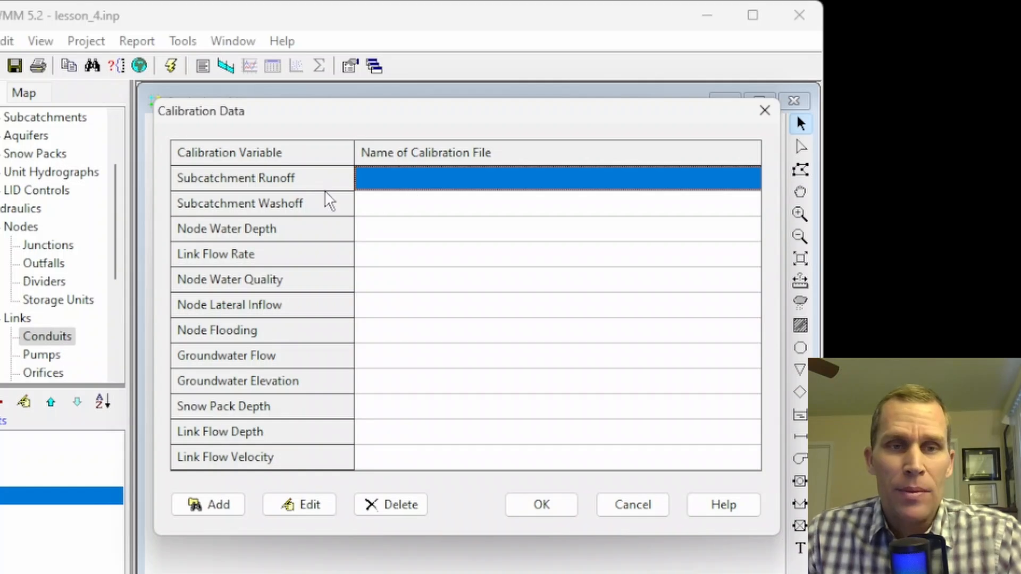
{"action": "mouse_move", "coordinate": [358, 227]}
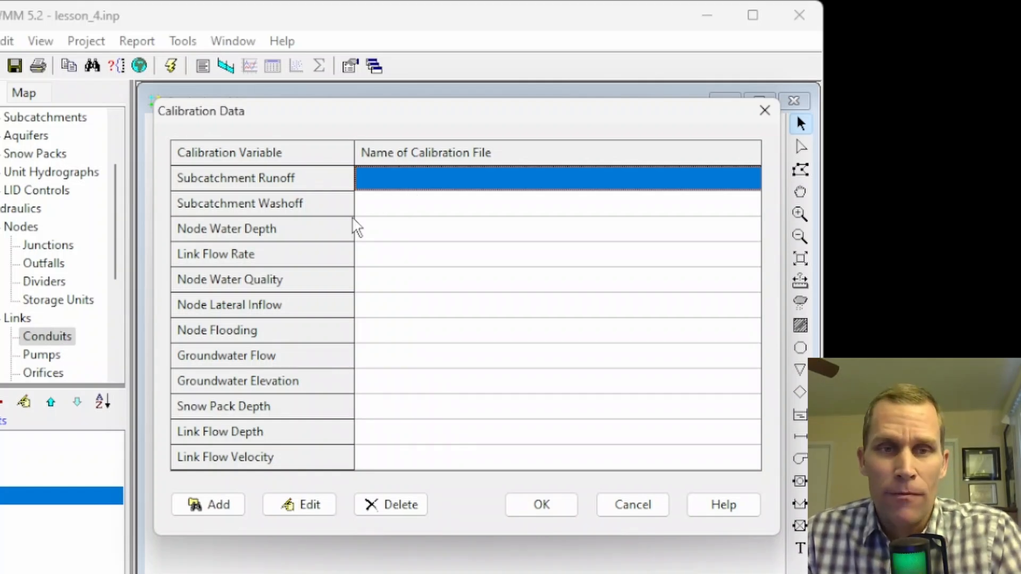
{"action": "mouse_move", "coordinate": [372, 236]}
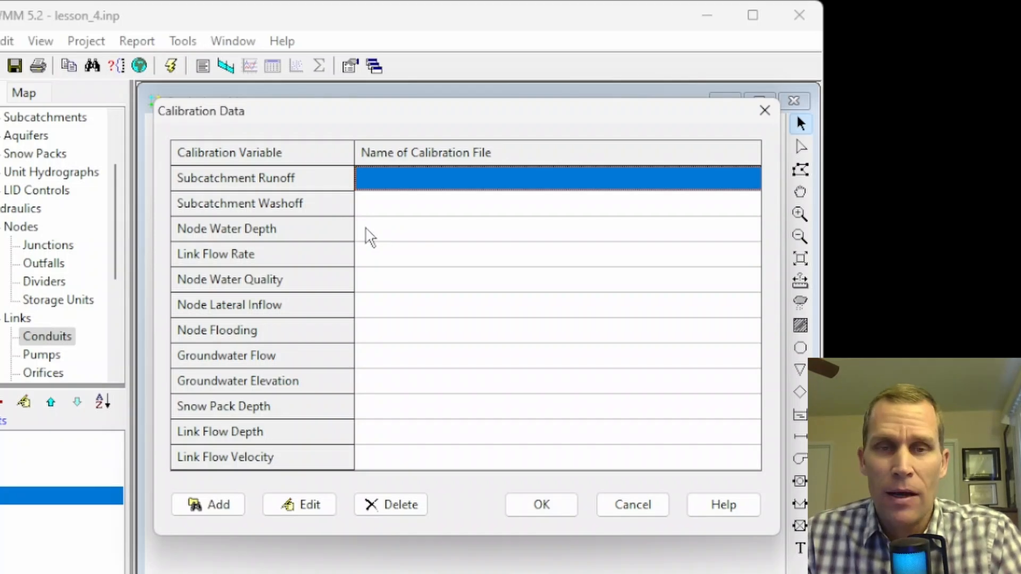
- Select the file cells for Link Flow Rate, Subcatchment Runoff and Node Water Depth, all still empty
{"action": "left_click", "coordinate": [556, 254]}
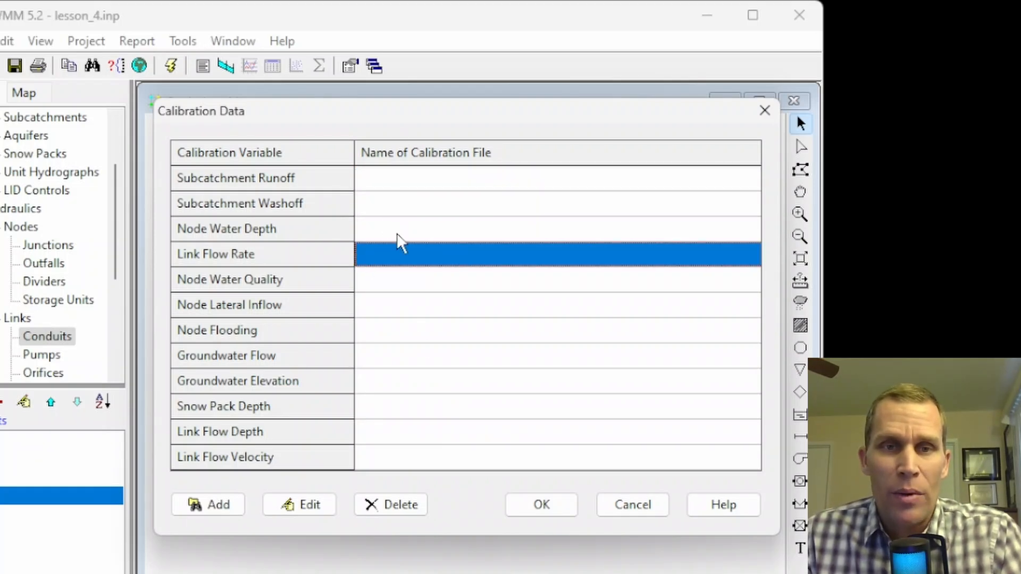
{"action": "mouse_move", "coordinate": [429, 245]}
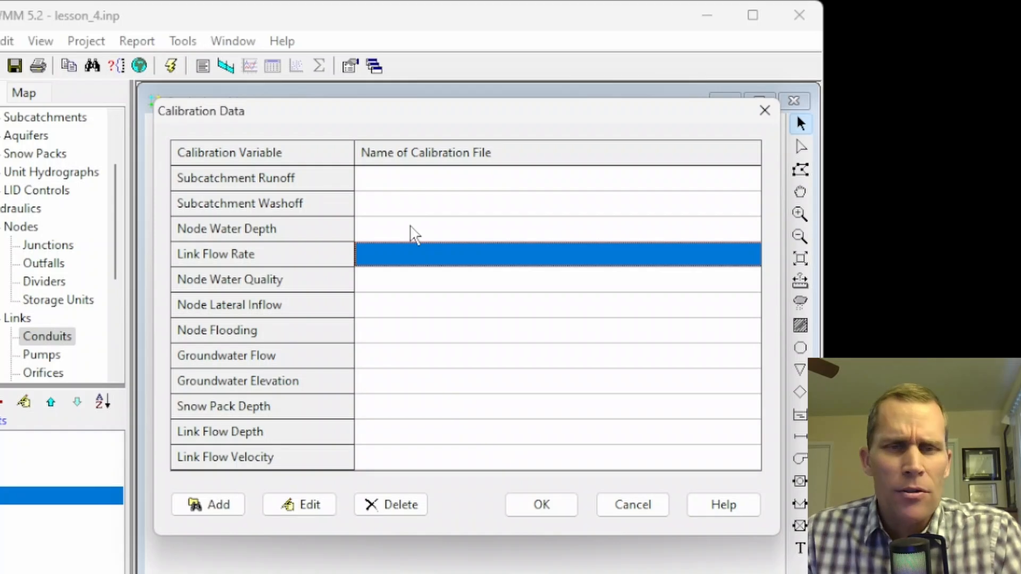
{"action": "left_click", "coordinate": [556, 178]}
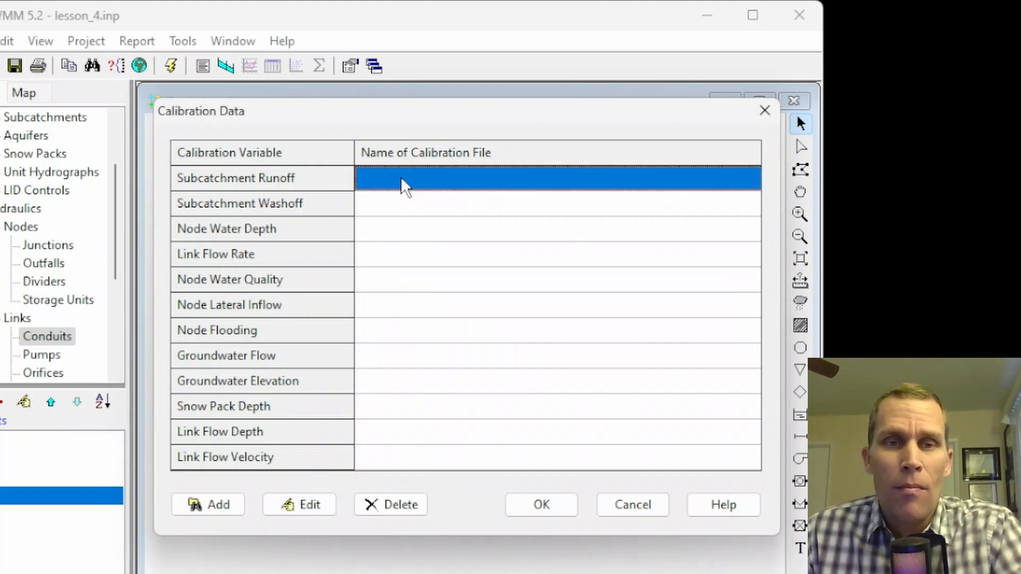
{"action": "mouse_move", "coordinate": [215, 214]}
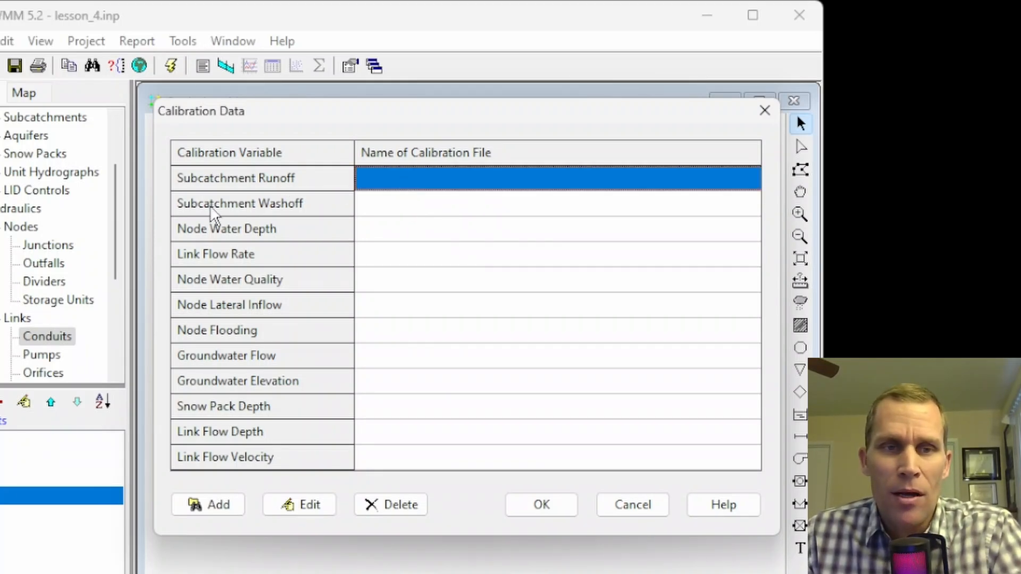
{"action": "left_click", "coordinate": [556, 229]}
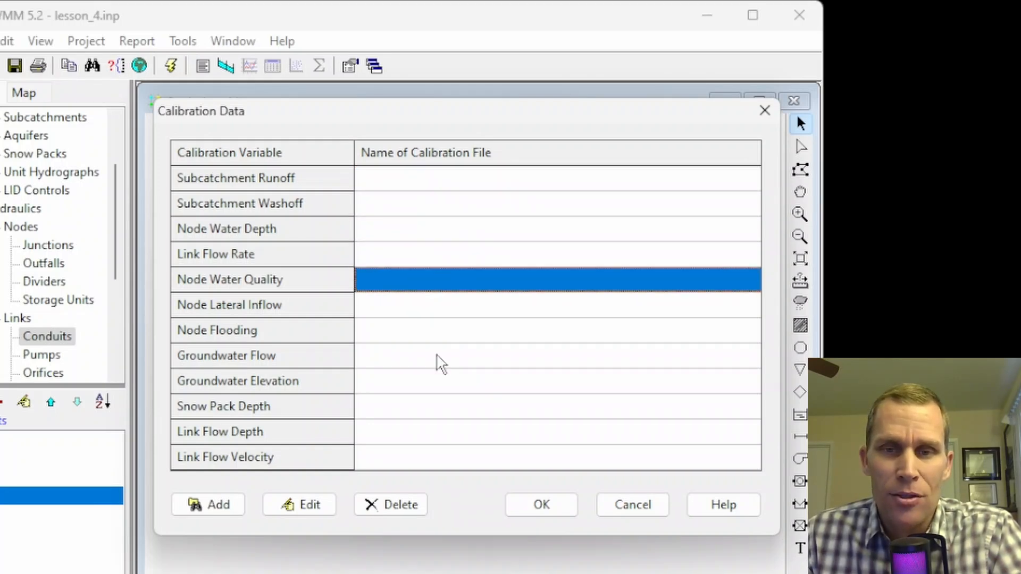
{"action": "mouse_move", "coordinate": [368, 244]}
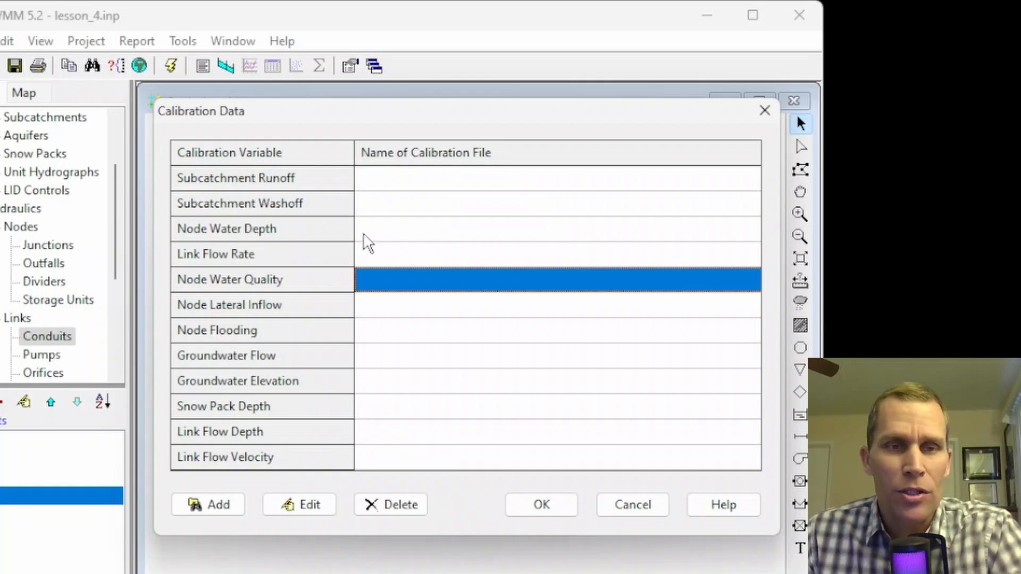
{"action": "left_click", "coordinate": [556, 229]}
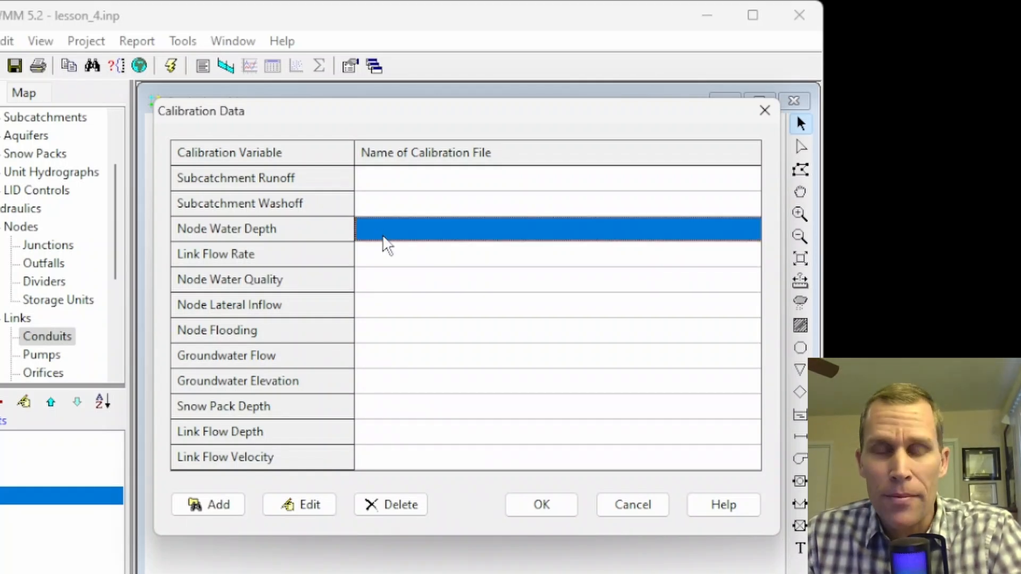
{"action": "mouse_move", "coordinate": [401, 212]}
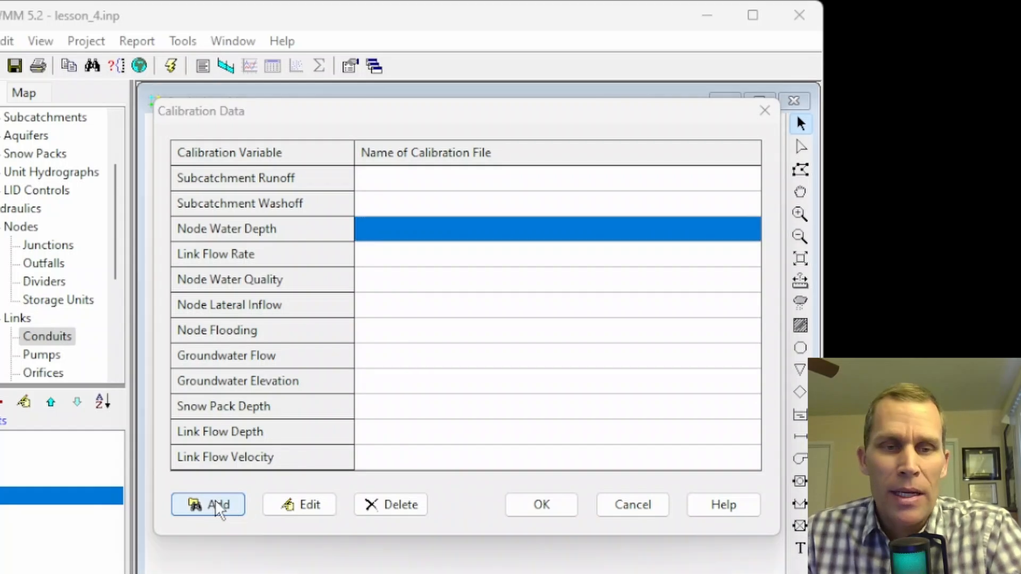
{"action": "left_click", "coordinate": [208, 505]}
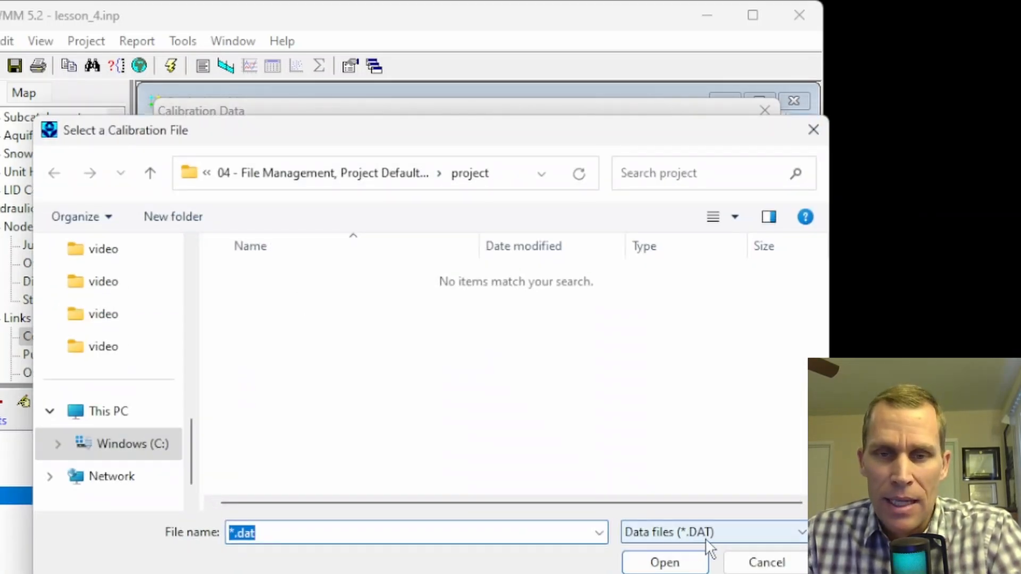
{"action": "left_click", "coordinate": [767, 562]}
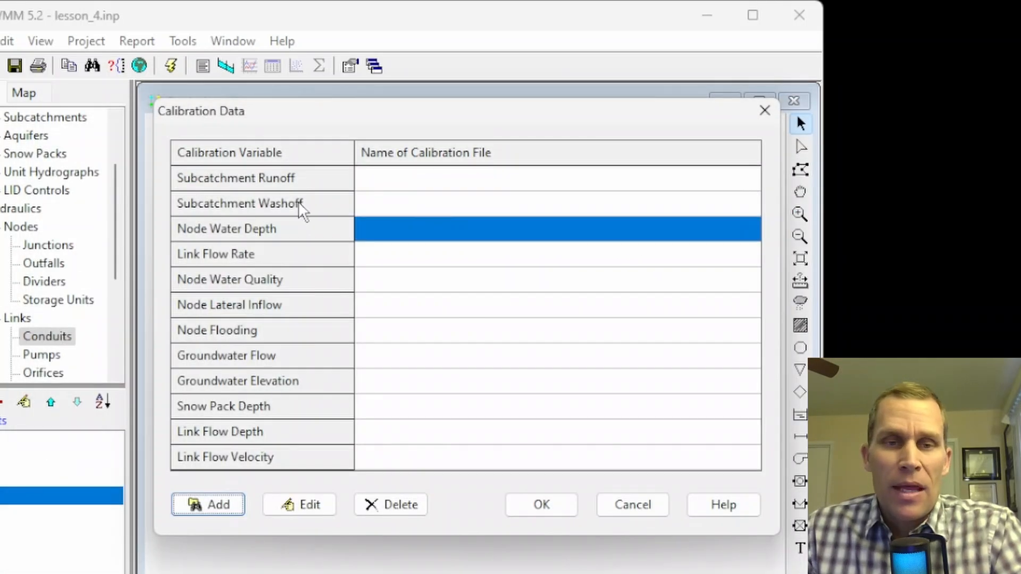
{"action": "mouse_move", "coordinate": [335, 473]}
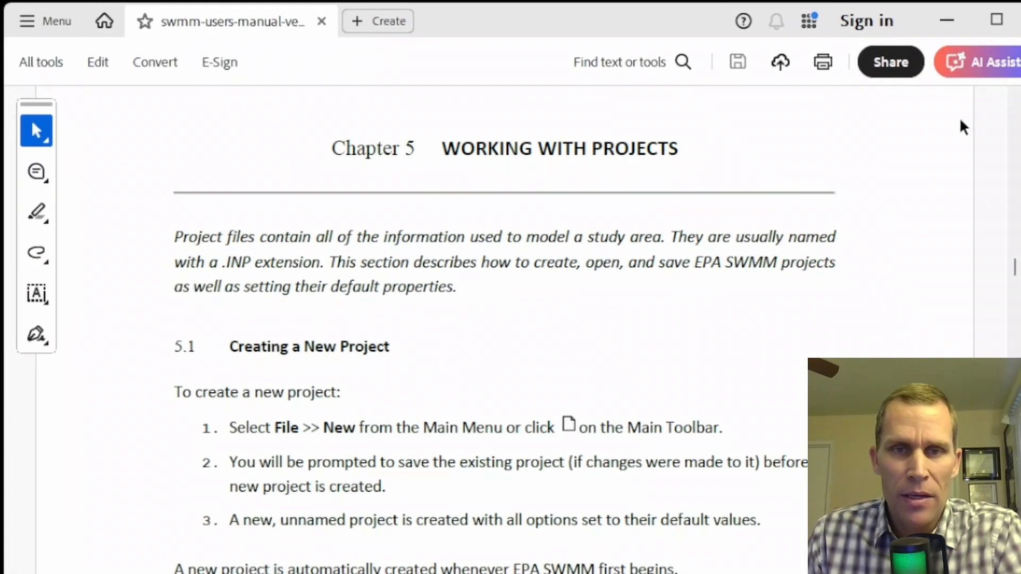
- Read section 11.5 Calibration Files in the PDF manual and highlight the file format list
{"action": "scroll", "scroll_direction": "up", "scroll_amount": 3}
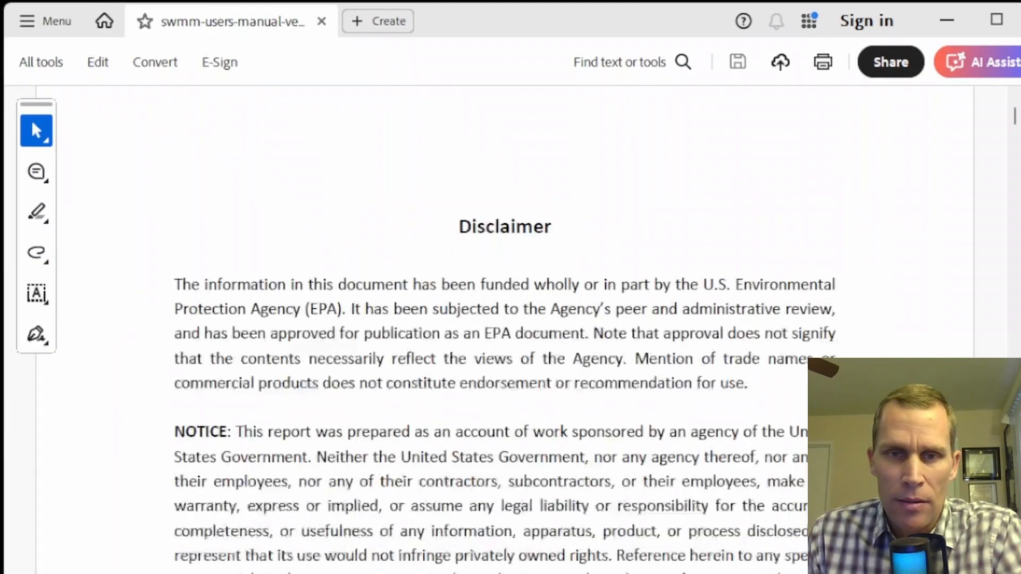
{"action": "scroll", "scroll_direction": "down", "scroll_amount": 3}
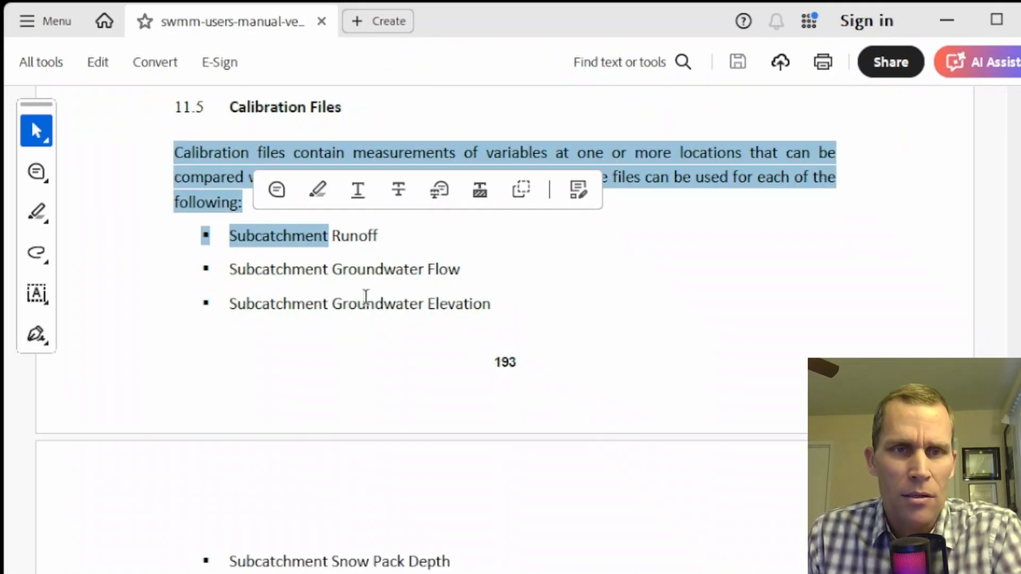
{"action": "scroll", "scroll_direction": "down", "scroll_amount": 3}
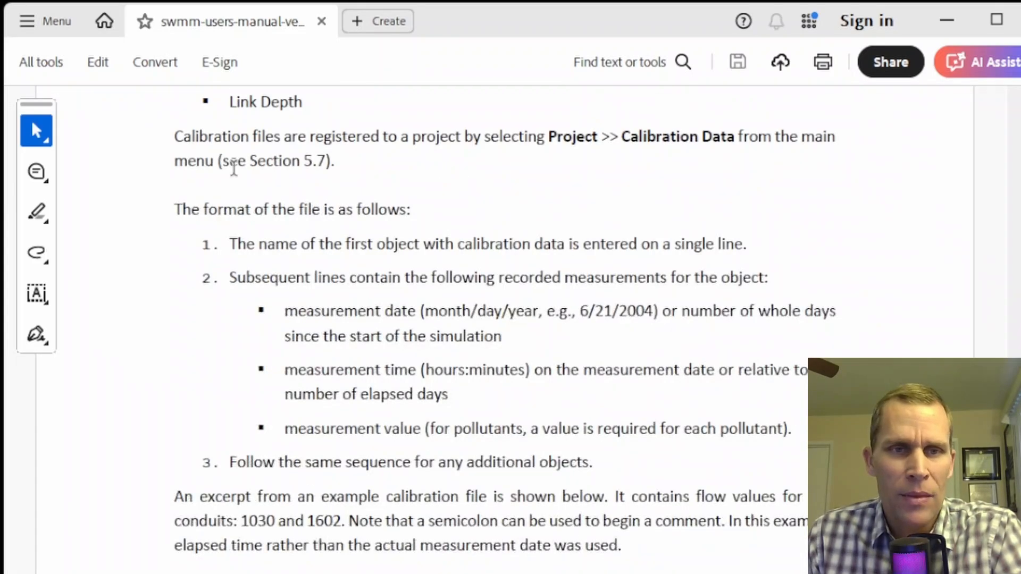
{"action": "left_click_drag", "start_coordinate": [204, 210], "coordinate": [580, 545]}
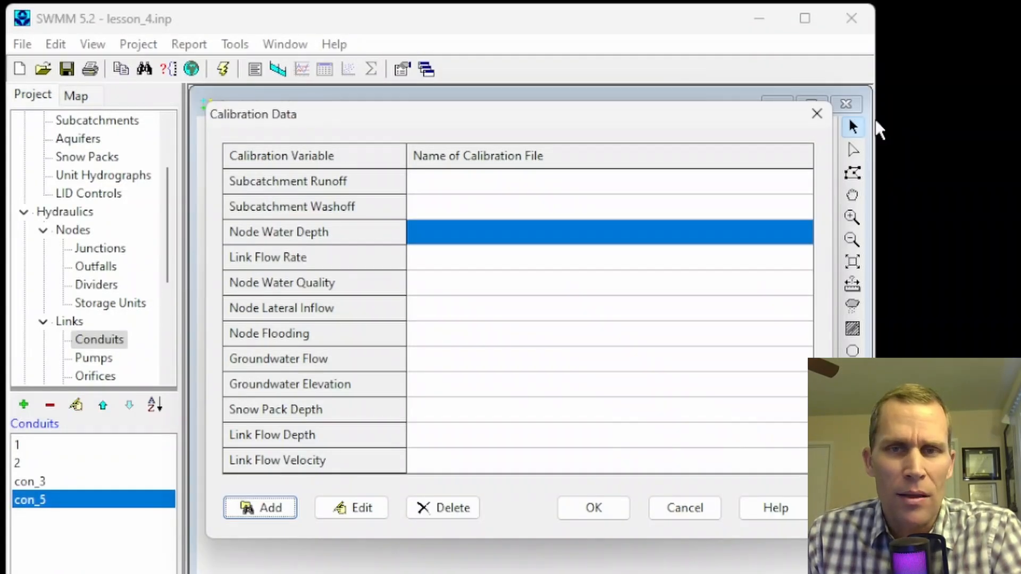
- Open the built-in User Guide at Files Used by SWMM > Calibration Files
{"action": "left_click", "coordinate": [334, 44]}
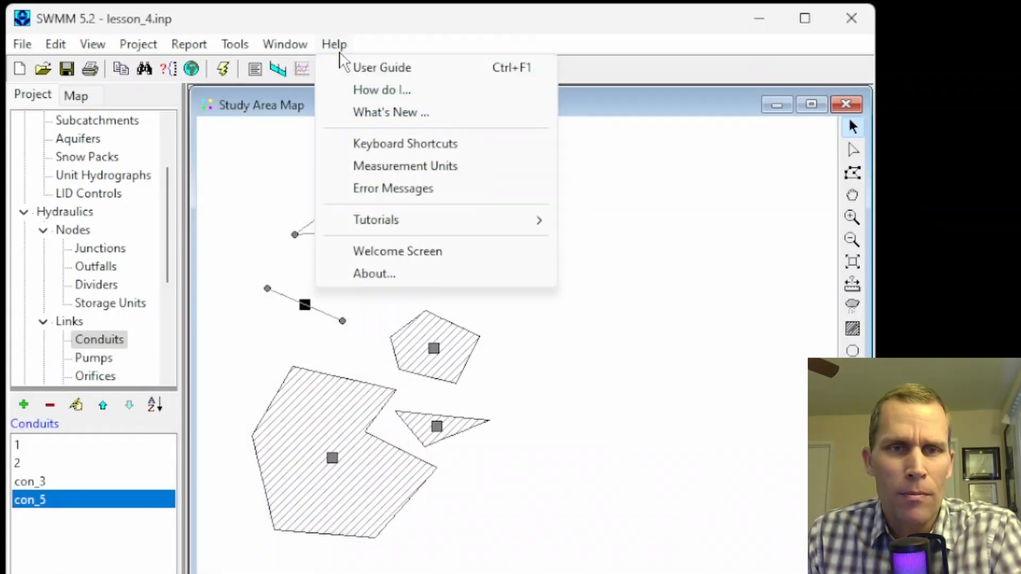
{"action": "left_click", "coordinate": [383, 67]}
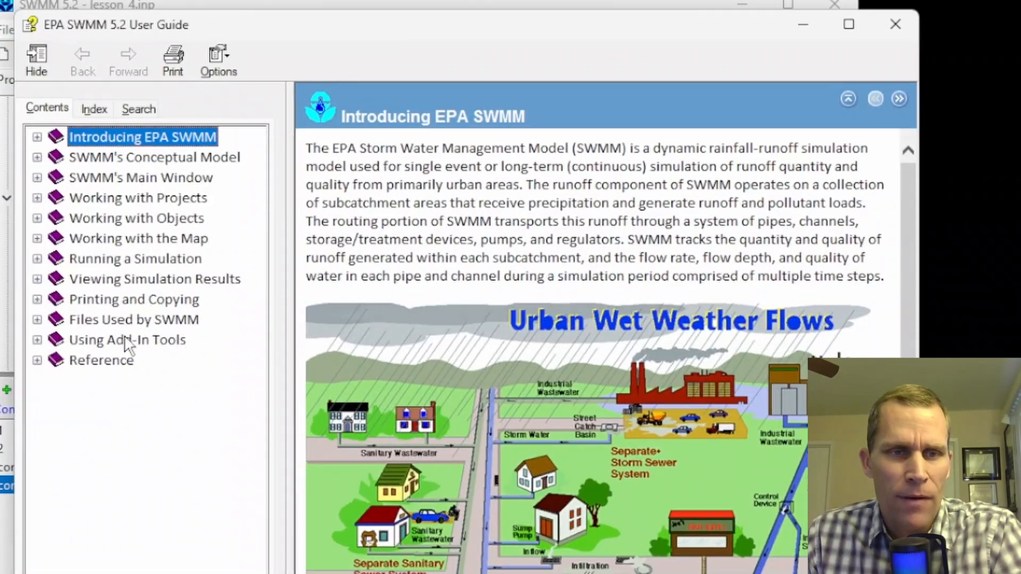
{"action": "left_click", "coordinate": [133, 319]}
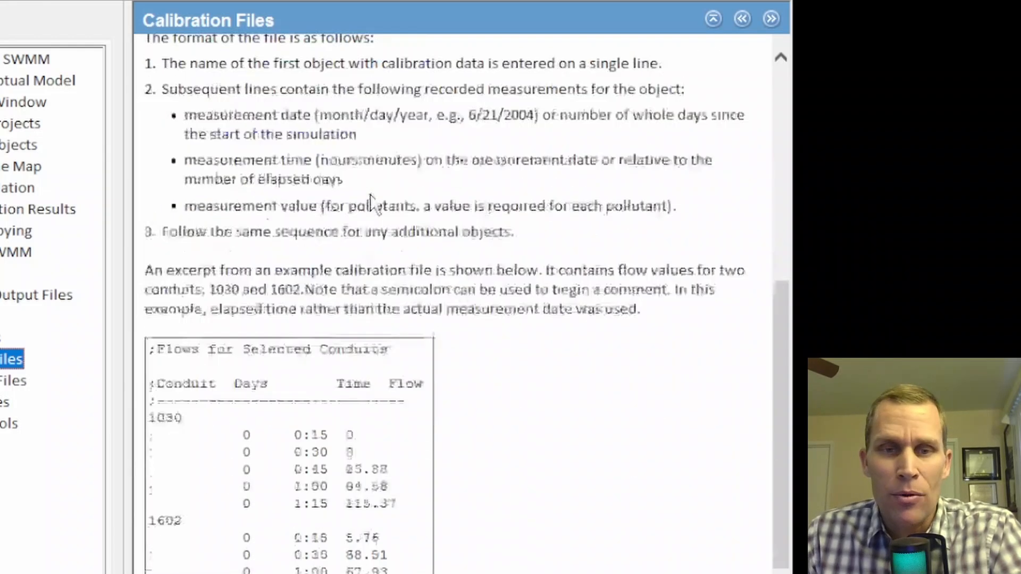
{"action": "left_click_drag", "start_coordinate": [156, 318], "coordinate": [391, 560]}
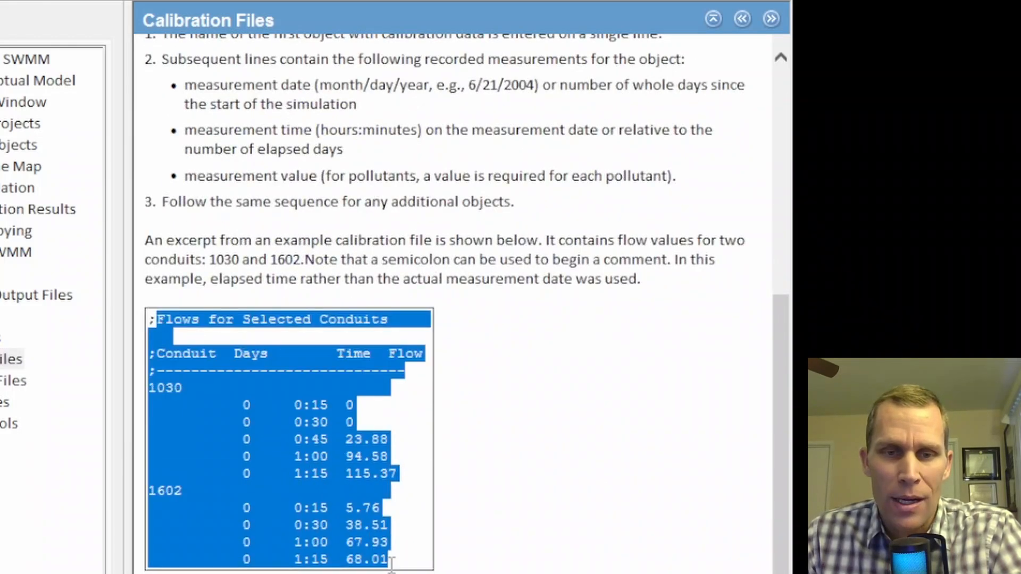
{"action": "left_click", "coordinate": [208, 353]}
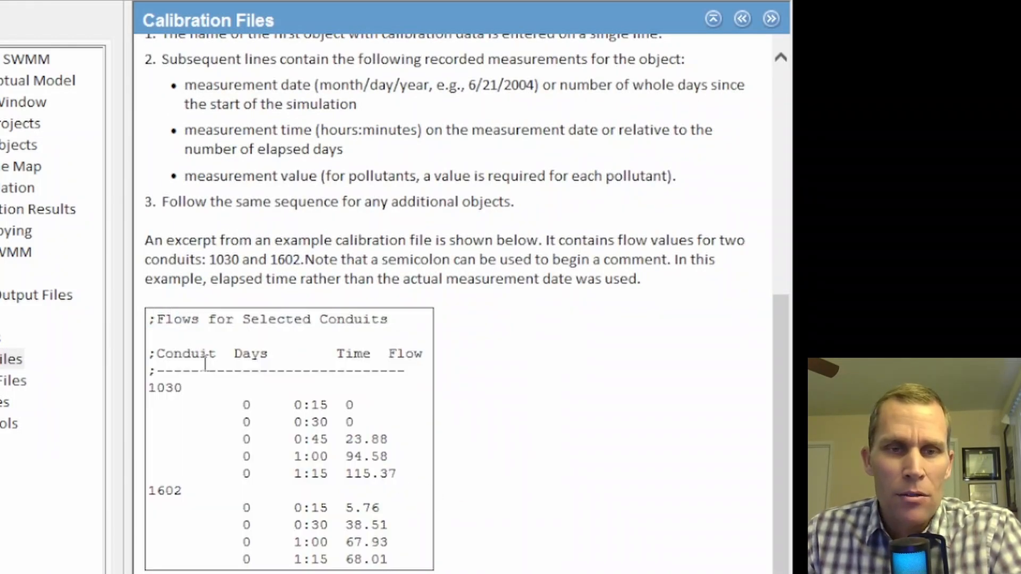
{"action": "left_click_drag", "start_coordinate": [156, 319], "coordinate": [208, 353]}
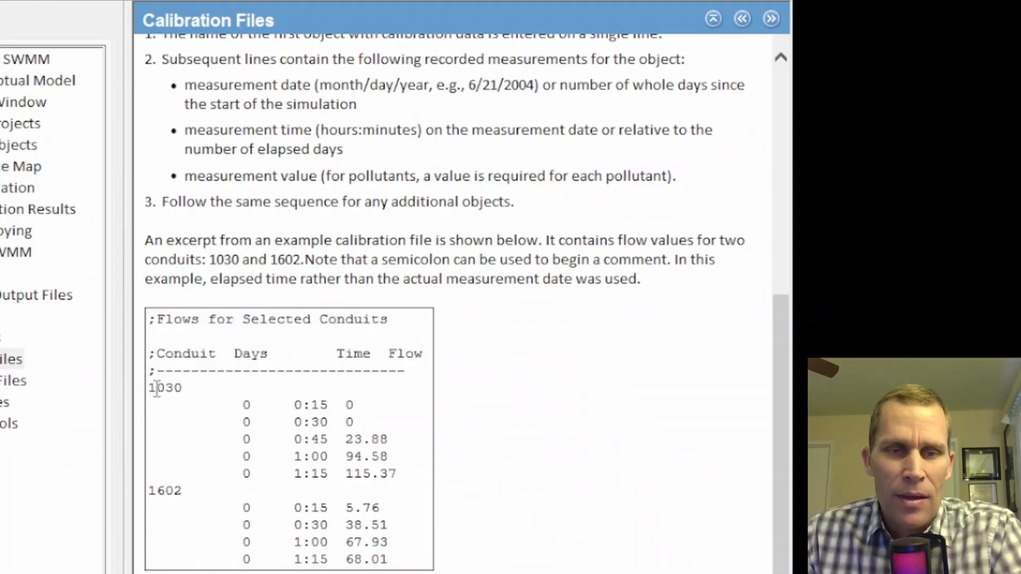
{"action": "double_click", "coordinate": [164, 387]}
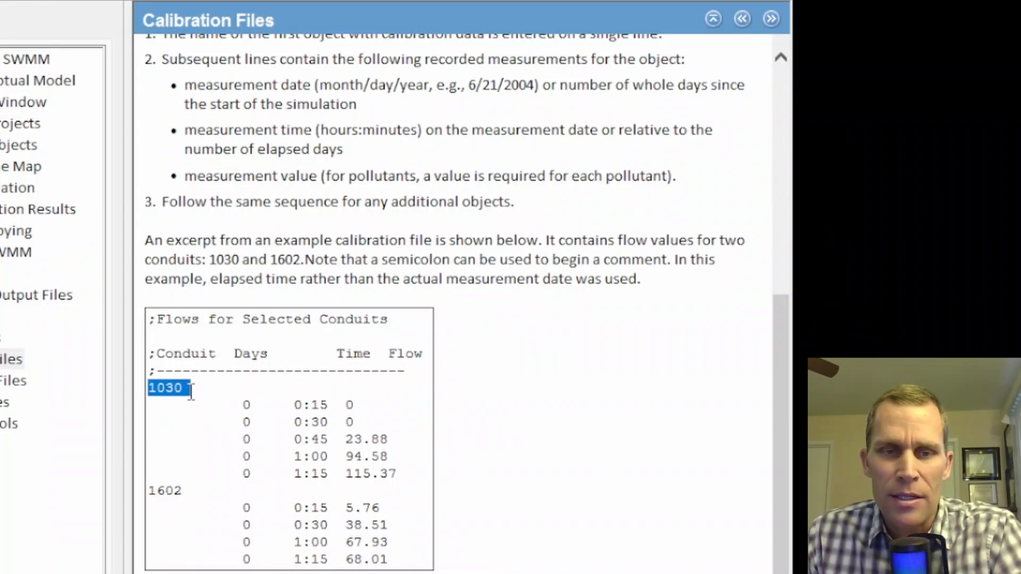
{"action": "left_click", "coordinate": [245, 404]}
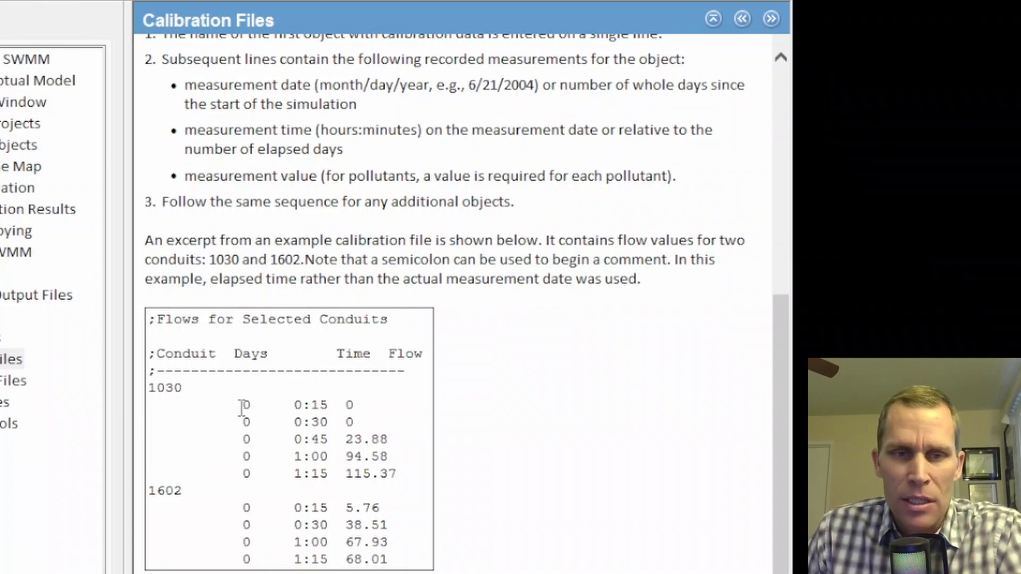
{"action": "double_click", "coordinate": [246, 405]}
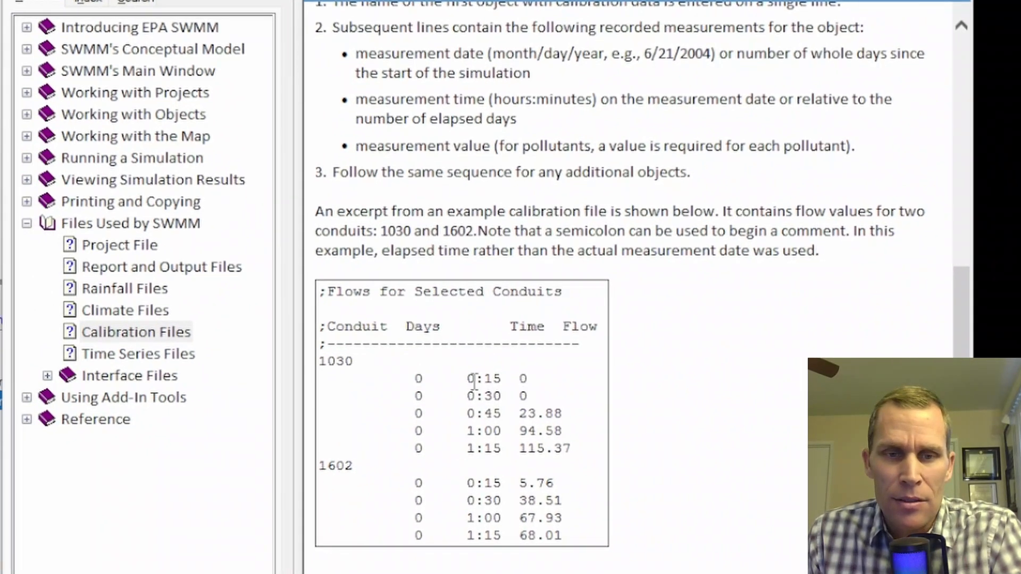
{"action": "mouse_move", "coordinate": [506, 389]}
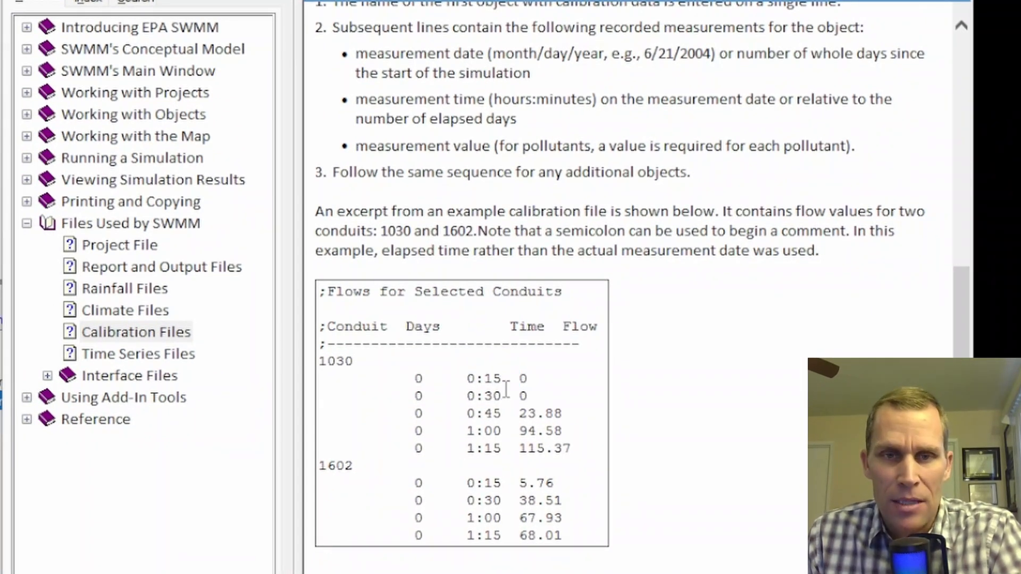
{"action": "double_click", "coordinate": [521, 378]}
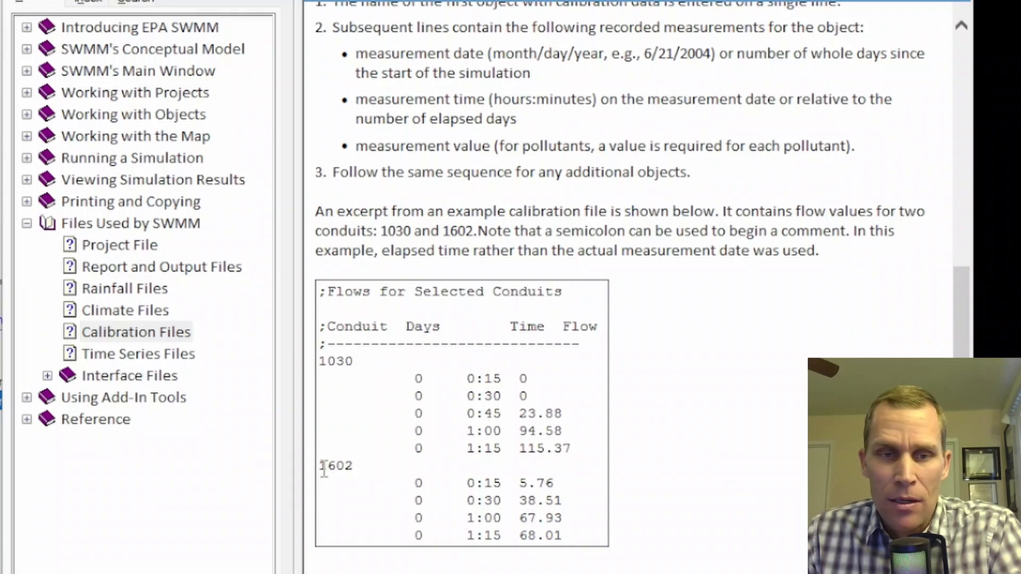
{"action": "left_click_drag", "start_coordinate": [322, 291], "coordinate": [319, 467]}
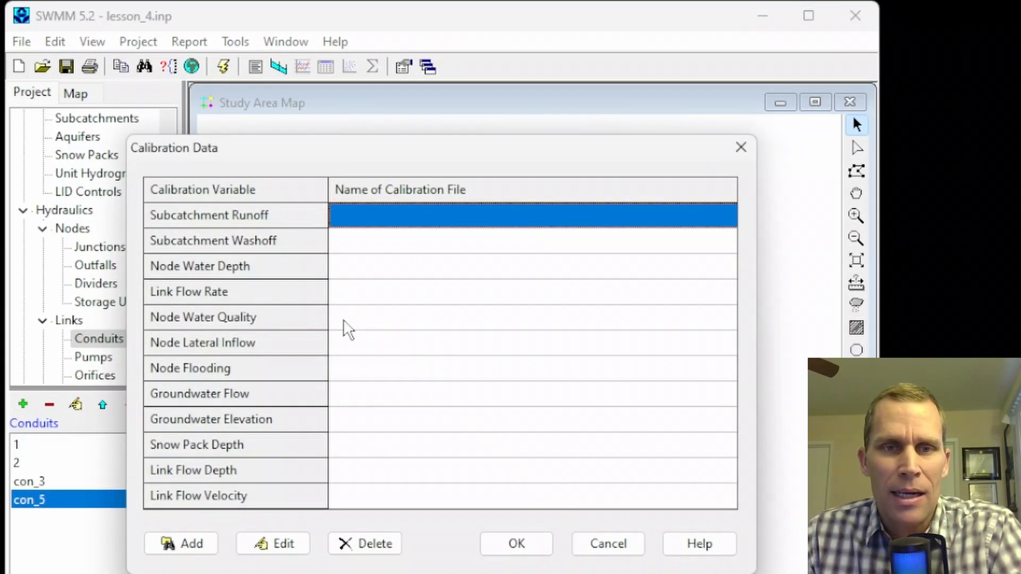
- Cancel the Calibration Data dialog with no files assigned and bring up the Project menu
{"action": "left_click", "coordinate": [532, 291]}
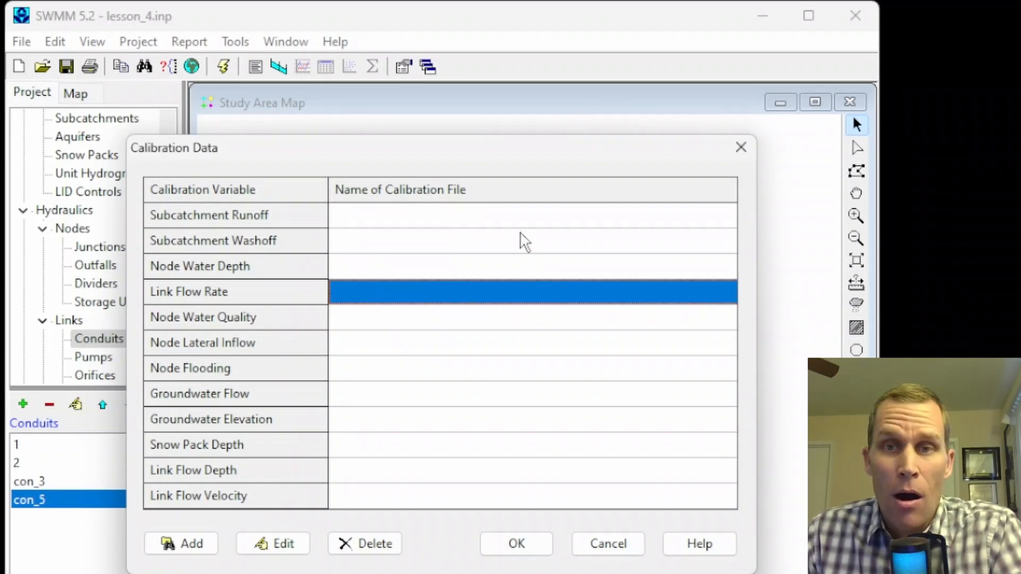
{"action": "left_click", "coordinate": [608, 543]}
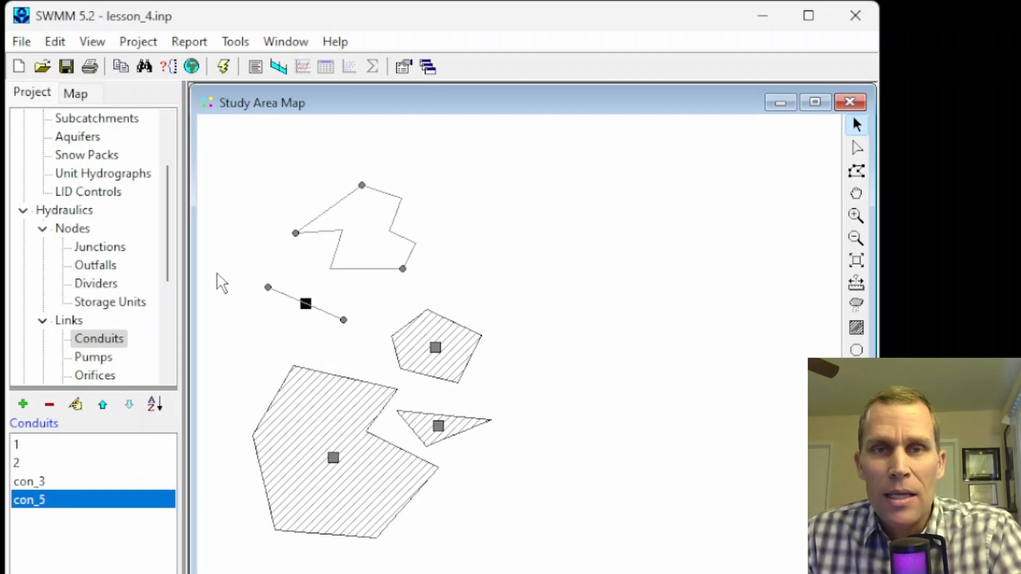
{"action": "mouse_move", "coordinate": [384, 430]}
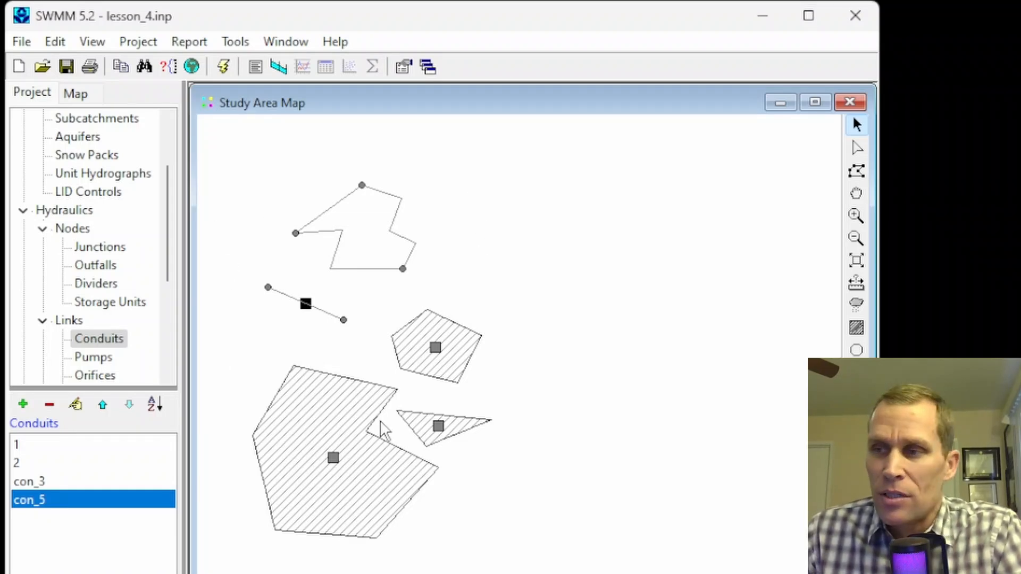
{"action": "mouse_move", "coordinate": [429, 316]}
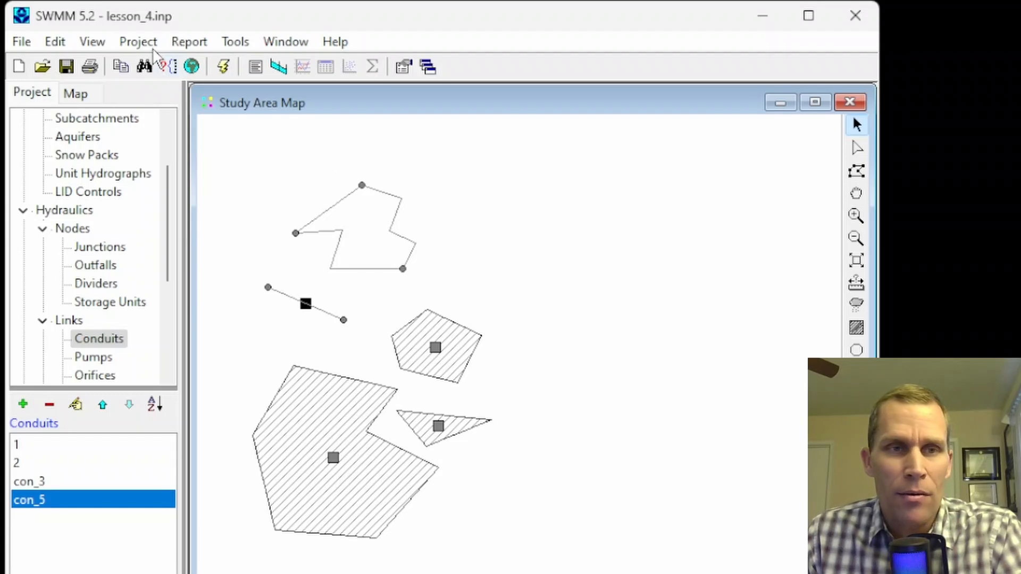
{"action": "left_click", "coordinate": [138, 41]}
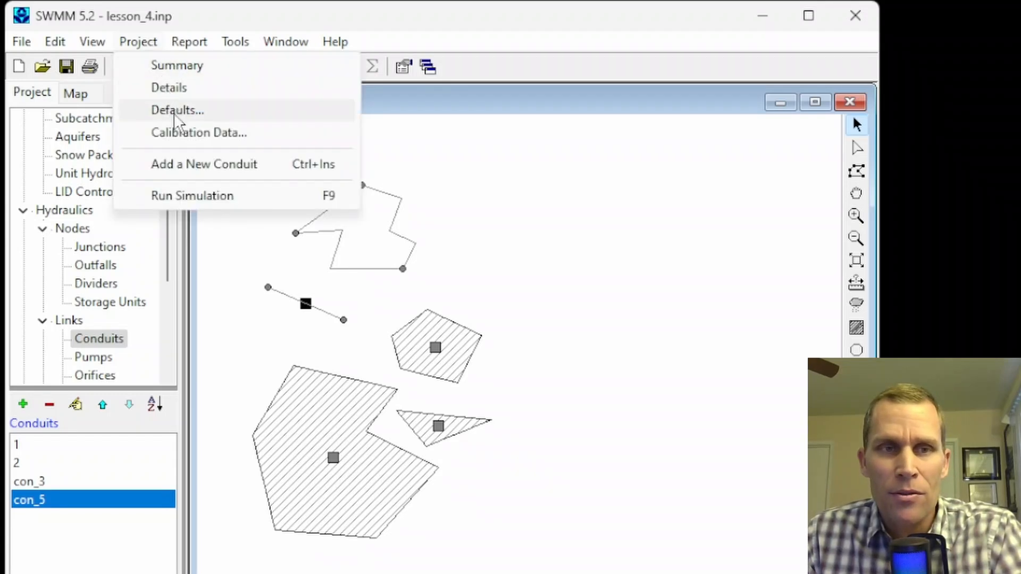